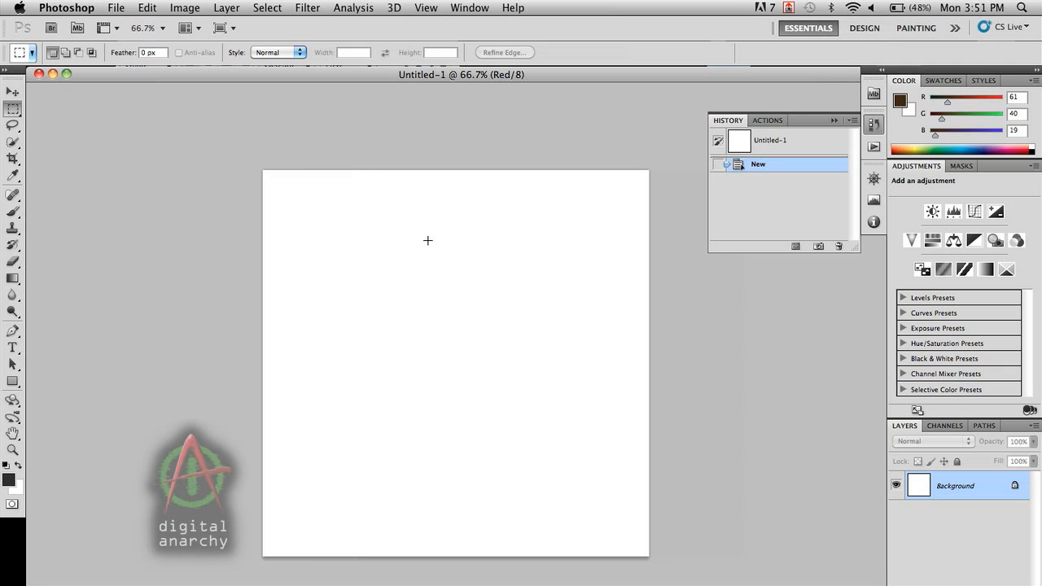
mouse_move(762, 283)
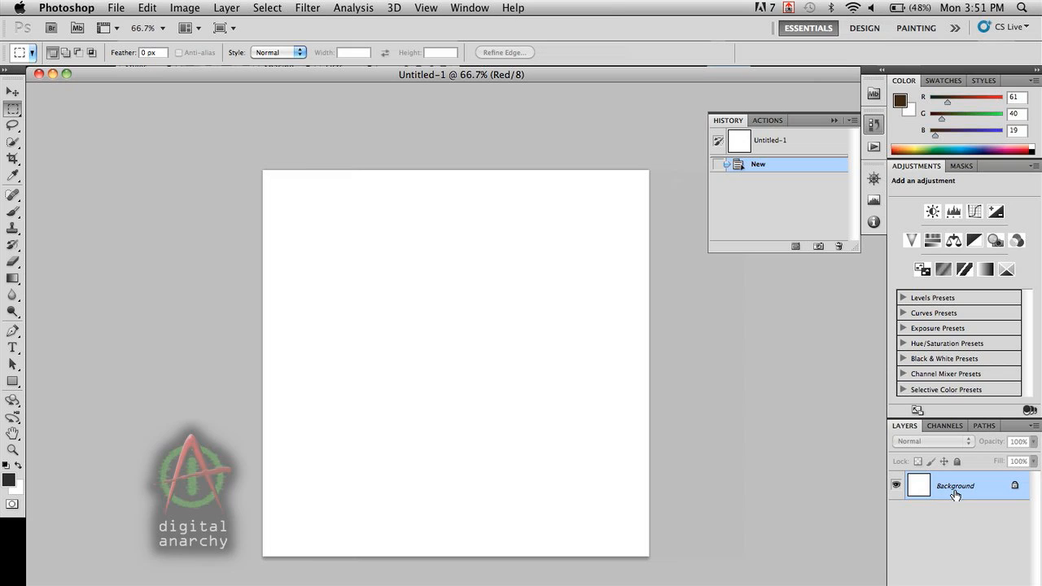
Convert the Background layer into a smart object named Layer 0.
right_click(956, 485)
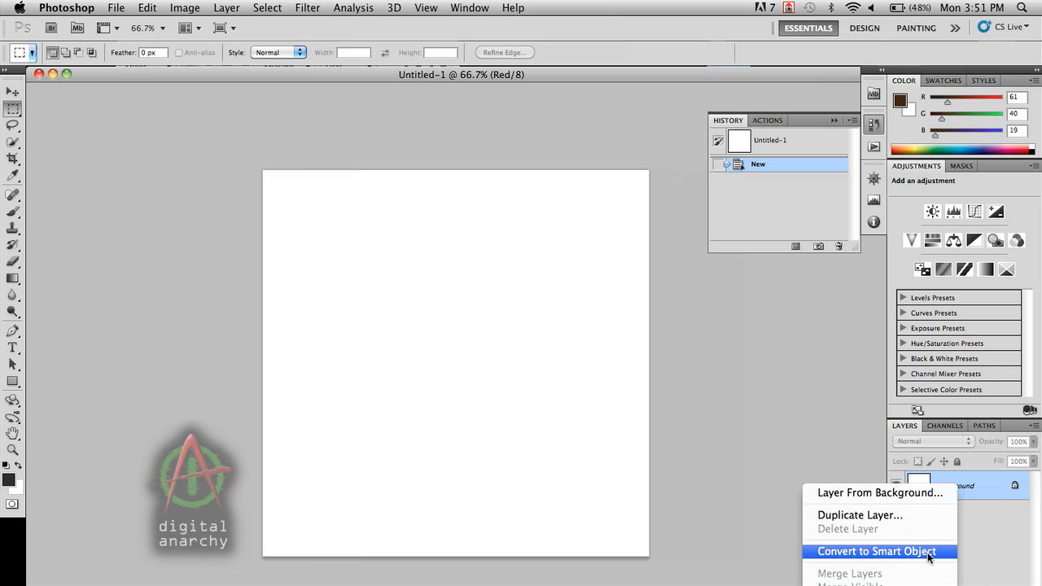
mouse_move(933, 556)
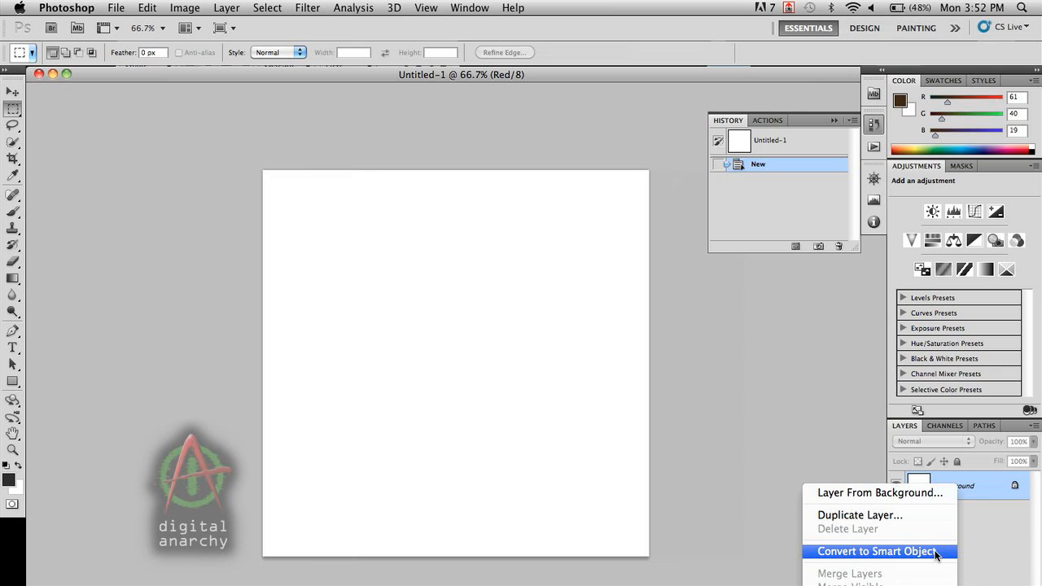
click(876, 551)
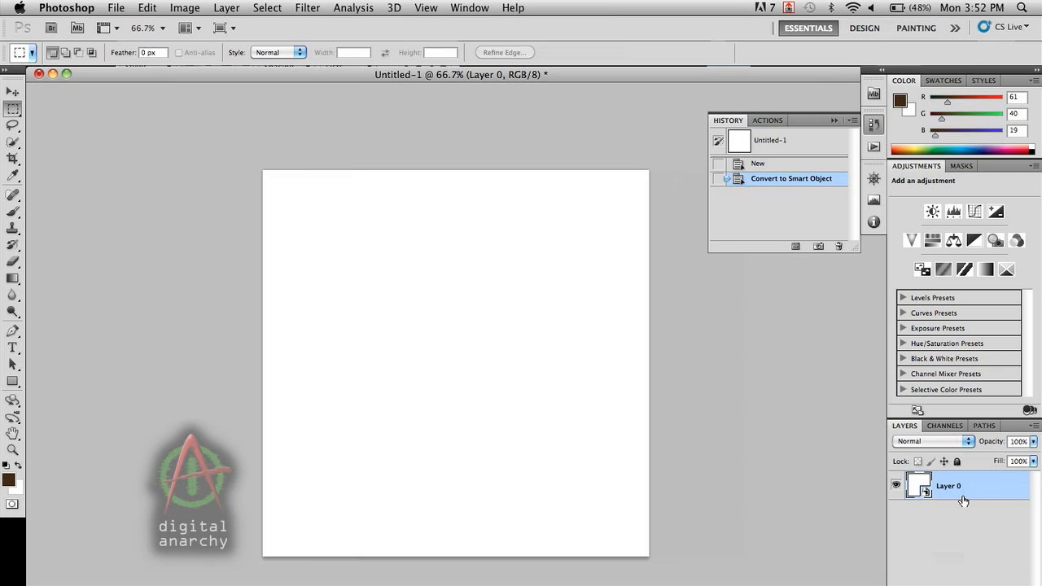
mouse_move(374, 87)
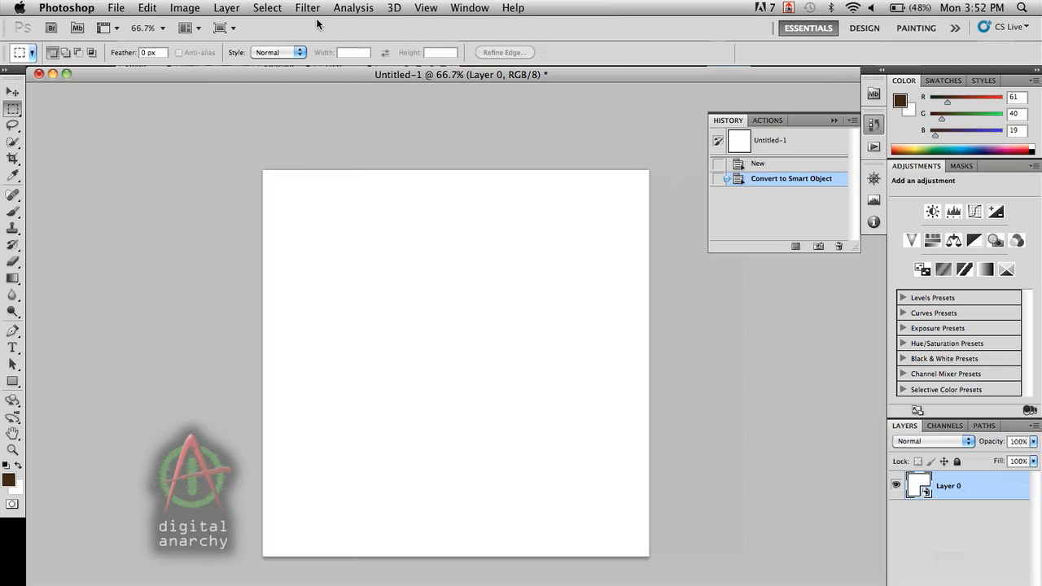
mouse_move(316, 23)
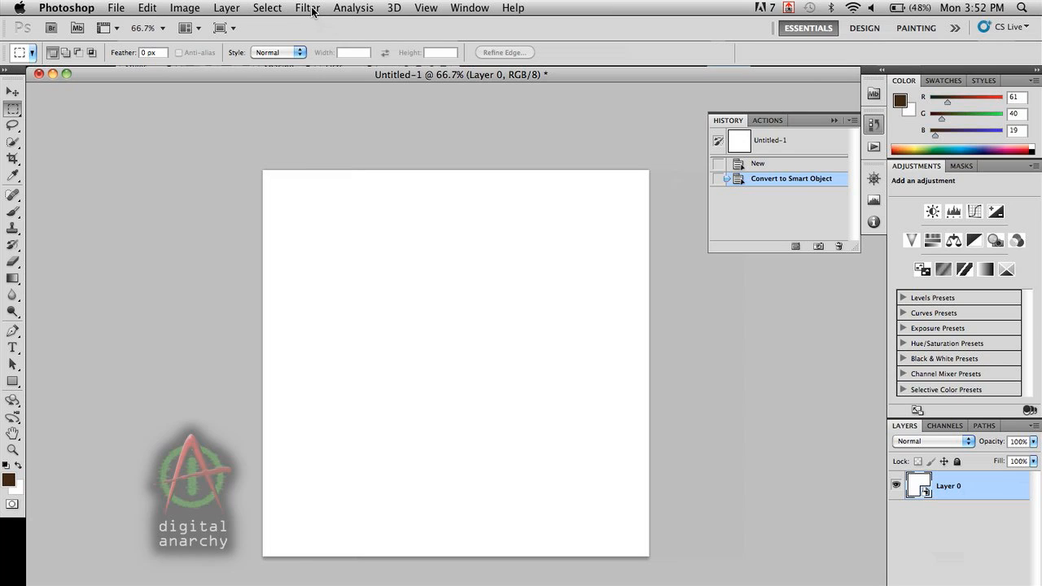
mouse_move(309, 15)
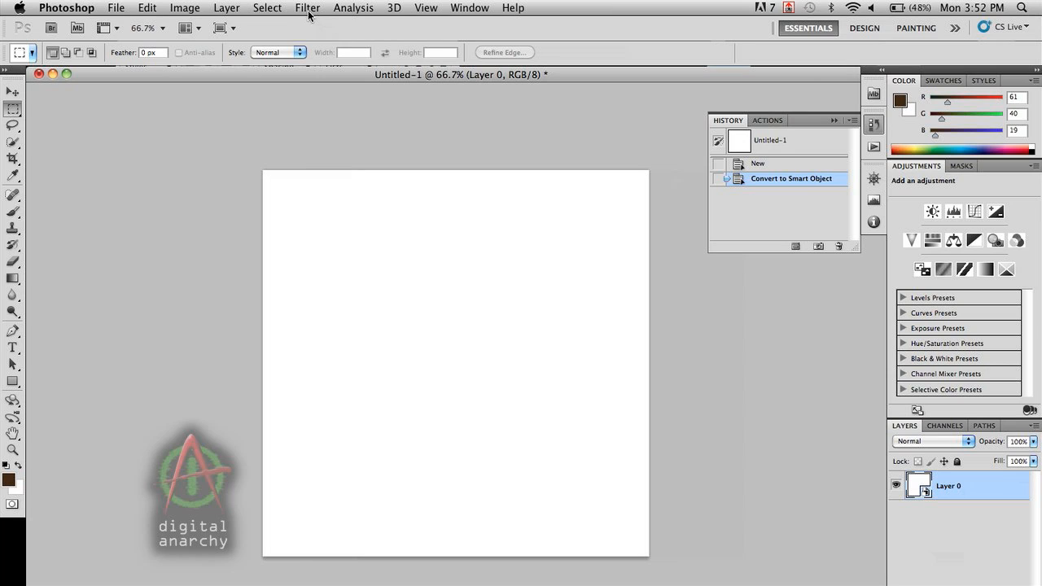
mouse_move(308, 14)
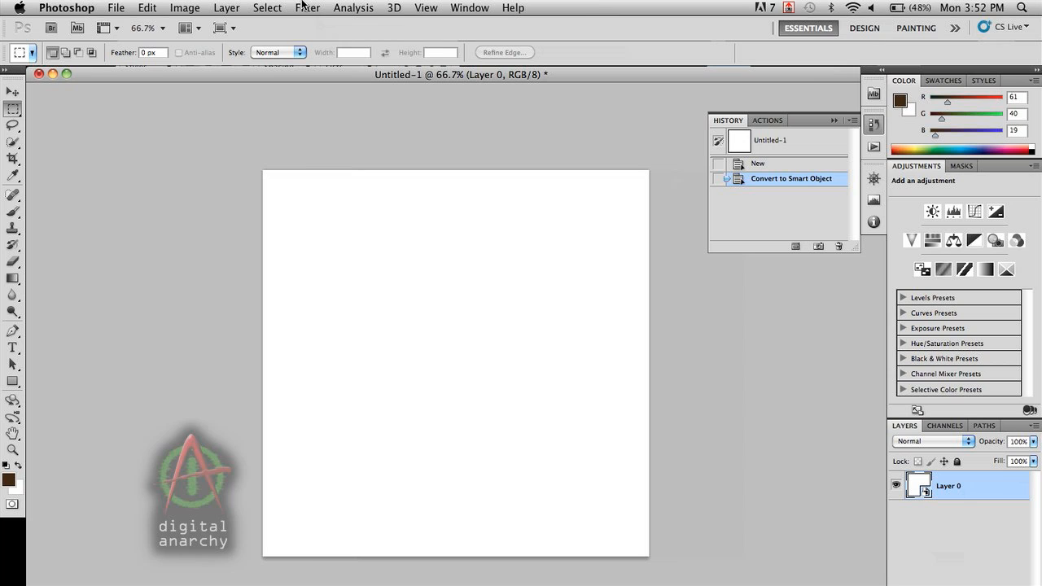
mouse_move(306, 7)
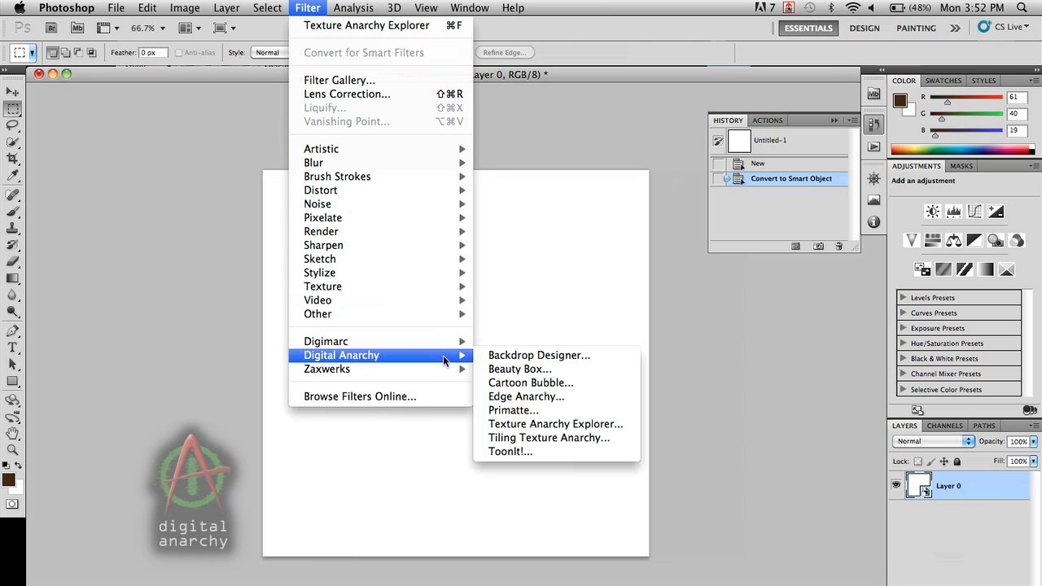
mouse_move(326, 368)
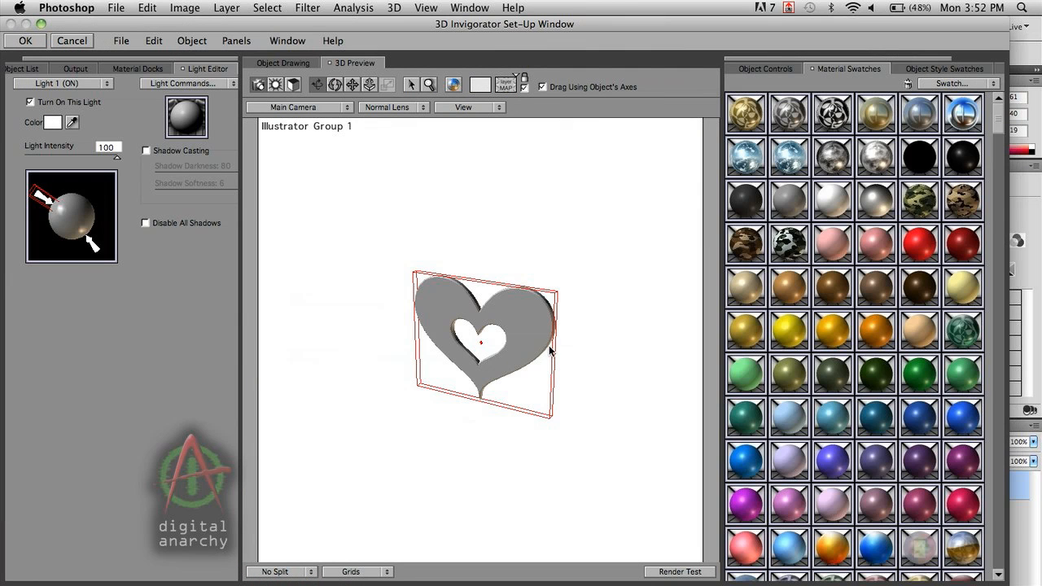
mouse_move(541, 356)
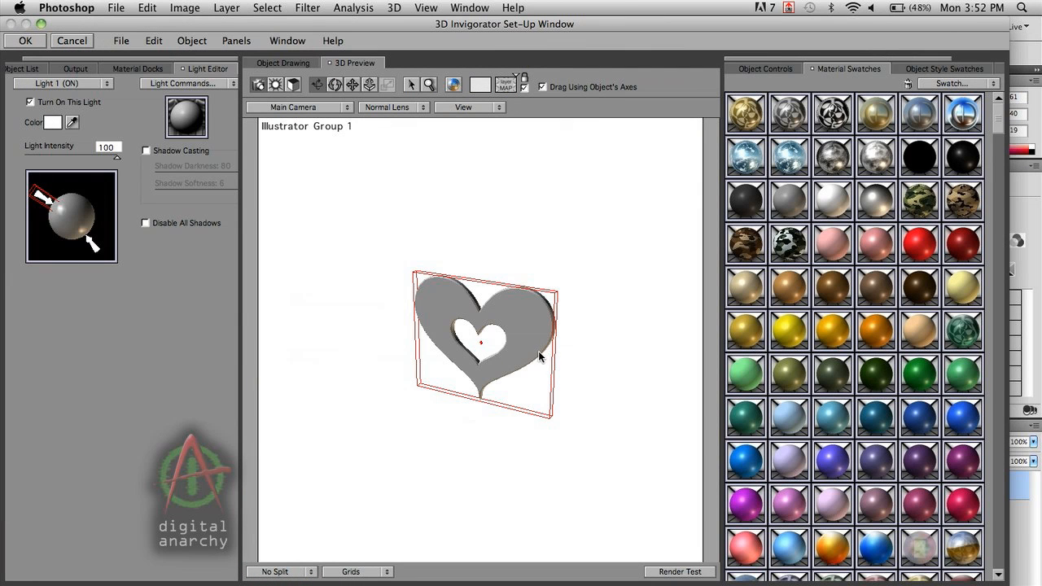
mouse_move(523, 319)
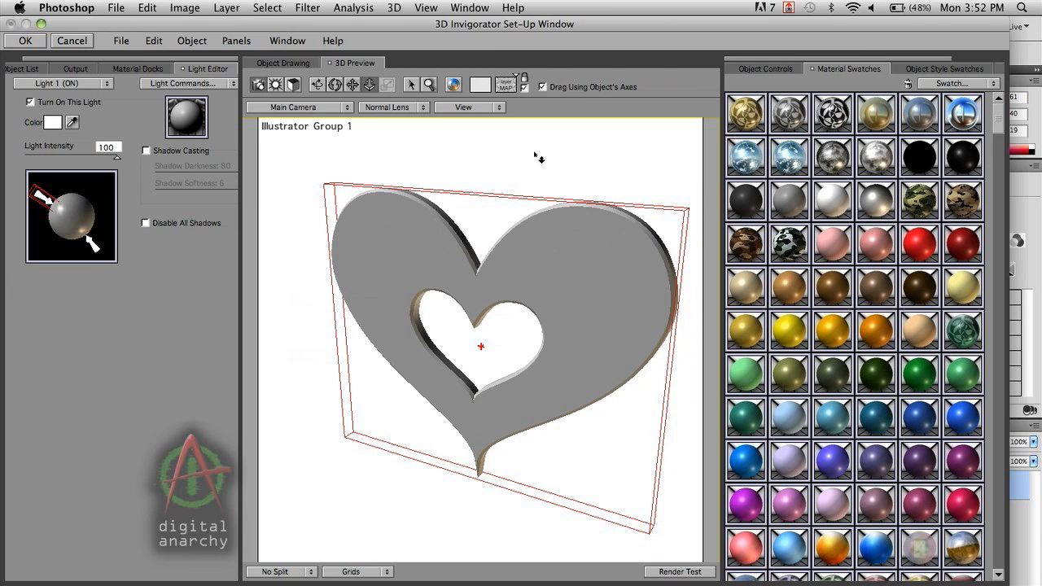
mouse_move(533, 159)
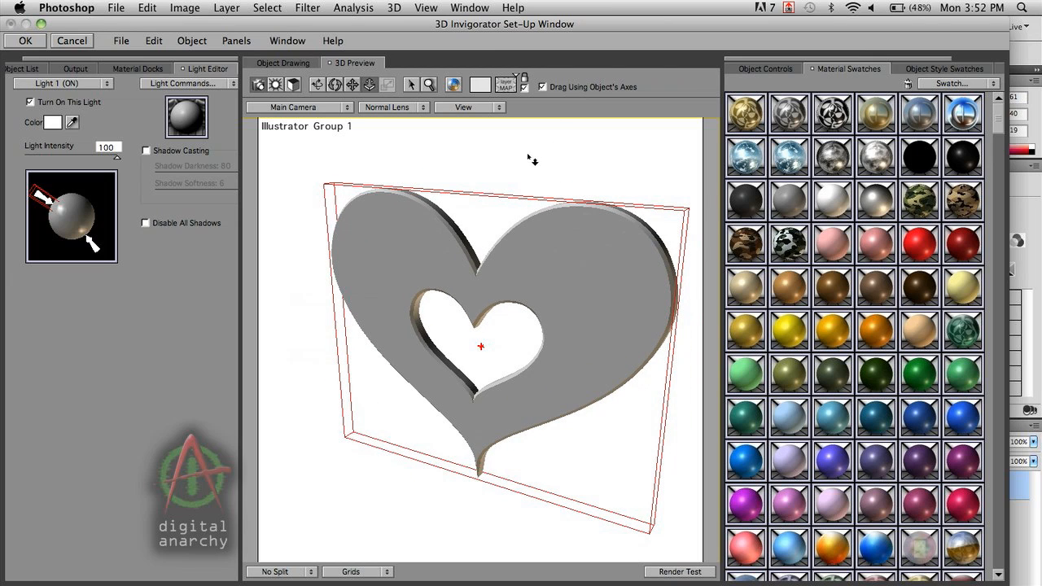
In the heart's object controls, raise SpikeBuster to 28 and preview smoothness to 78.
click(763, 69)
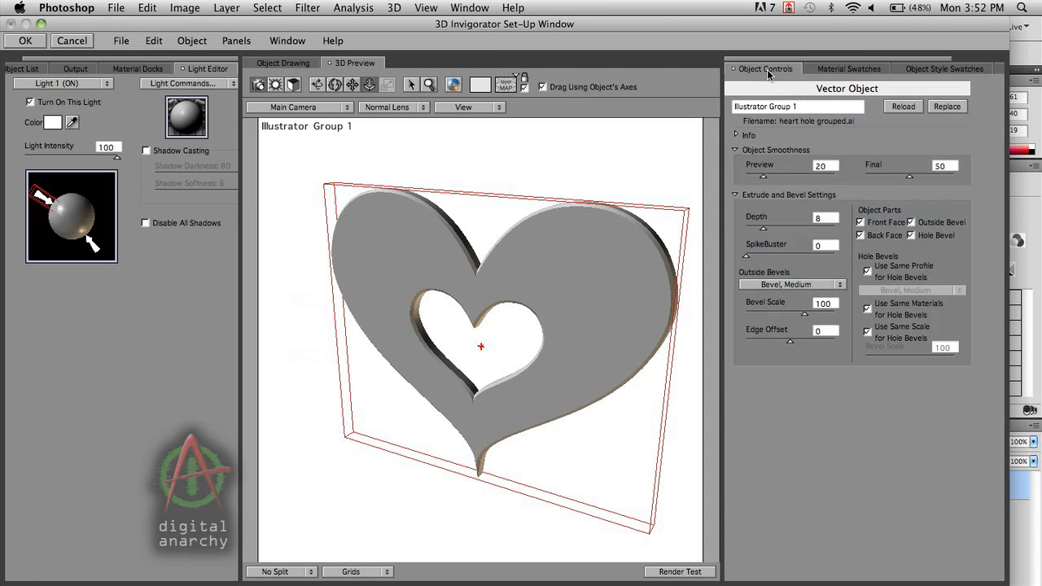
mouse_move(764, 233)
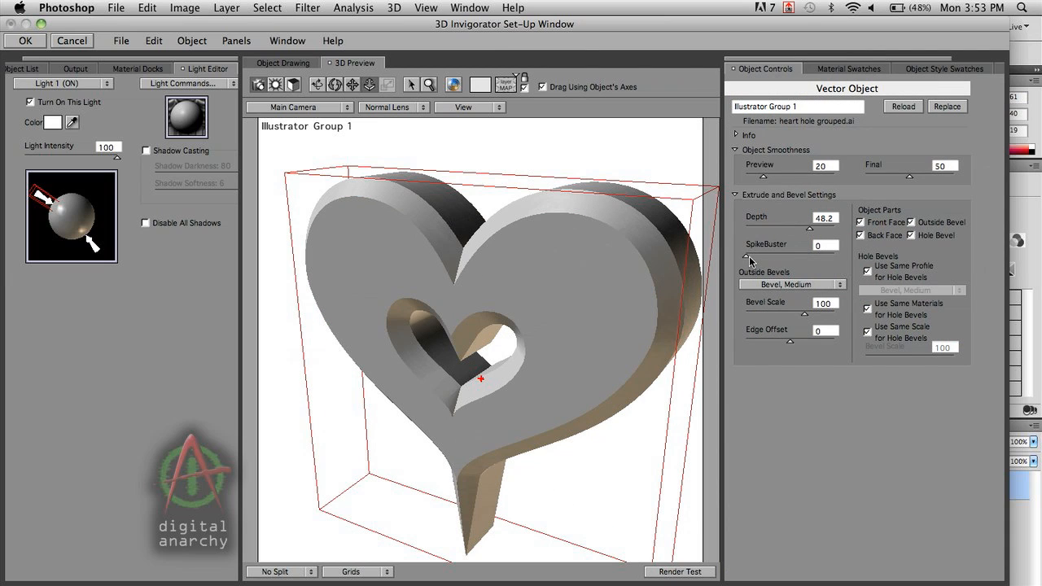
mouse_move(745, 273)
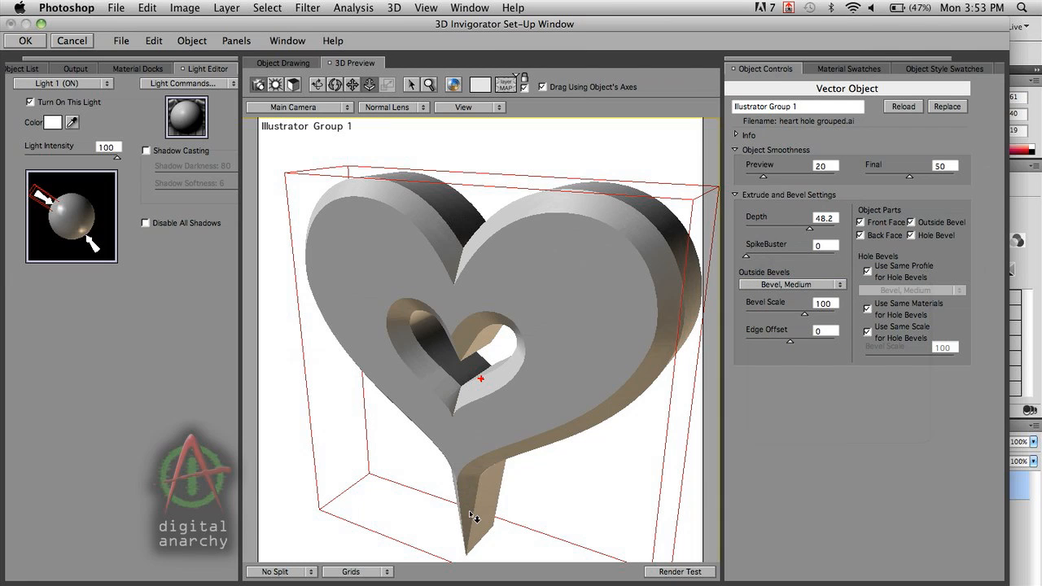
mouse_move(767, 268)
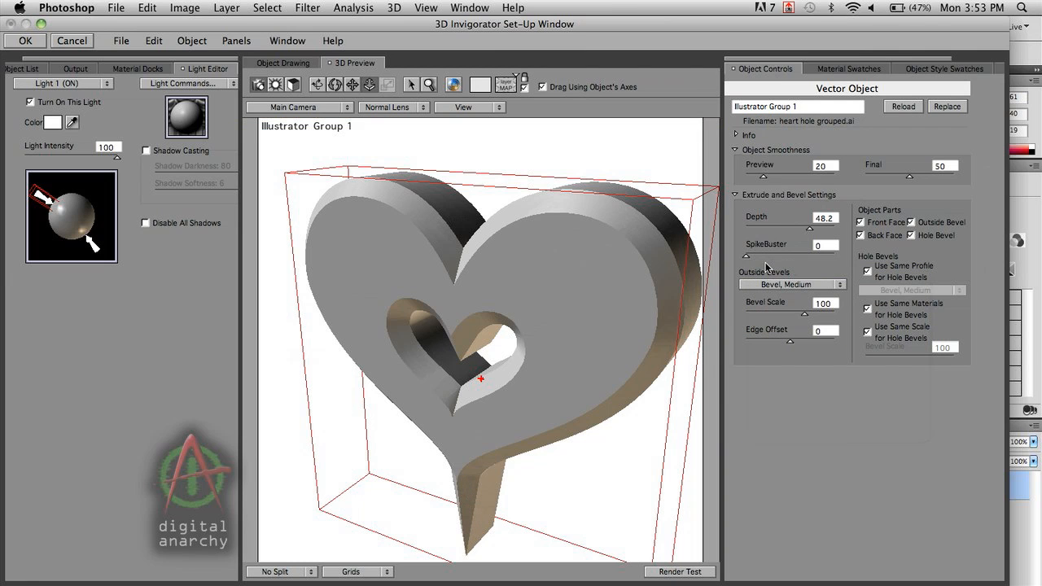
drag(753, 256, 781, 257)
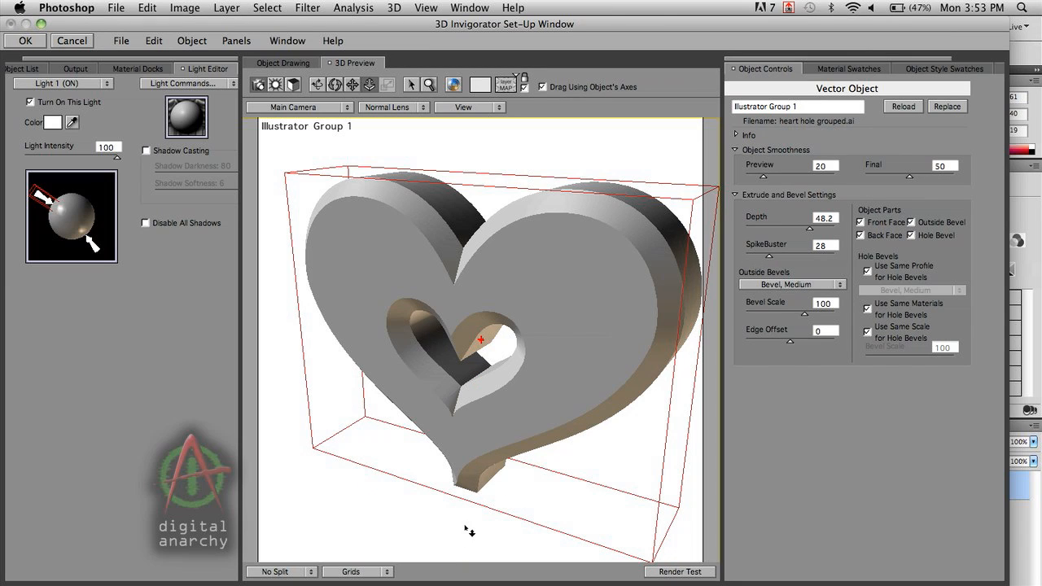
mouse_move(501, 458)
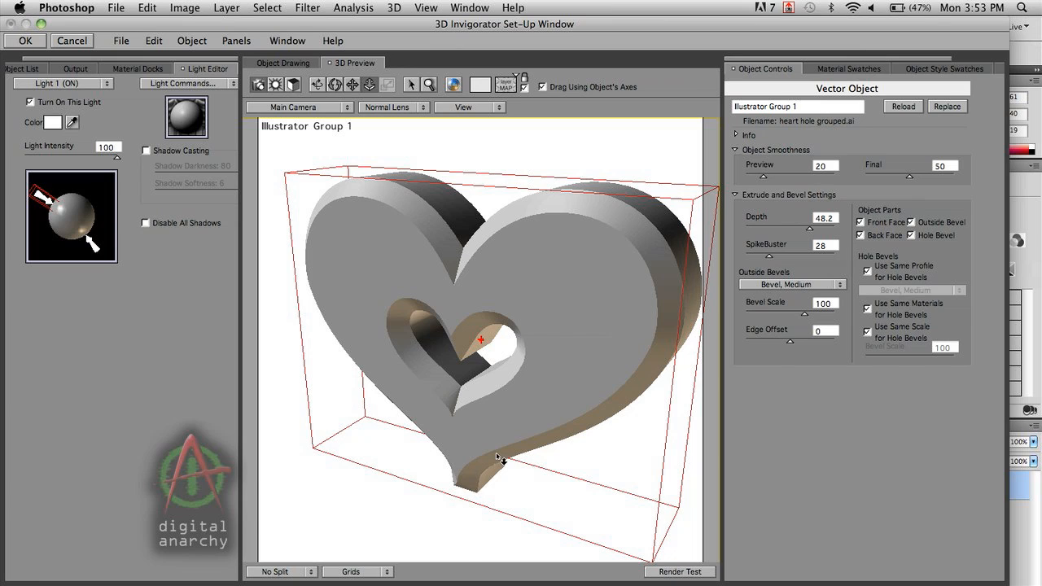
mouse_move(486, 488)
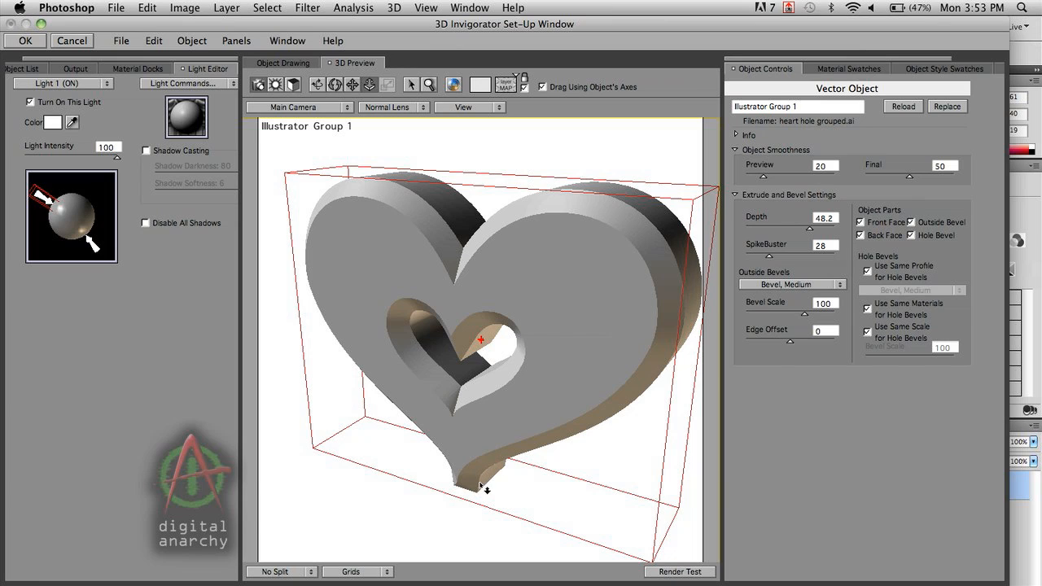
mouse_move(471, 495)
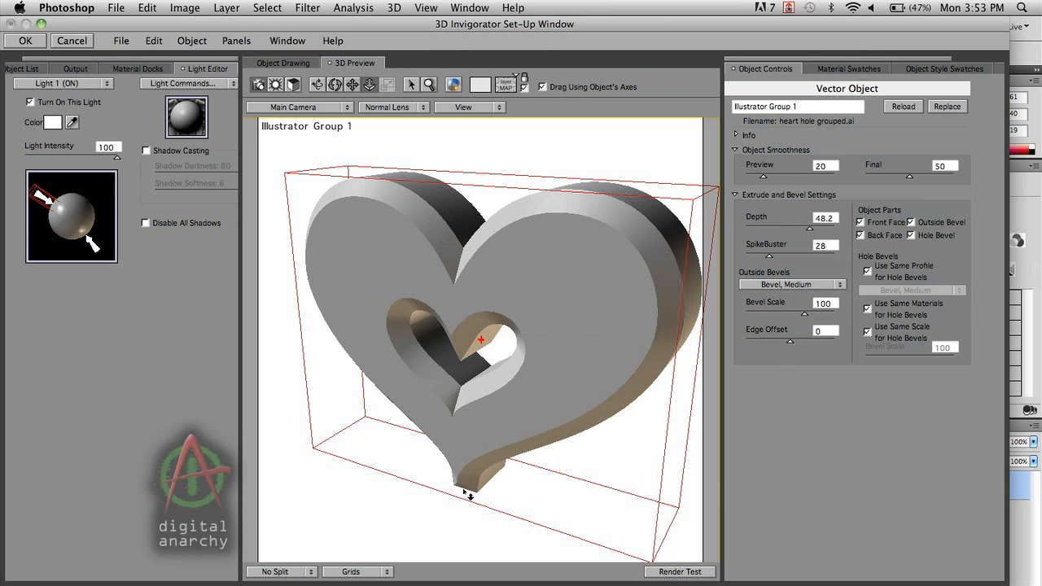
mouse_move(509, 508)
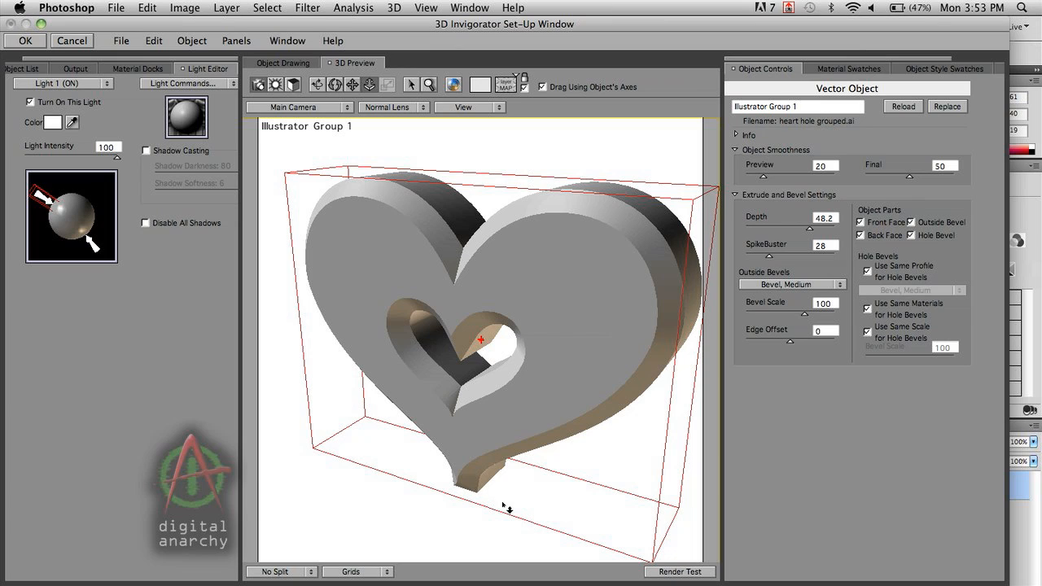
mouse_move(609, 441)
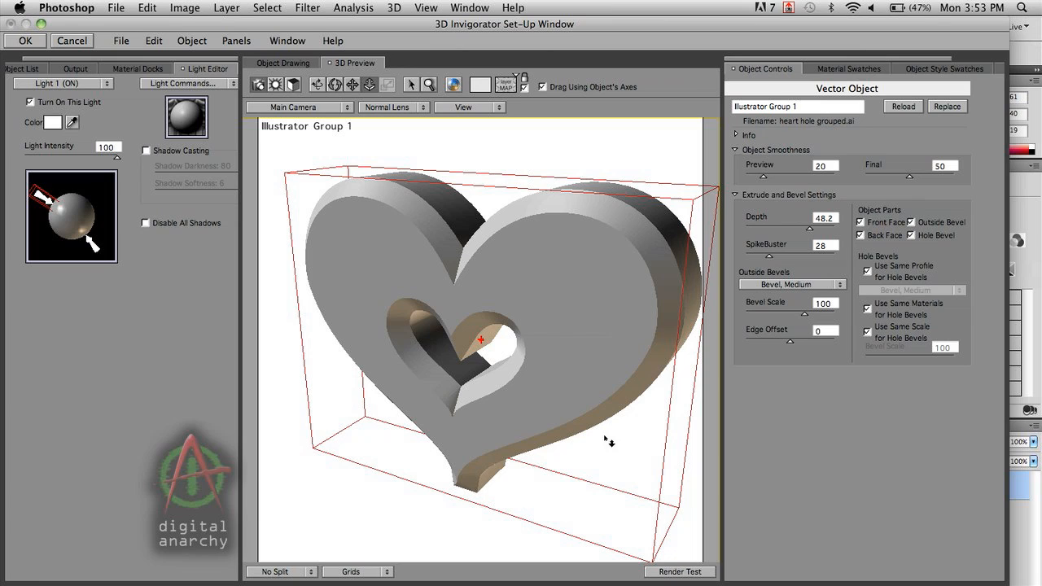
mouse_move(702, 256)
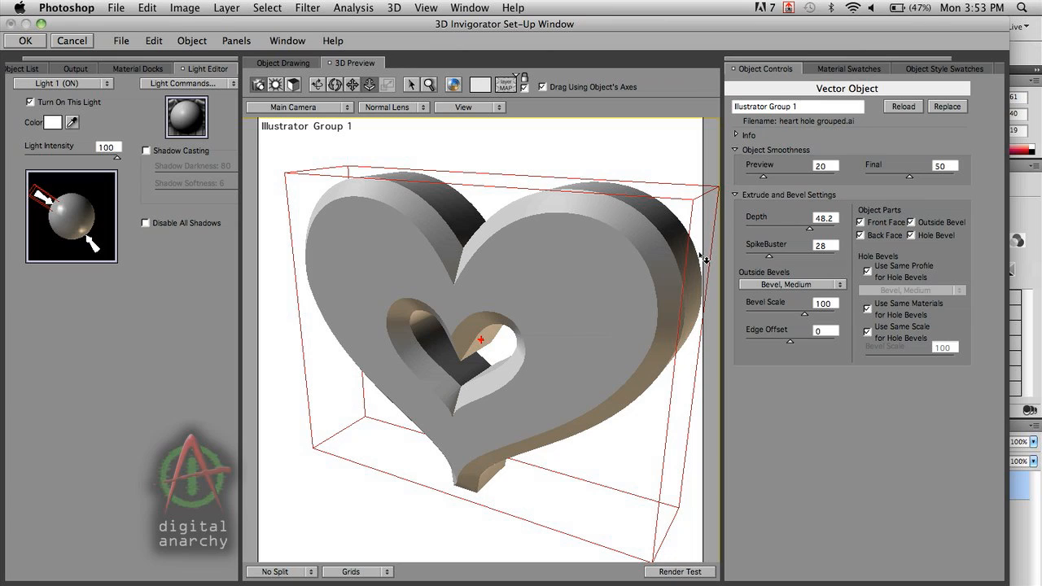
mouse_move(747, 303)
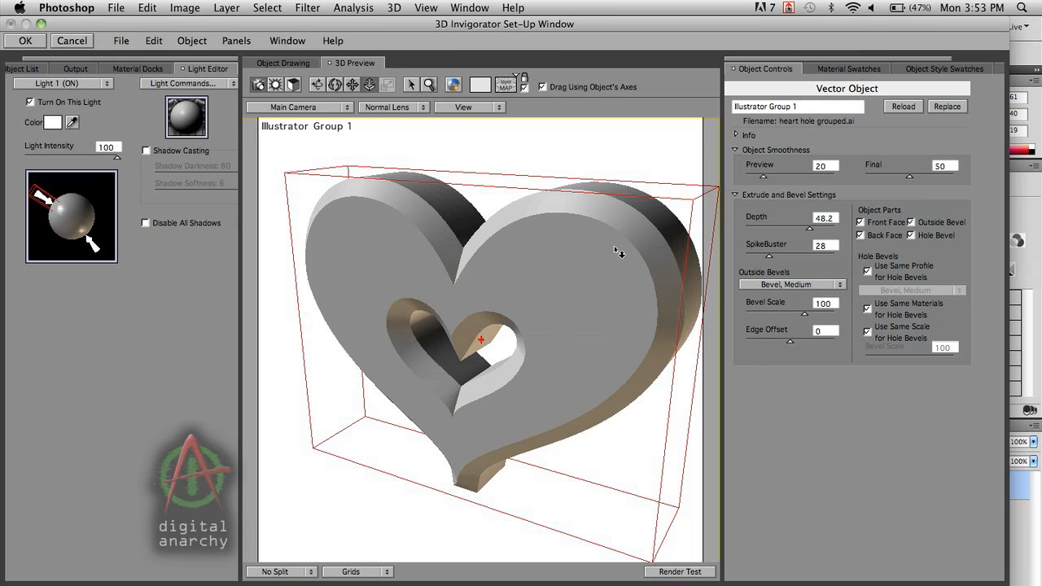
mouse_move(578, 194)
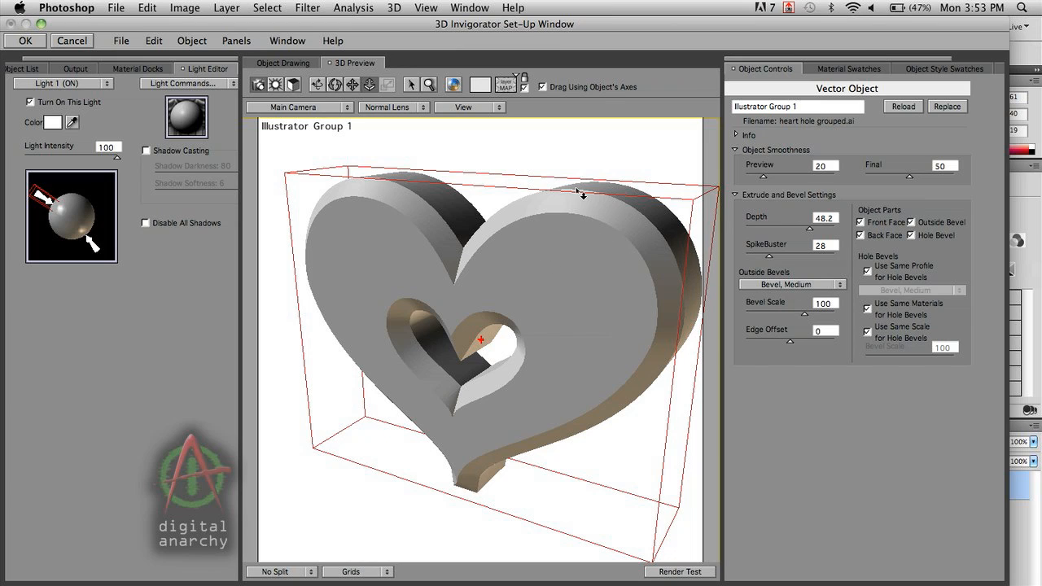
mouse_move(688, 132)
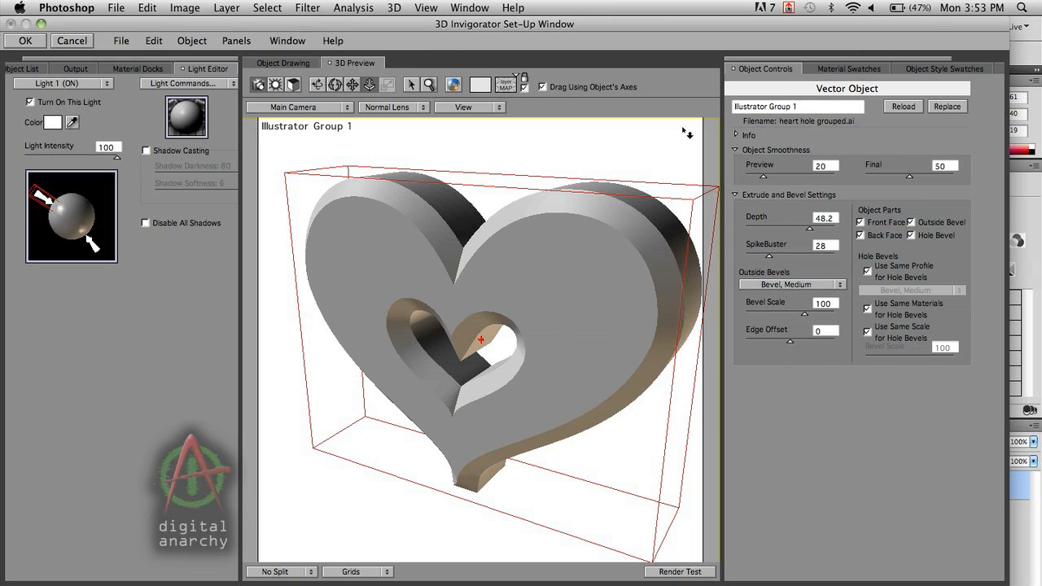
mouse_move(780, 79)
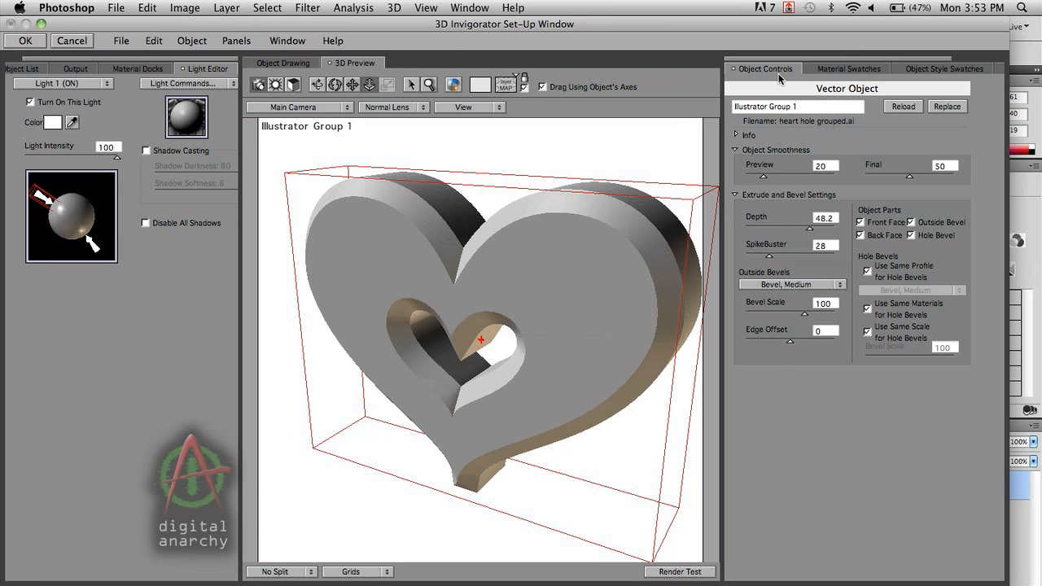
mouse_move(779, 238)
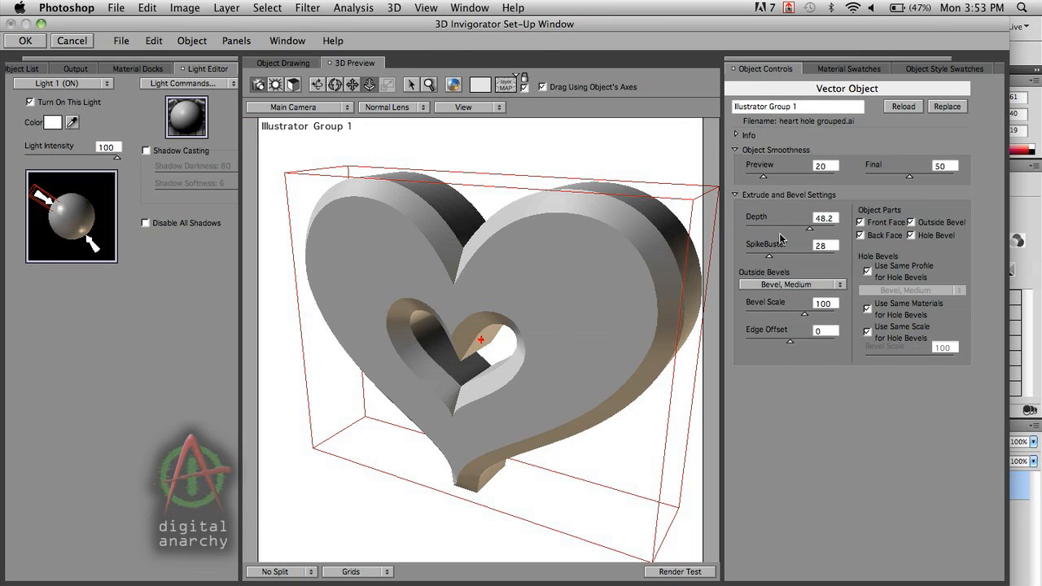
mouse_move(823, 112)
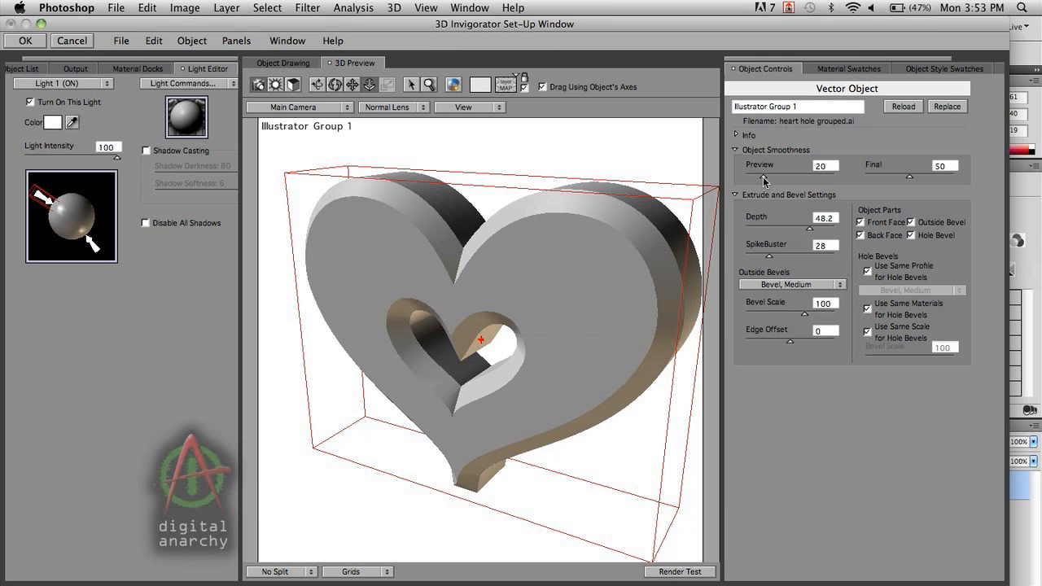
drag(773, 175, 802, 176)
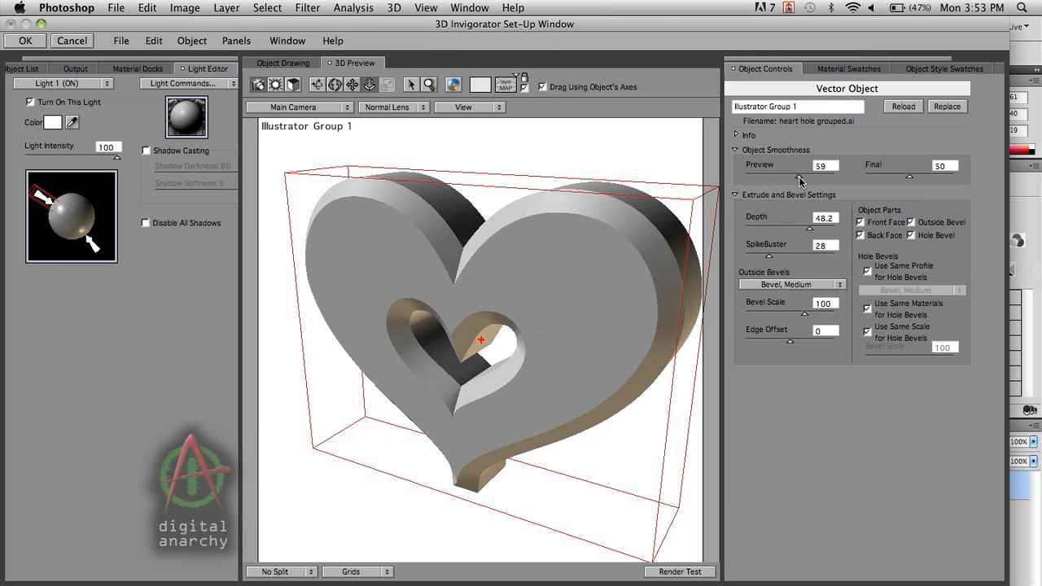
drag(793, 175, 805, 175)
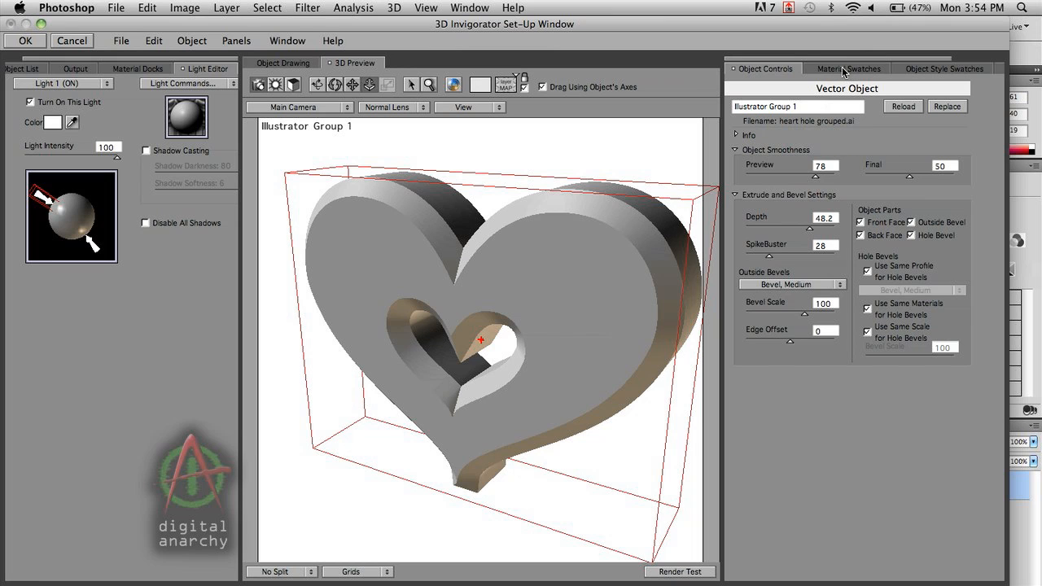
mouse_move(849, 71)
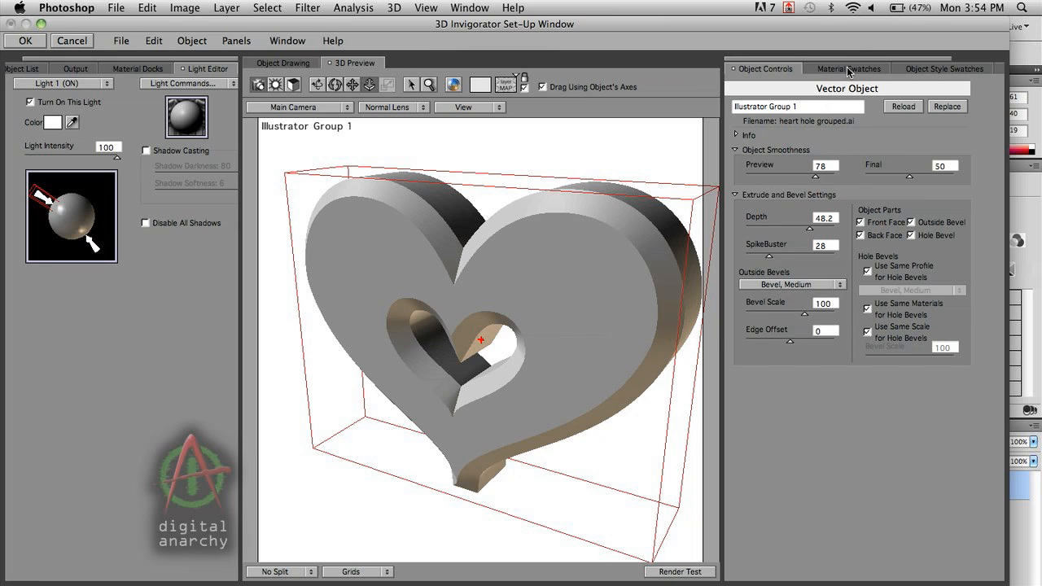
Apply the glossy dark red swatch from the Material Swatches library to the heart.
click(848, 68)
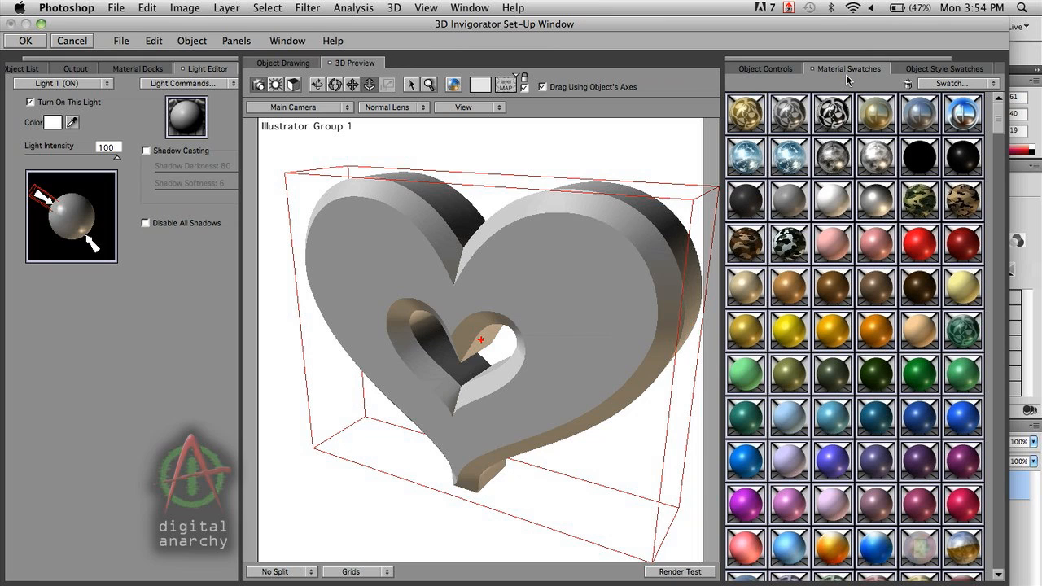
mouse_move(971, 149)
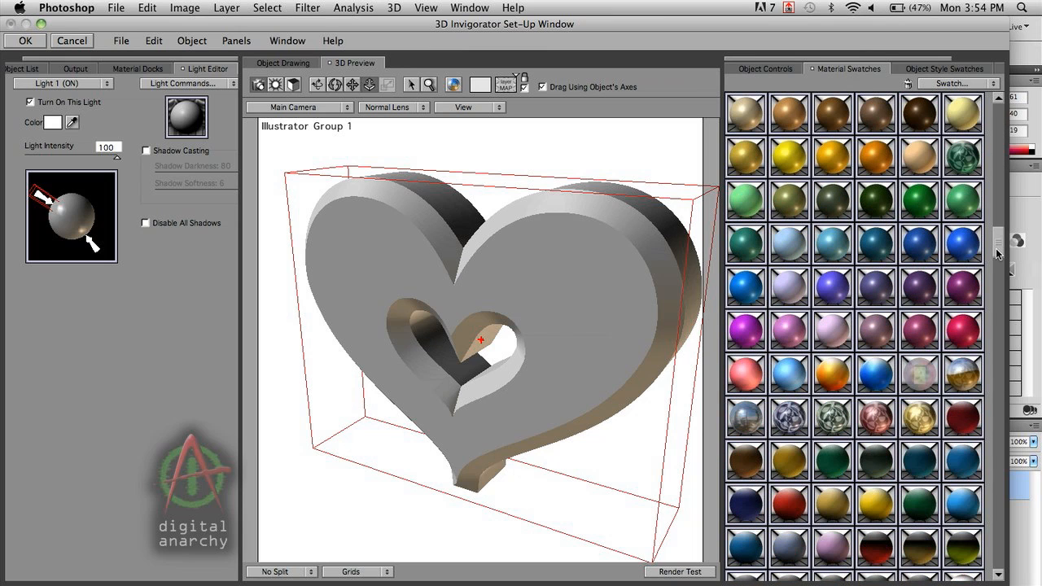
click(963, 418)
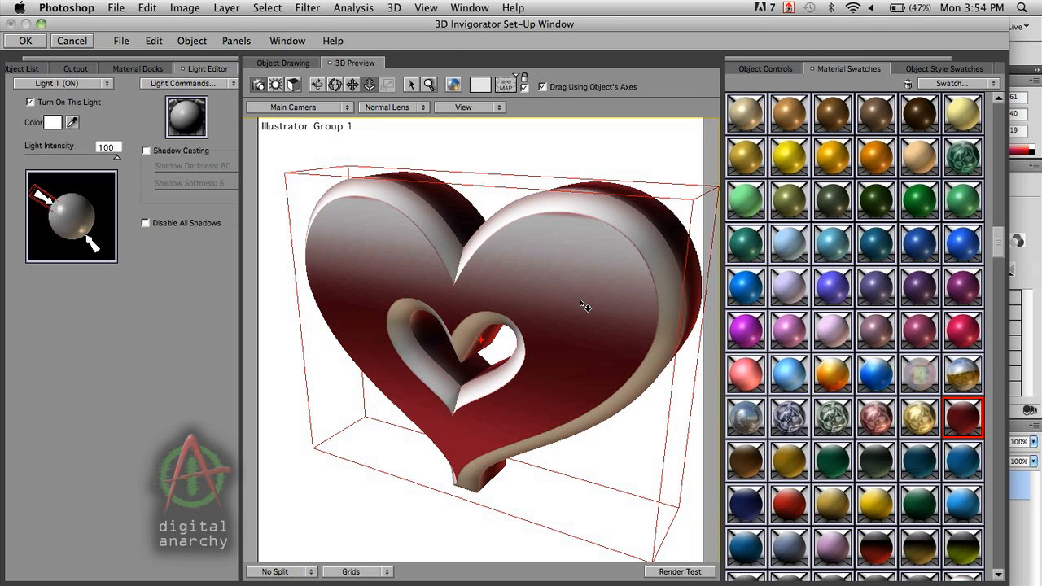
mouse_move(602, 342)
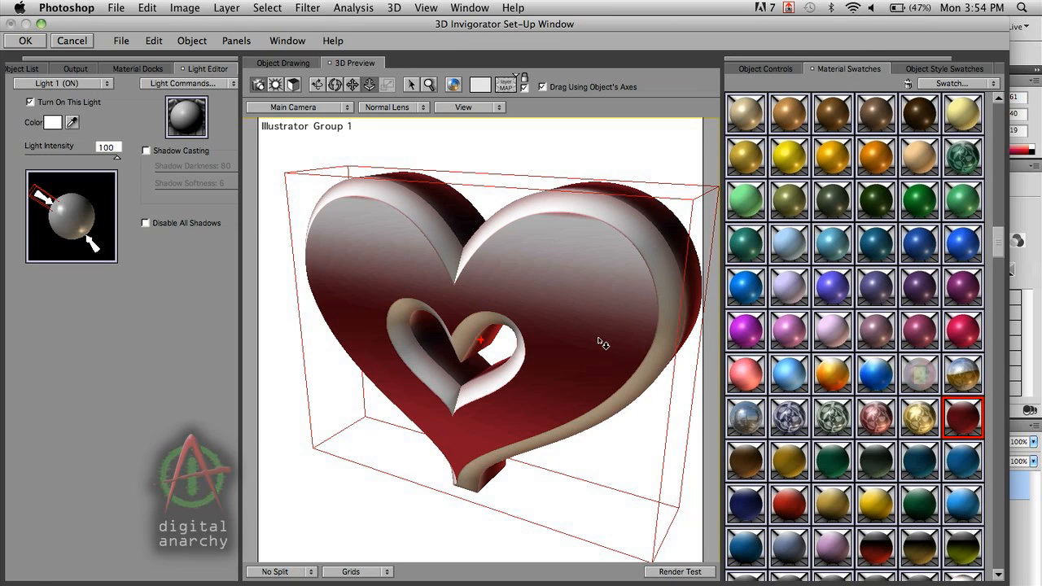
mouse_move(486, 369)
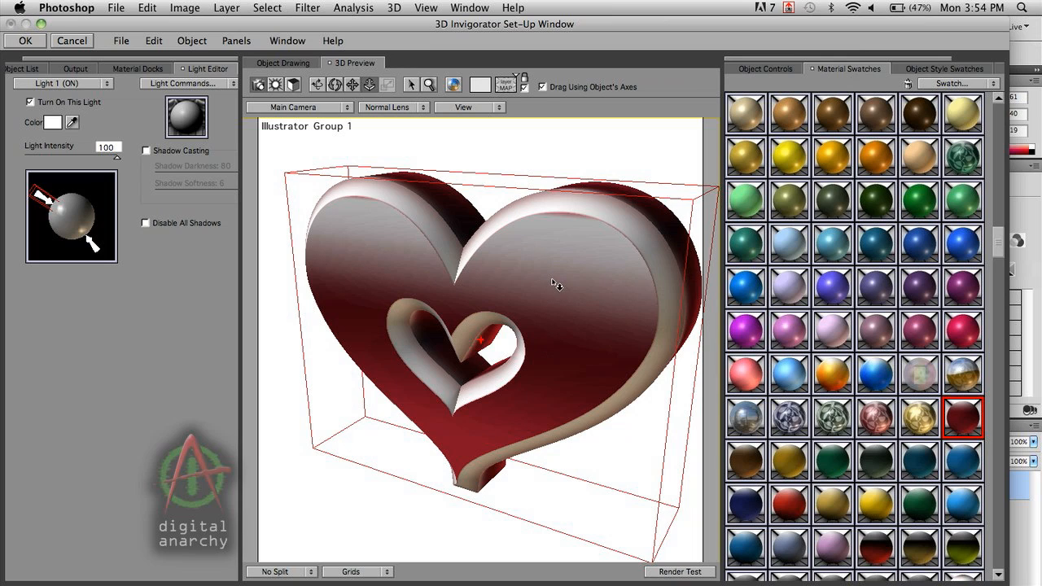
mouse_move(555, 284)
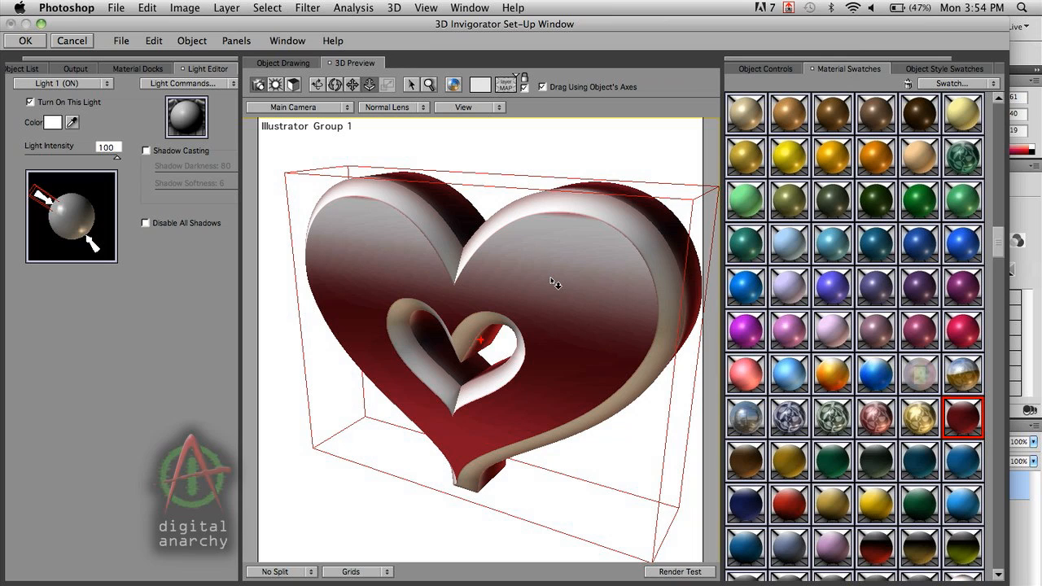
mouse_move(553, 283)
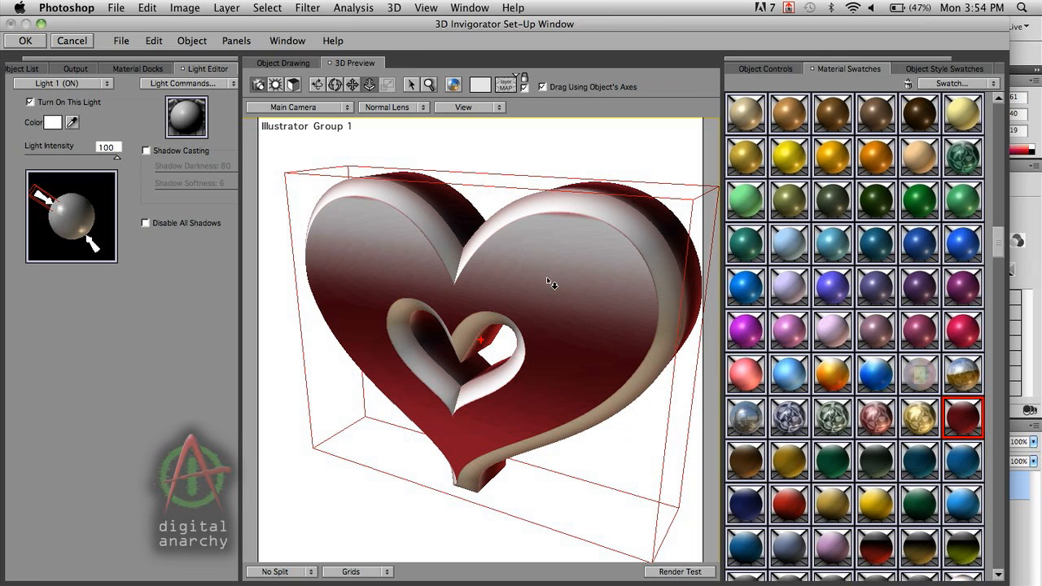
mouse_move(573, 255)
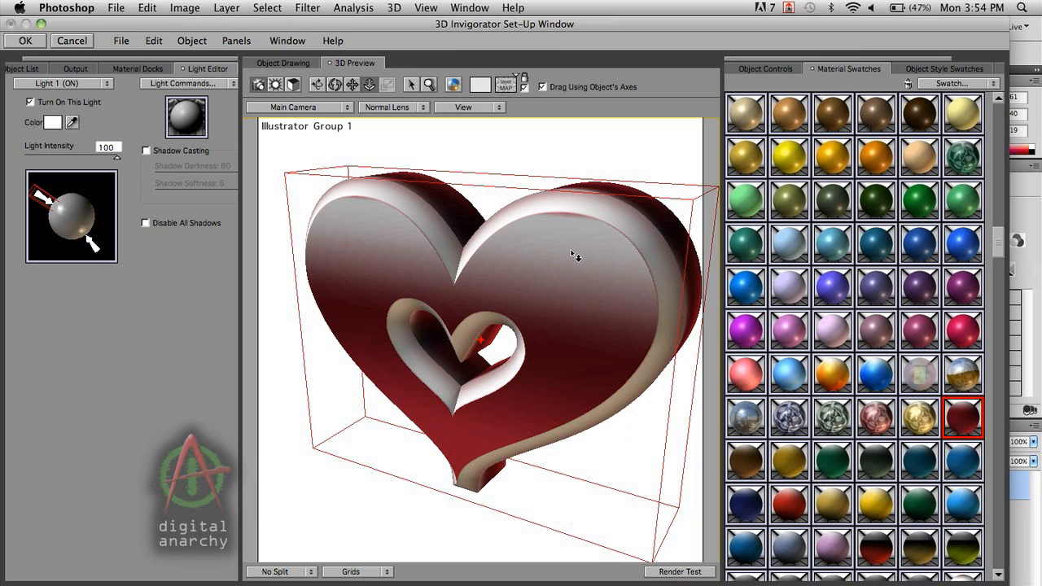
mouse_move(499, 350)
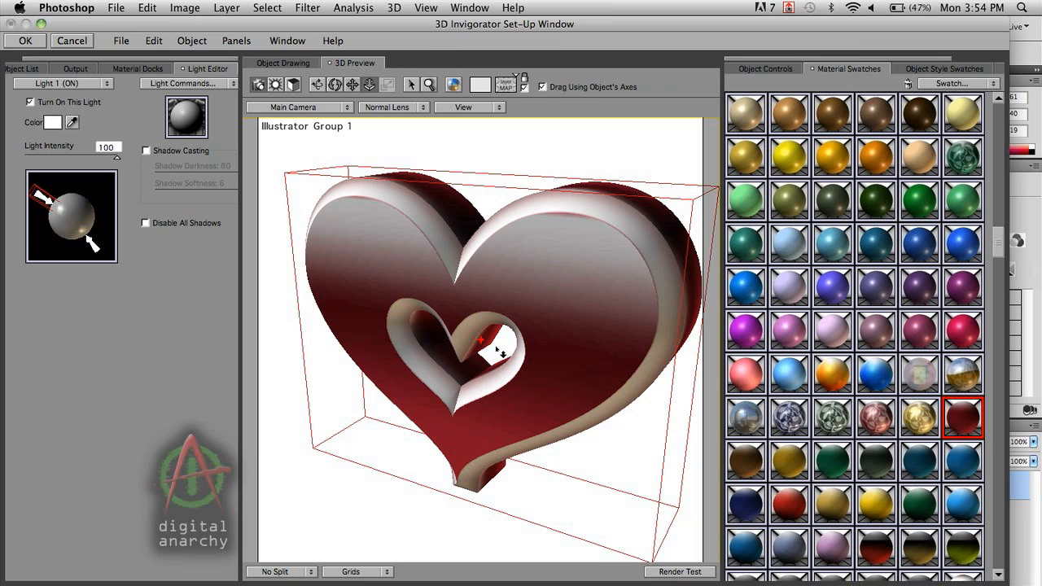
mouse_move(500, 328)
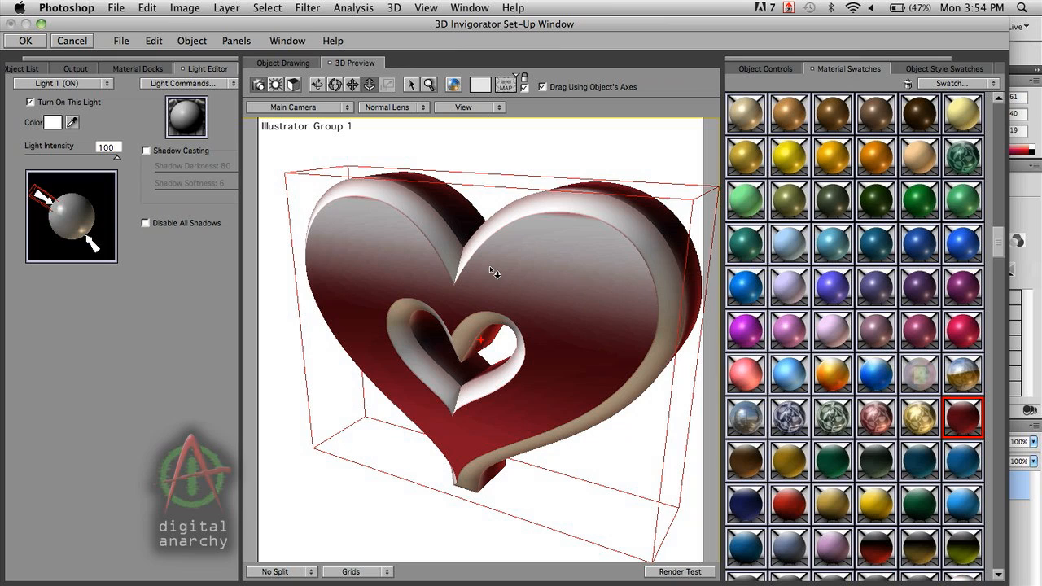
mouse_move(488, 279)
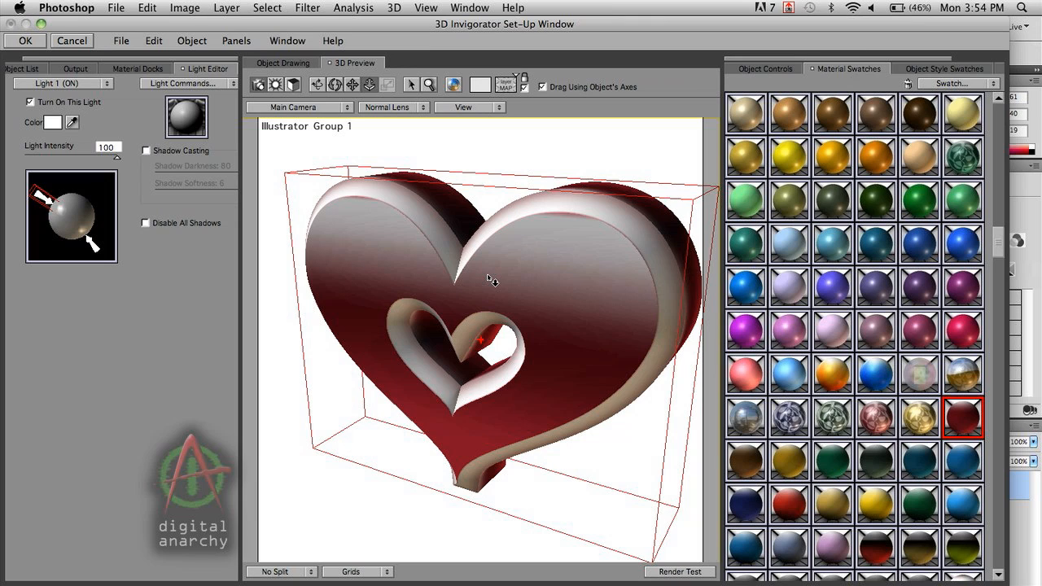
mouse_move(464, 350)
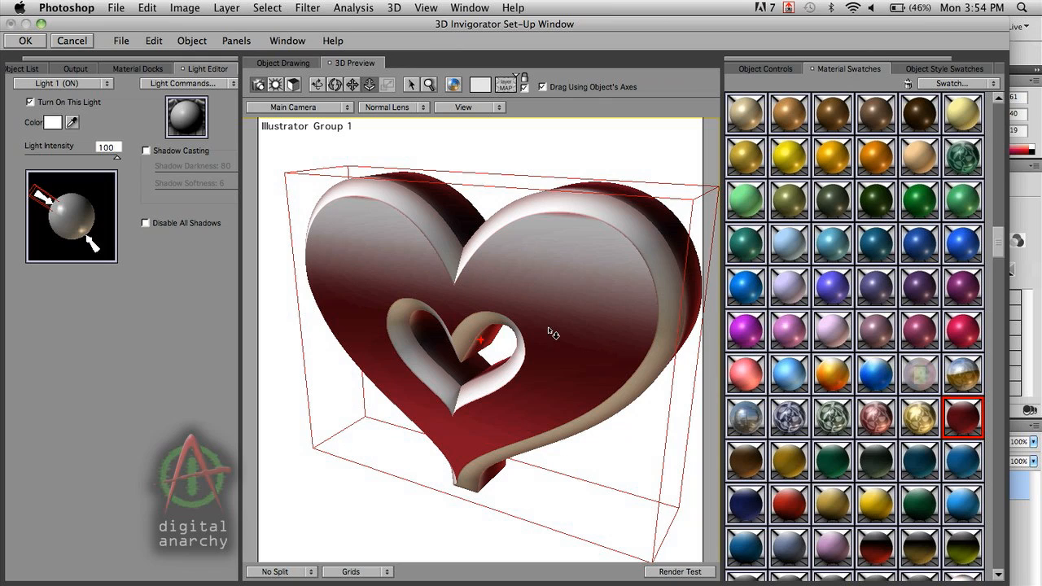
mouse_move(666, 276)
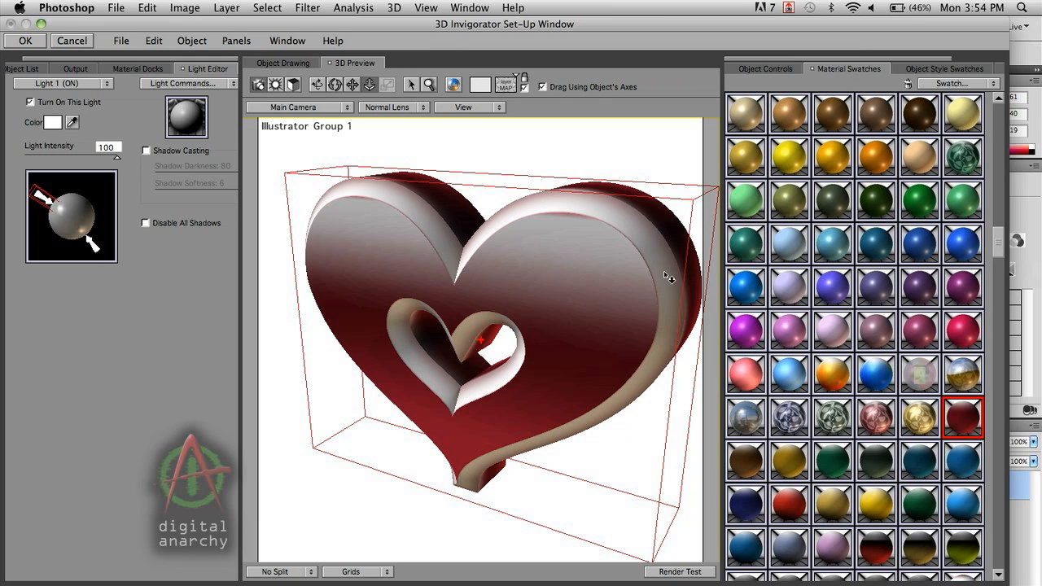
mouse_move(487, 236)
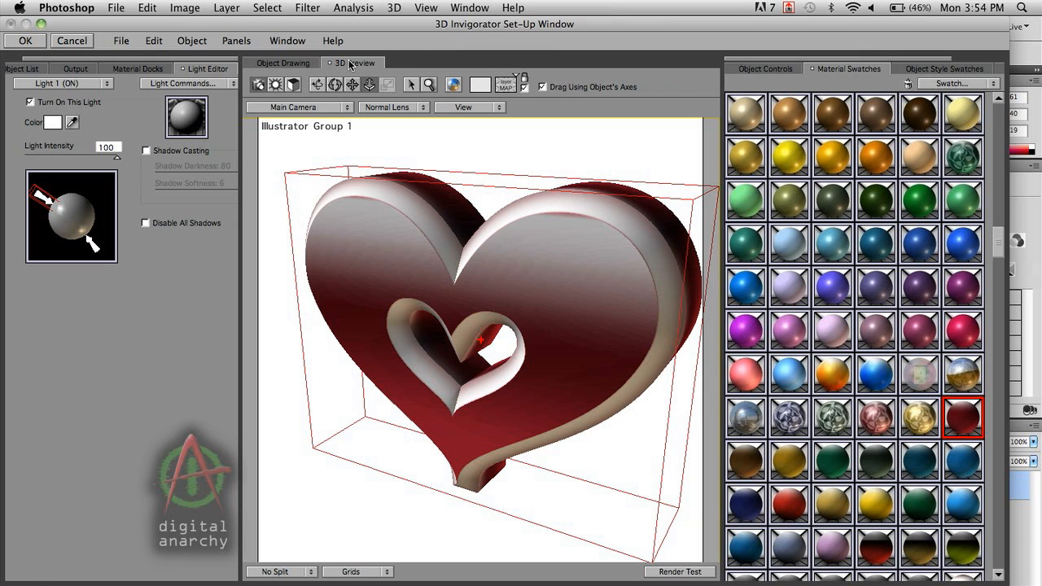
Rotate the heart in the 3D Preview so its thick right side faces the viewer.
drag(485, 333, 570, 264)
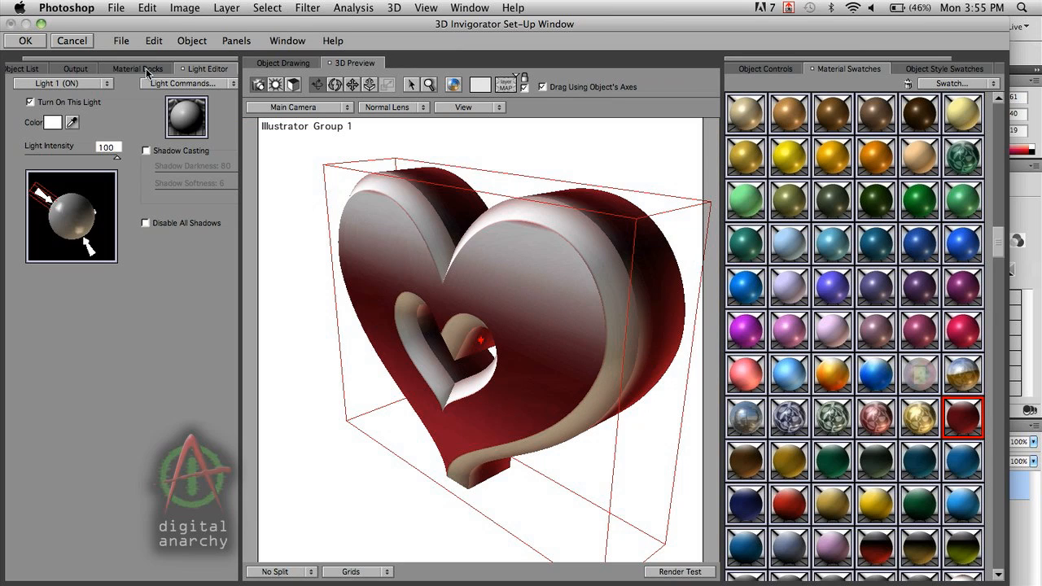
Show the heart's docked FLOW-Rose.1 material with its UV mapping settings.
click(137, 68)
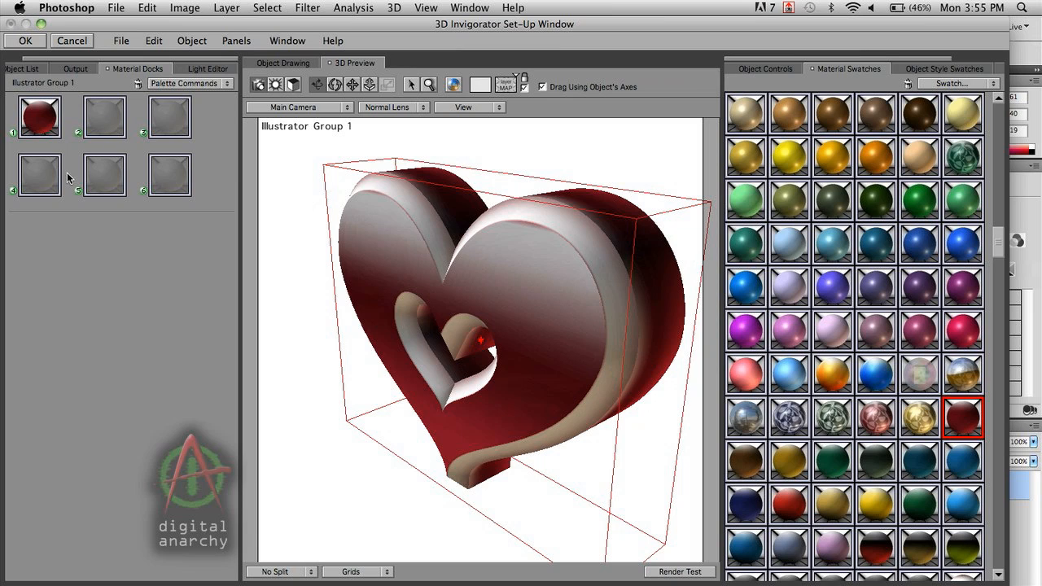
mouse_move(108, 155)
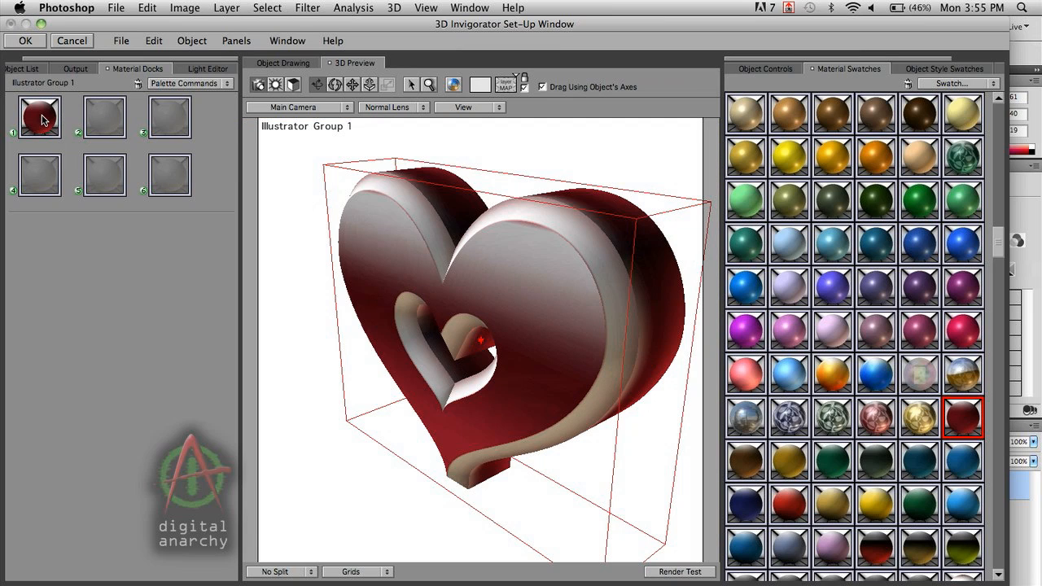
click(40, 117)
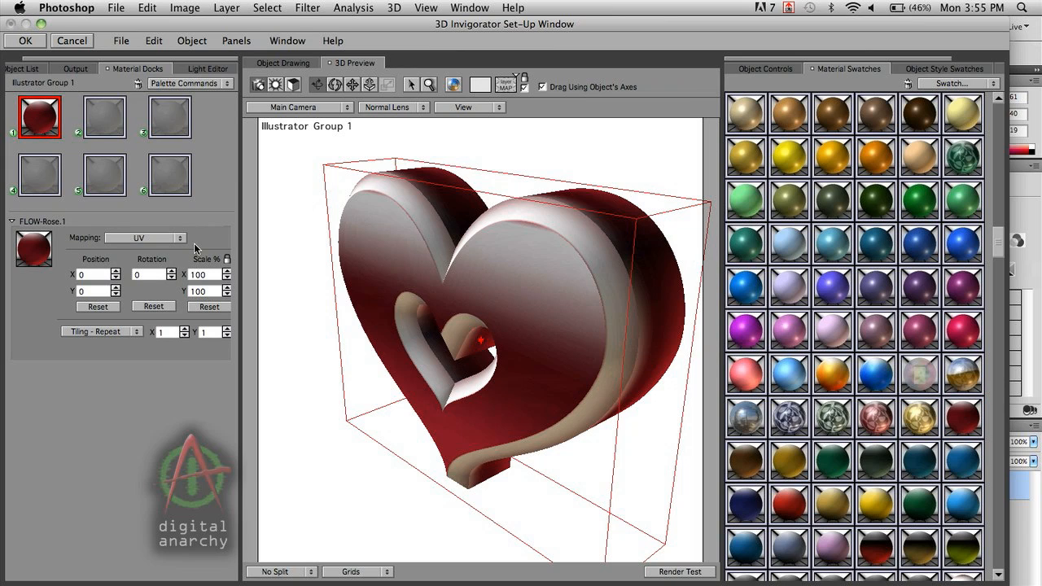
mouse_move(171, 239)
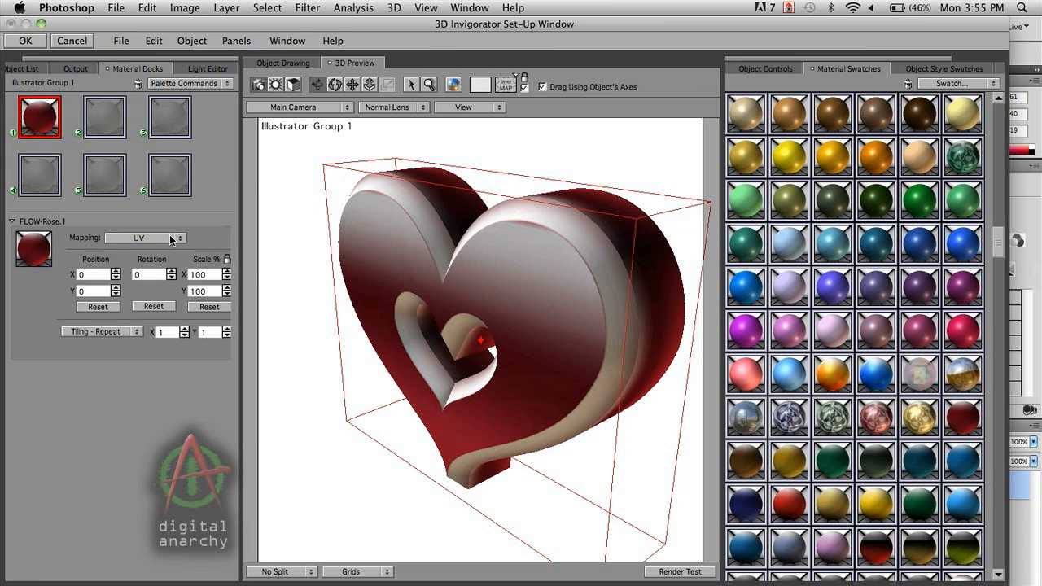
mouse_move(171, 237)
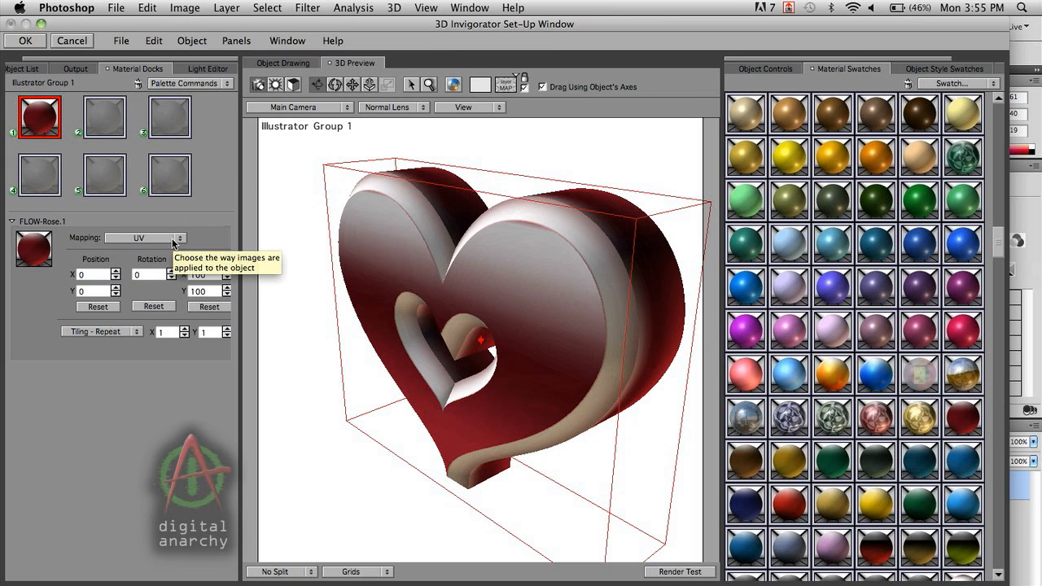
mouse_move(503, 244)
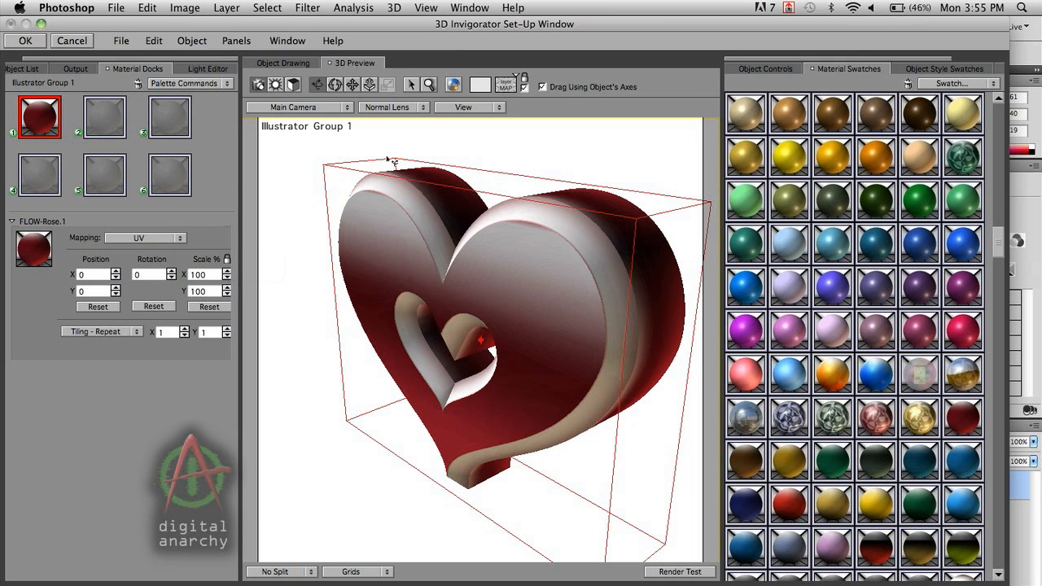
mouse_move(643, 380)
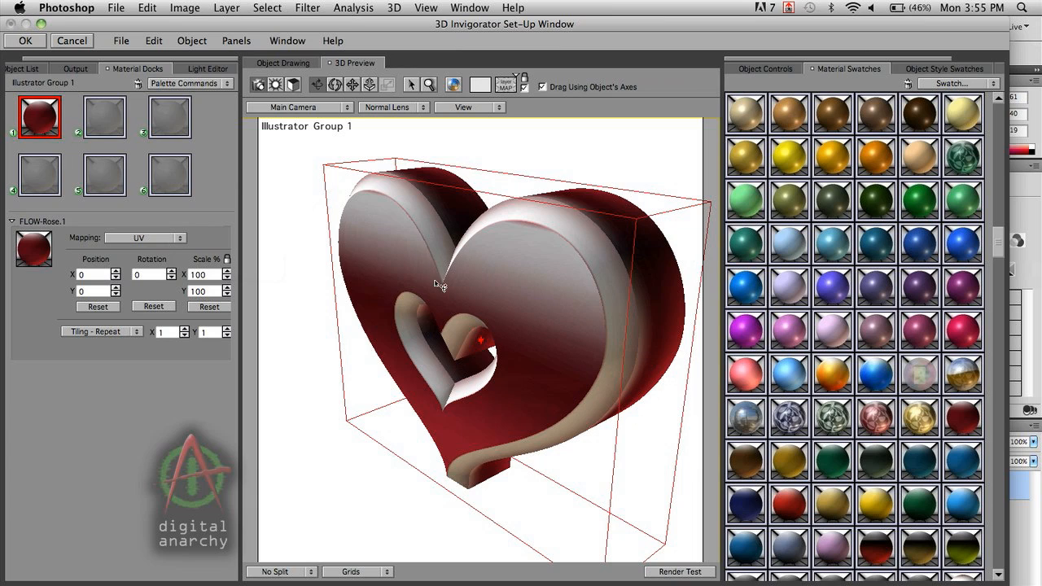
mouse_move(374, 225)
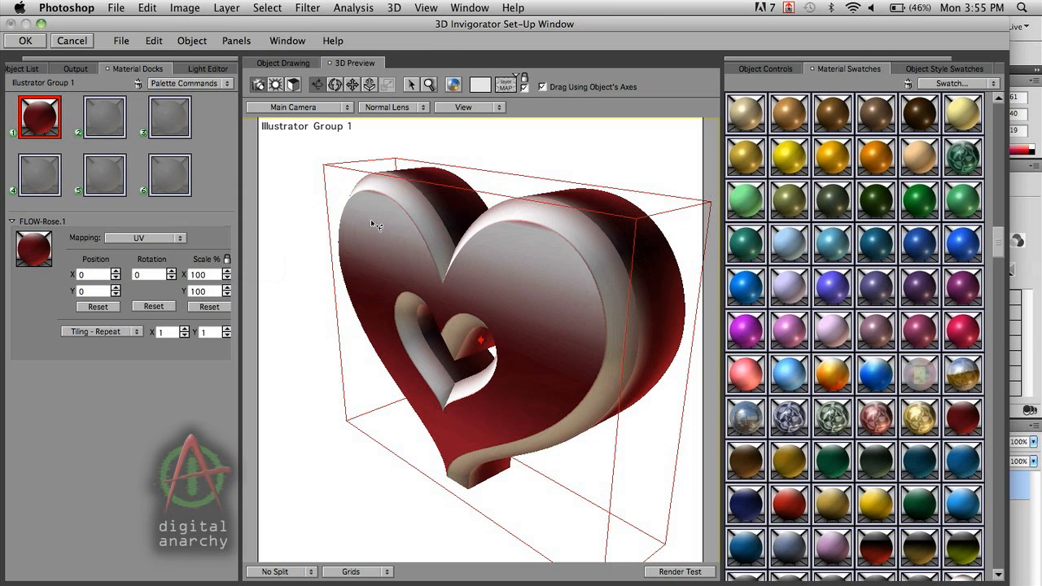
click(151, 238)
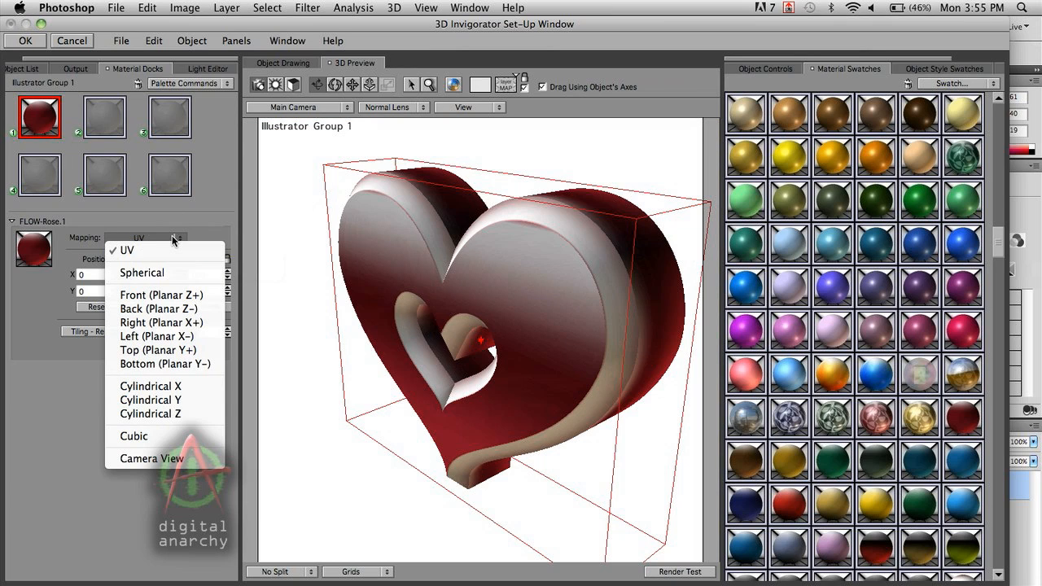
mouse_move(162, 272)
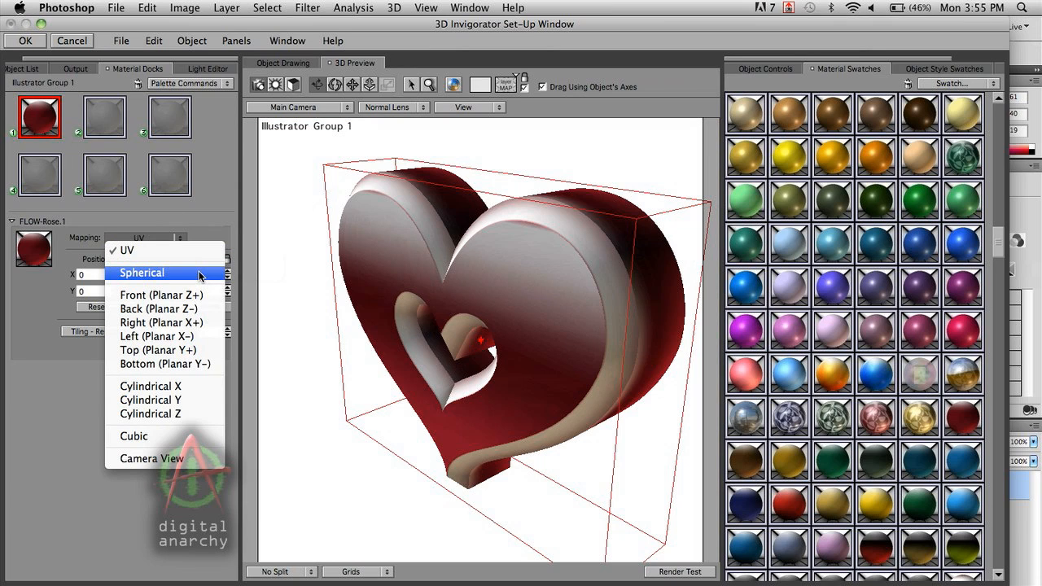
click(142, 272)
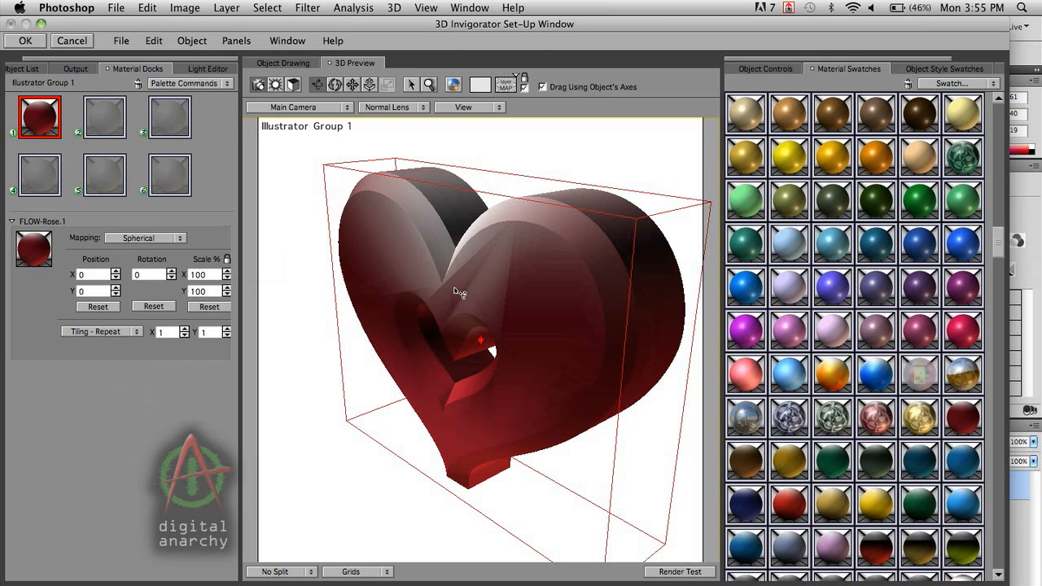
mouse_move(611, 219)
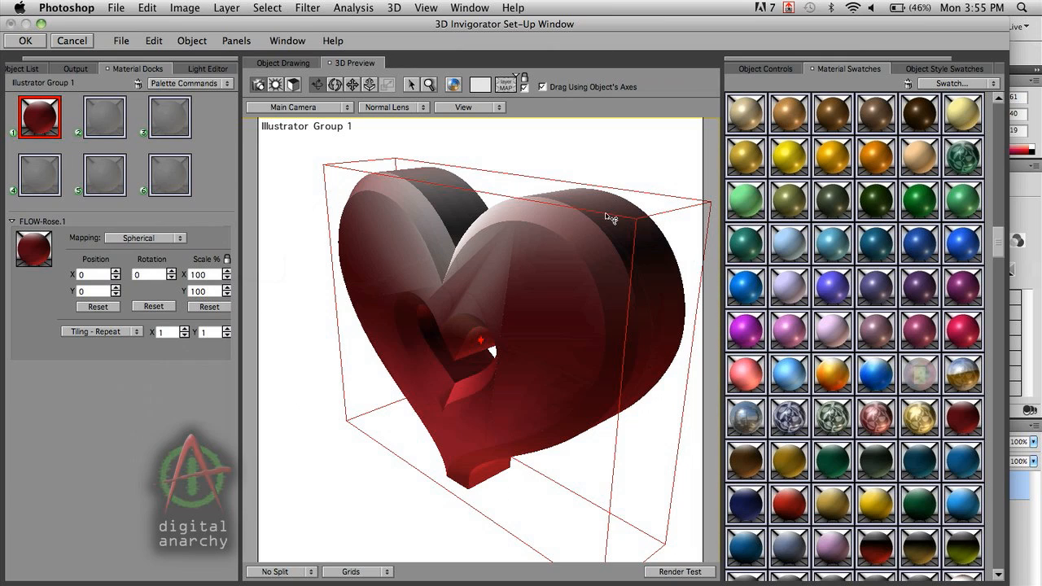
mouse_move(539, 213)
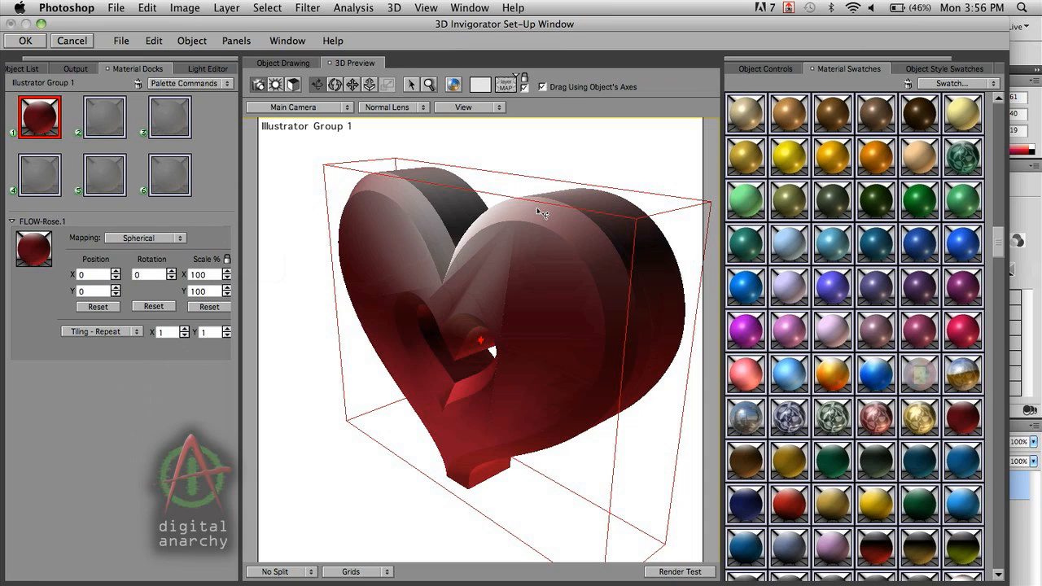
mouse_move(510, 201)
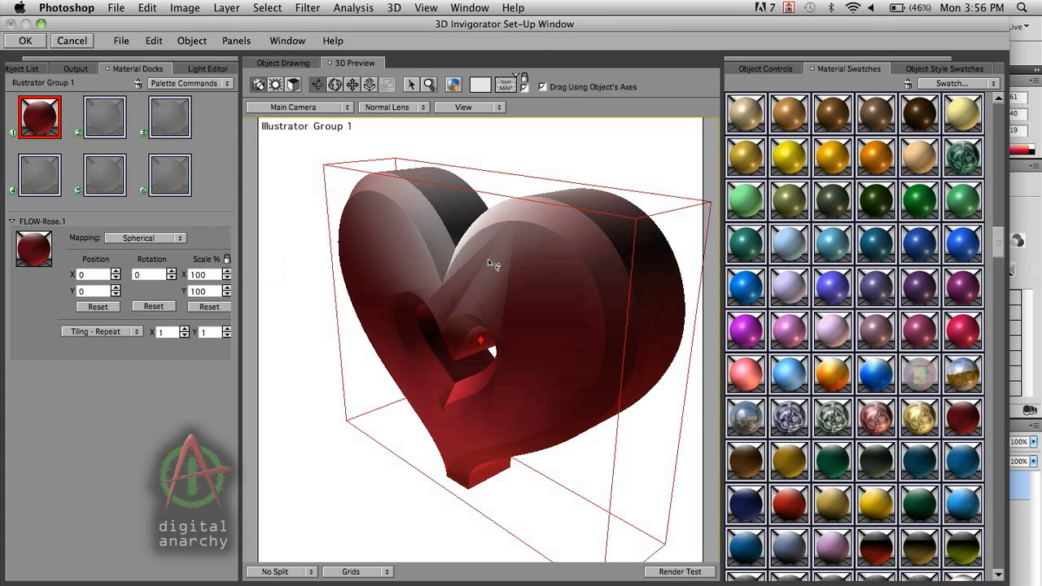
Deselect the heart so the preview renders it without a bounding box.
click(679, 571)
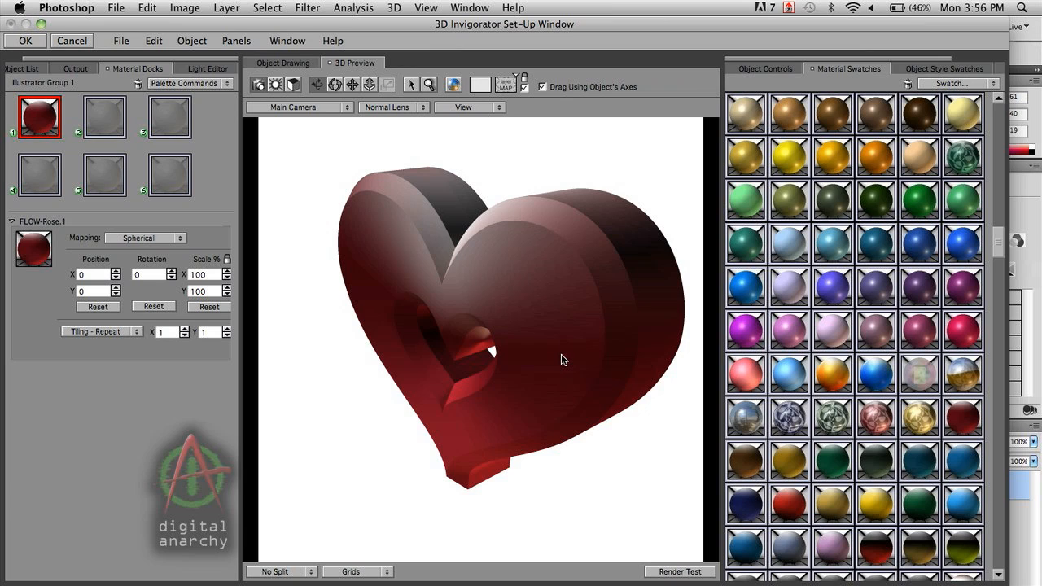
mouse_move(521, 409)
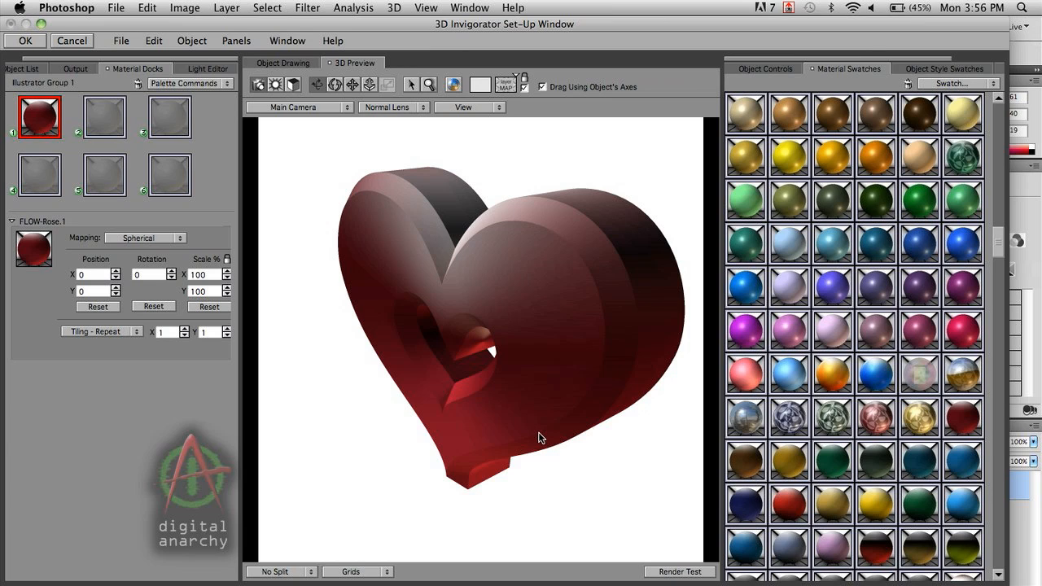
mouse_move(616, 325)
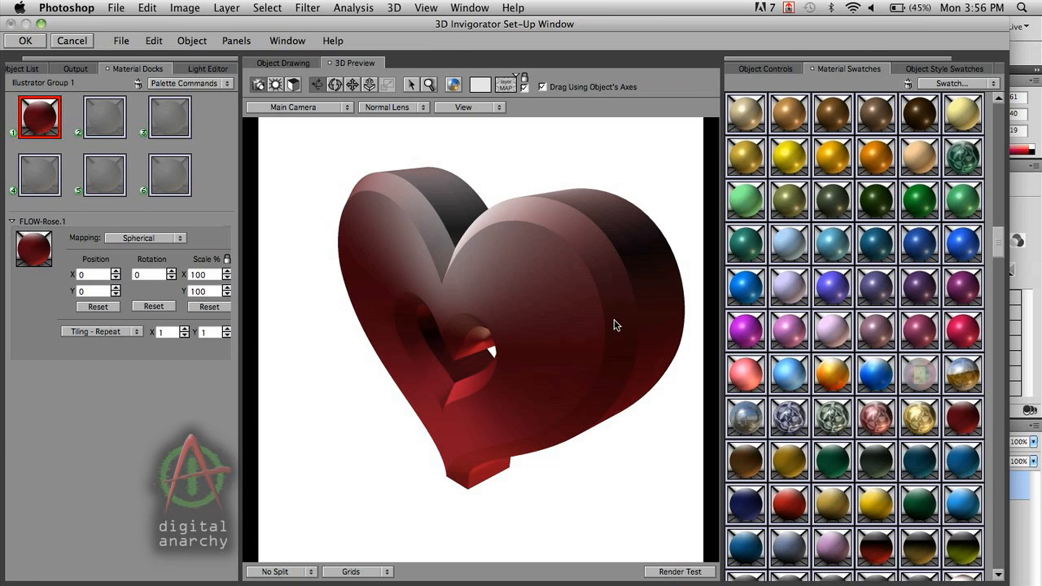
mouse_move(618, 304)
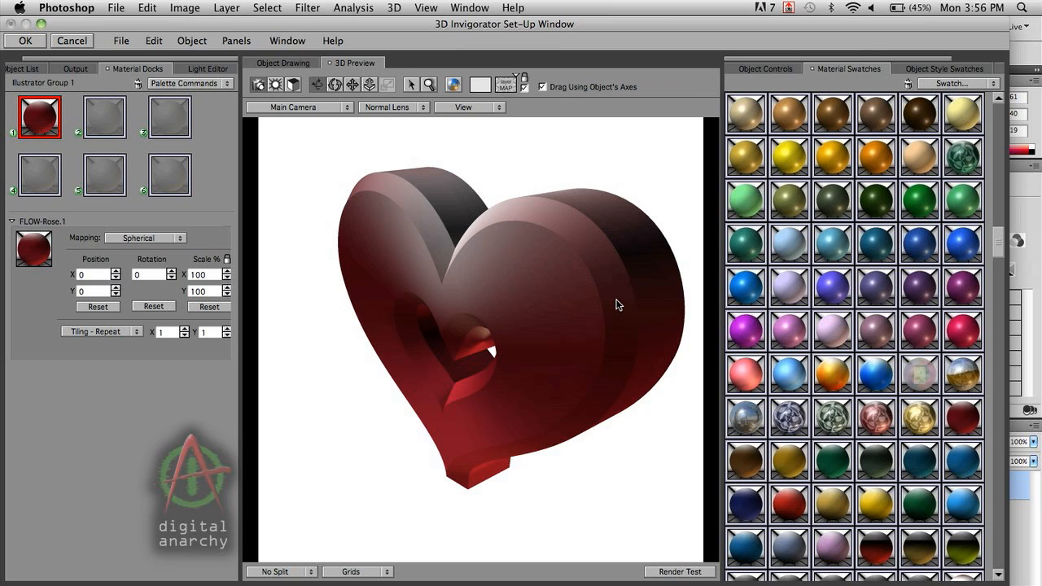
mouse_move(471, 245)
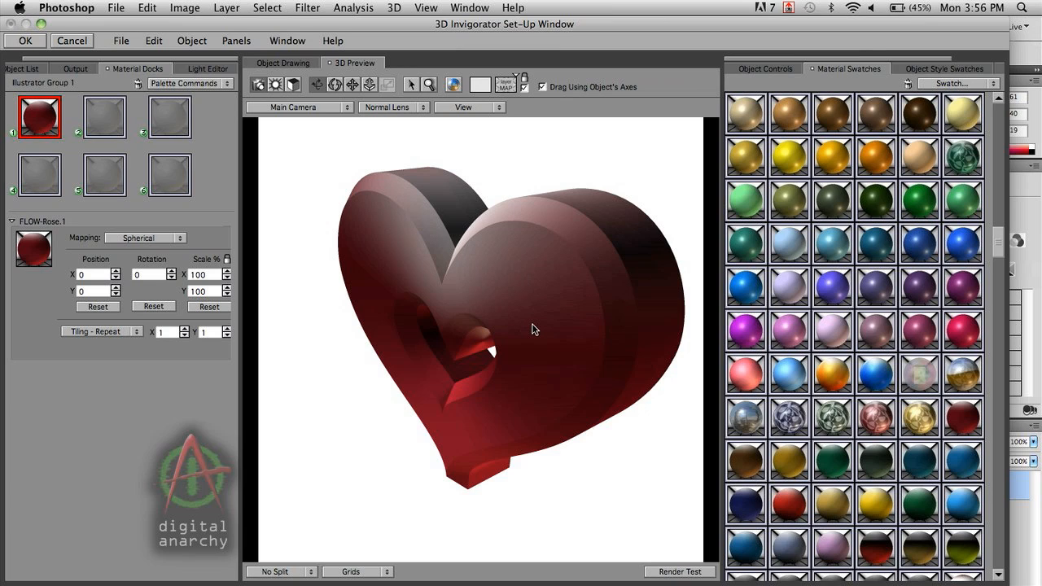
mouse_move(479, 335)
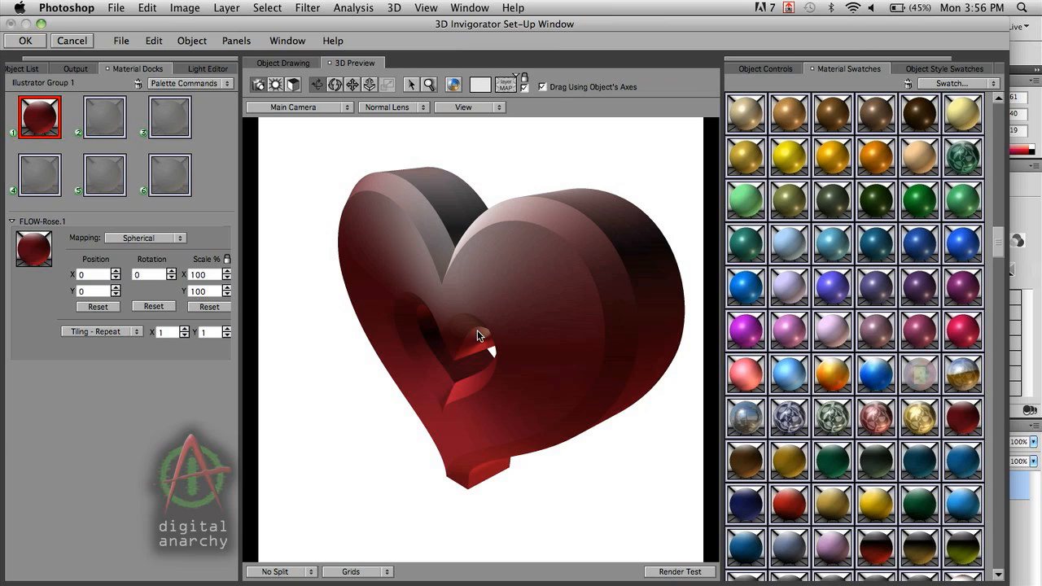
mouse_move(564, 290)
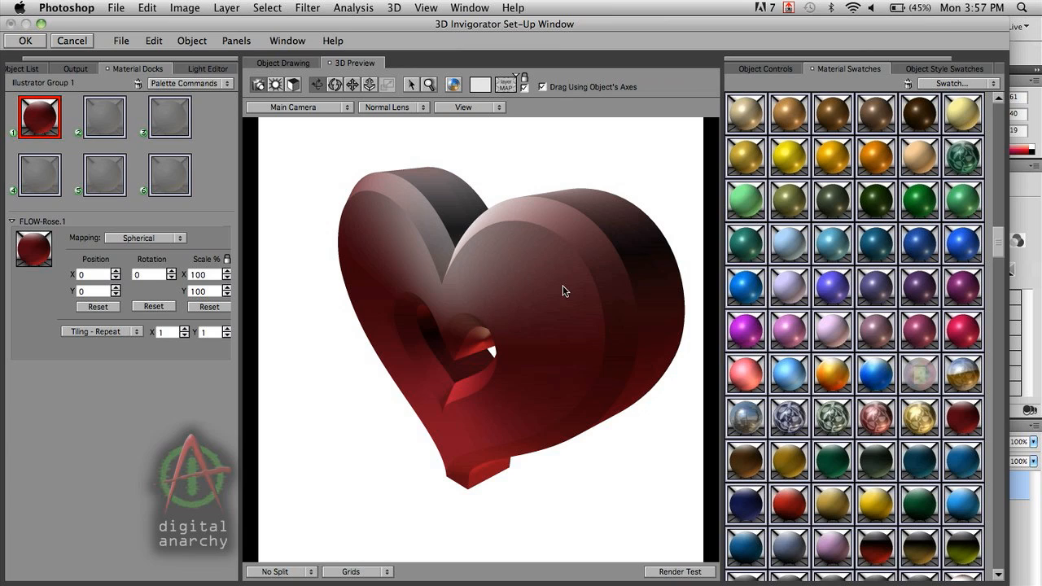
mouse_move(369, 348)
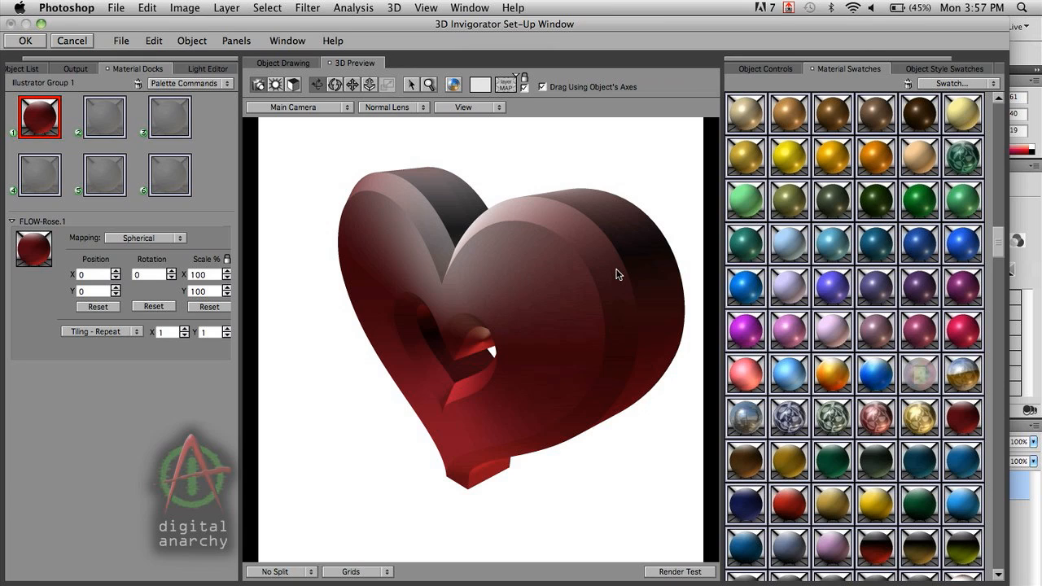
mouse_move(611, 281)
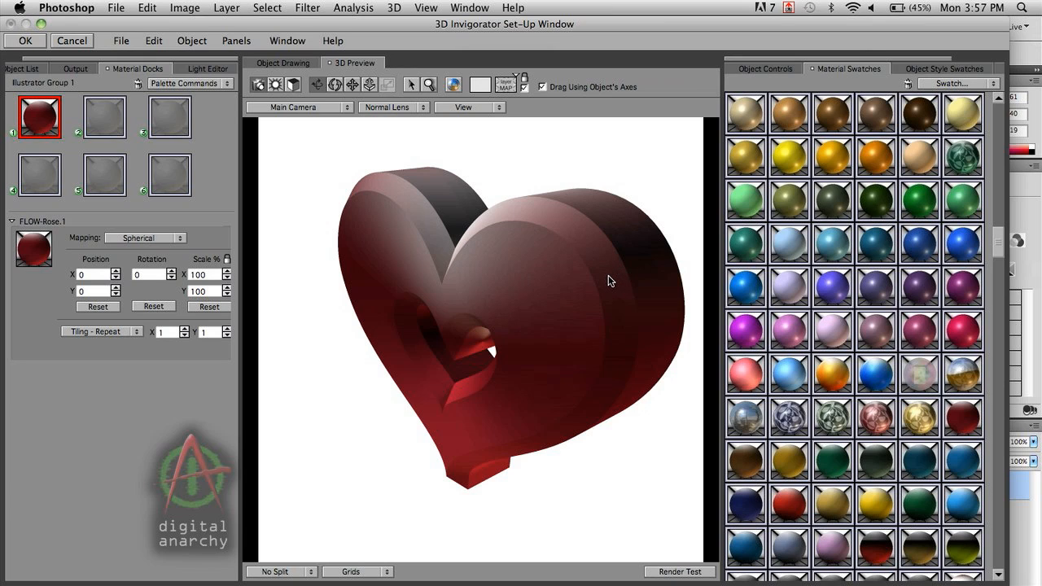
click(145, 238)
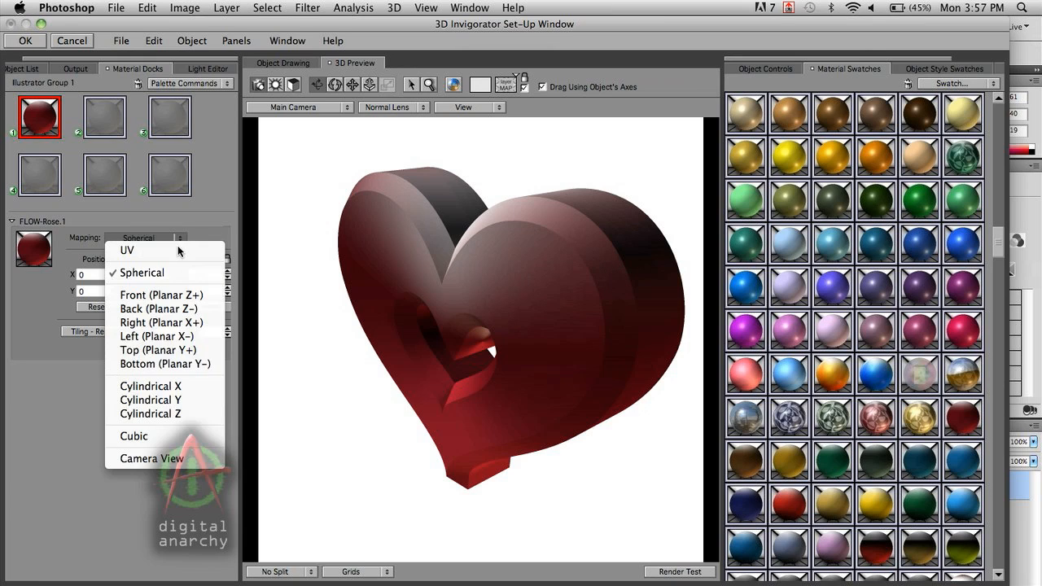
mouse_move(150, 385)
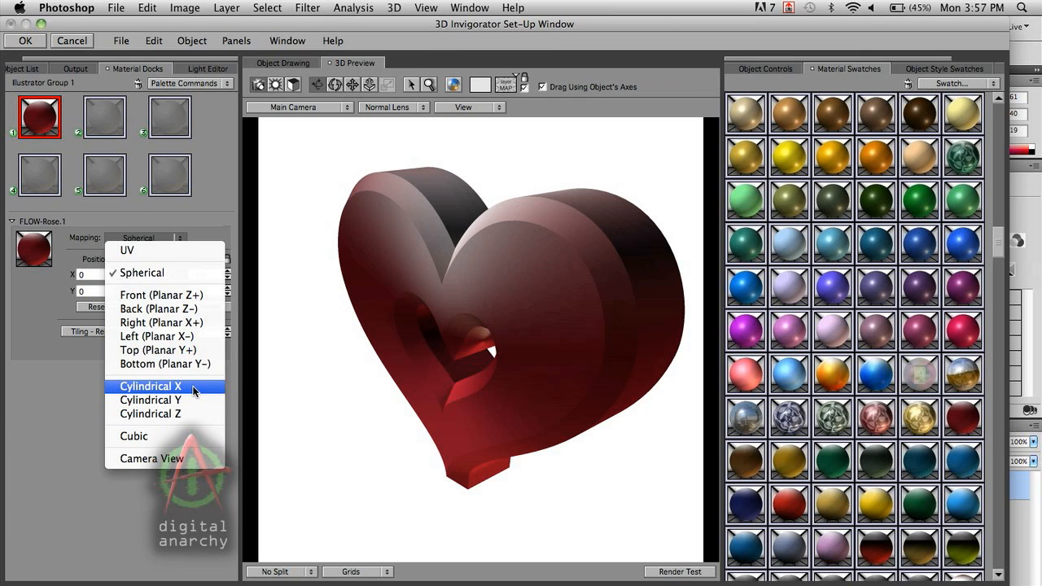
mouse_move(163, 323)
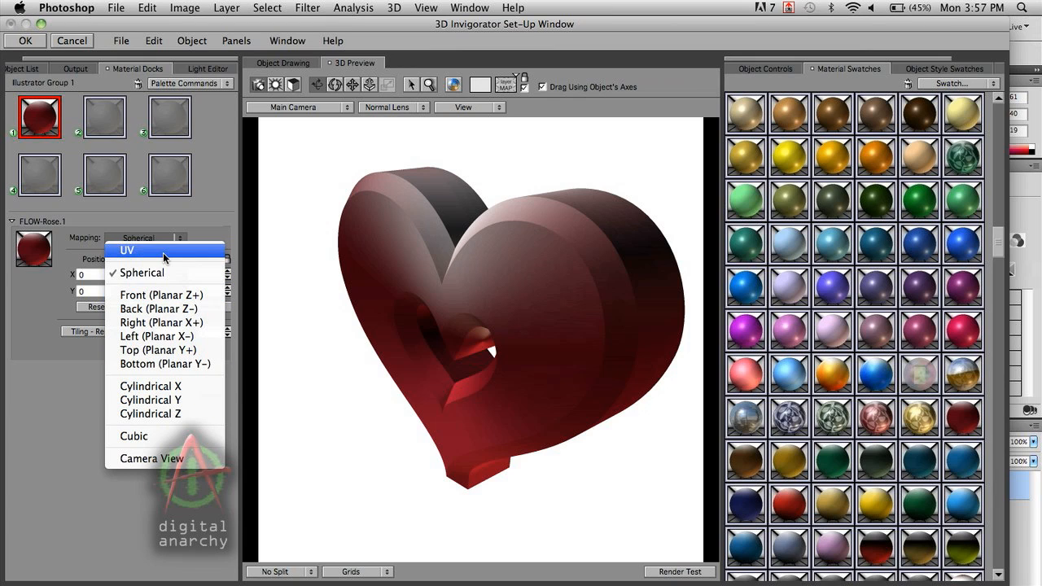
mouse_move(163, 273)
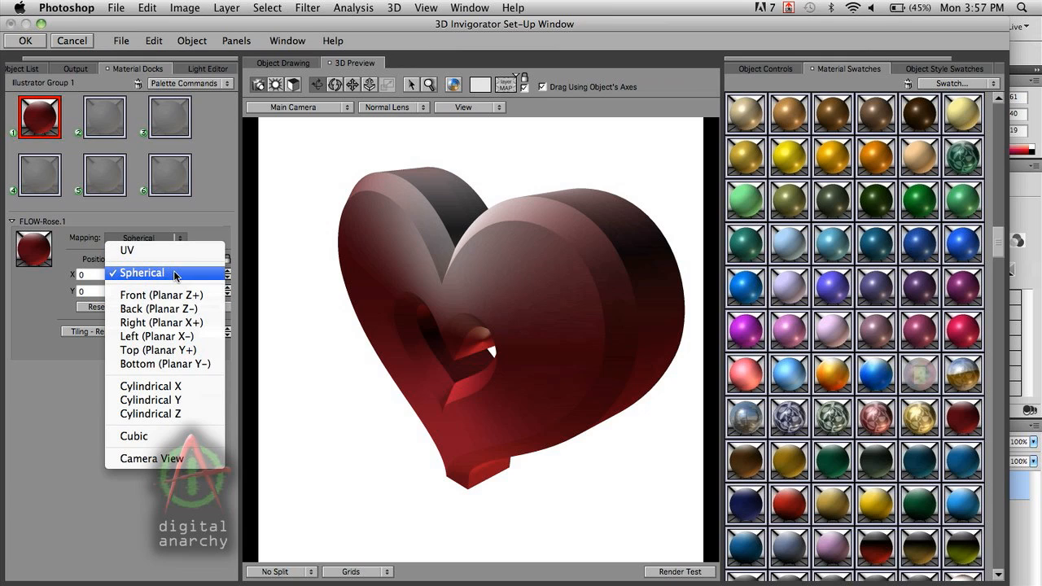
mouse_move(165, 458)
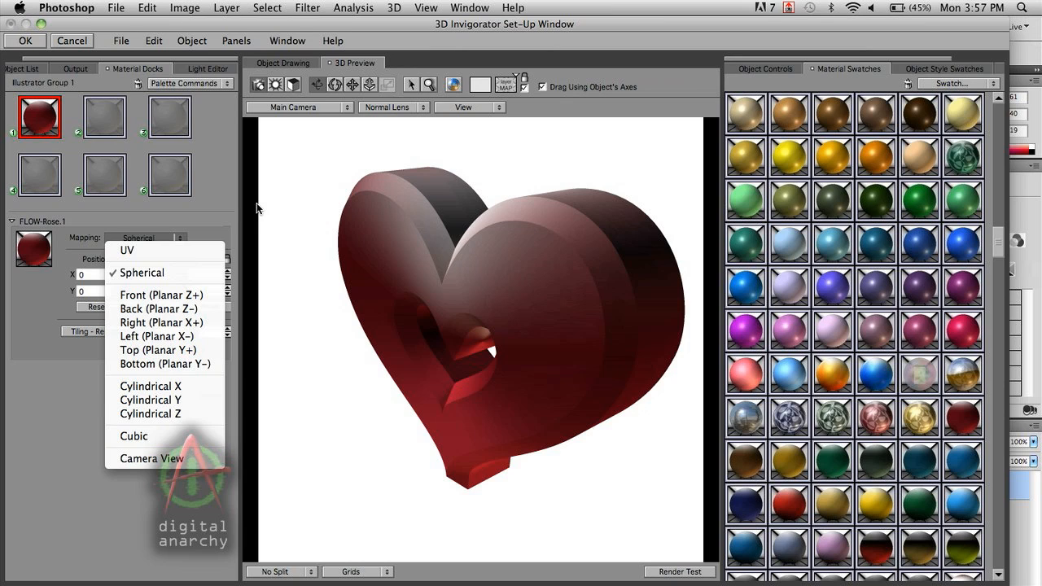
click(142, 273)
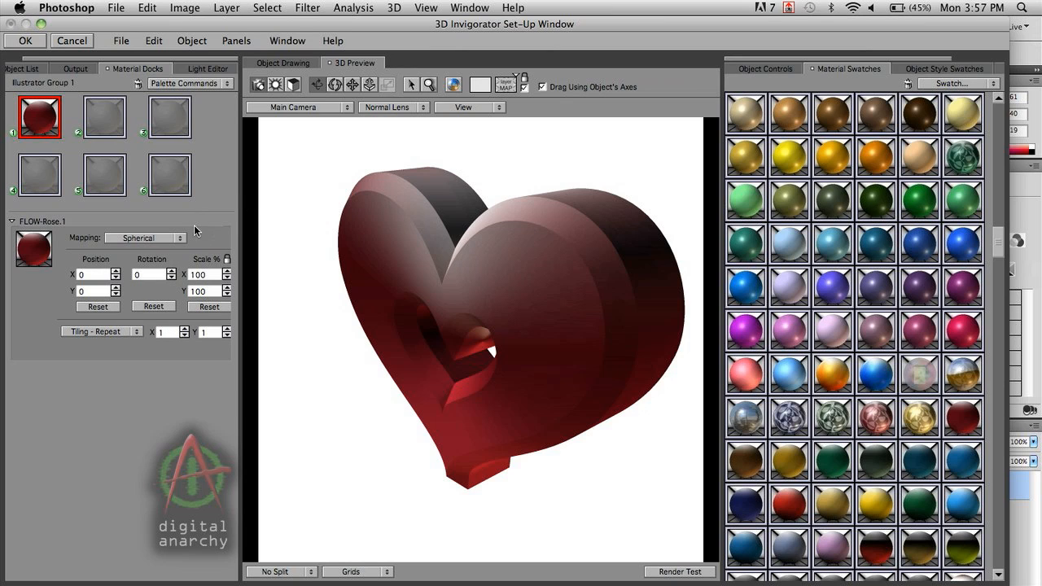
mouse_move(122, 275)
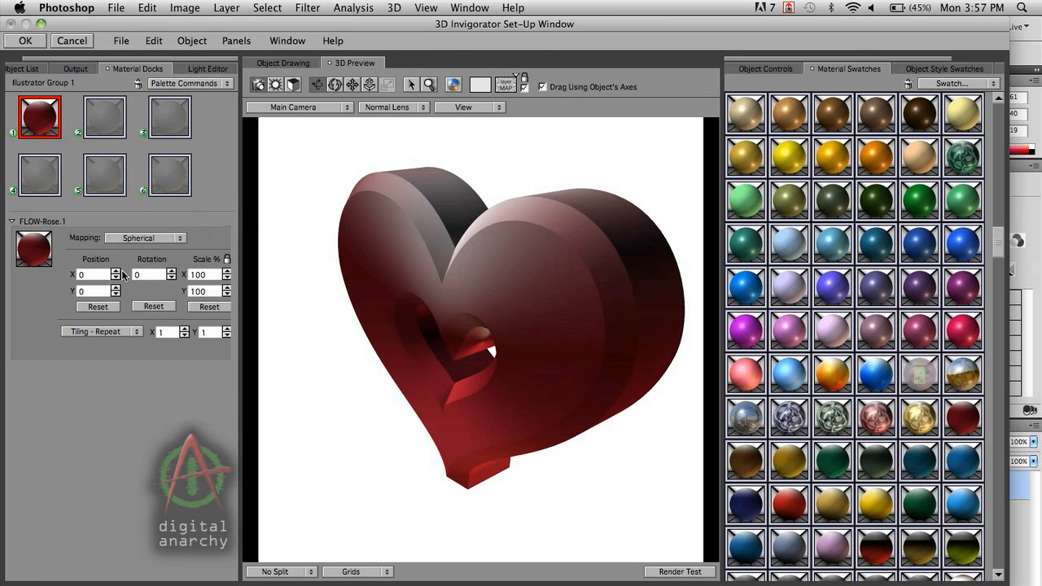
mouse_move(109, 285)
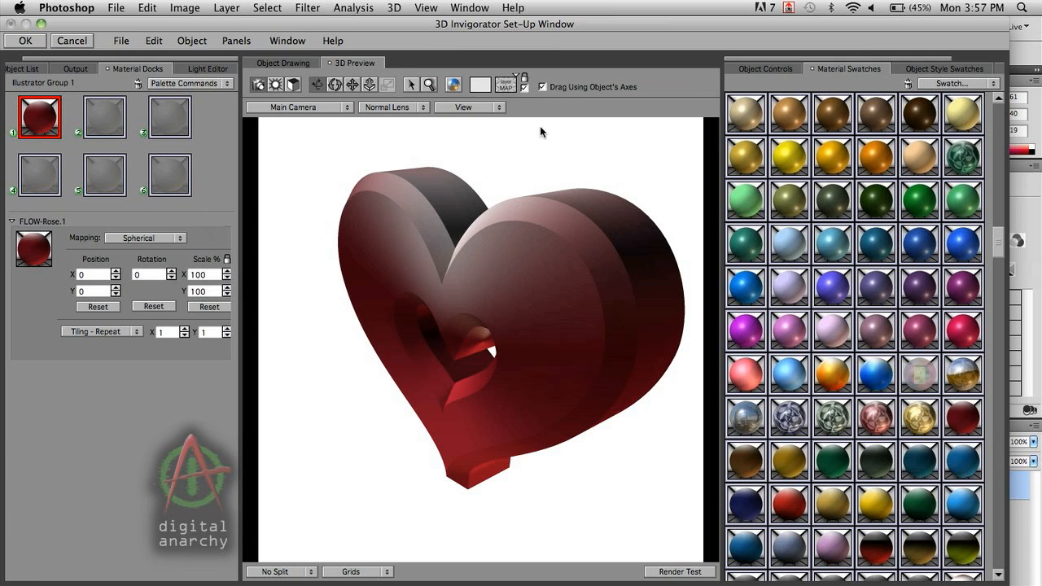
mouse_move(786, 77)
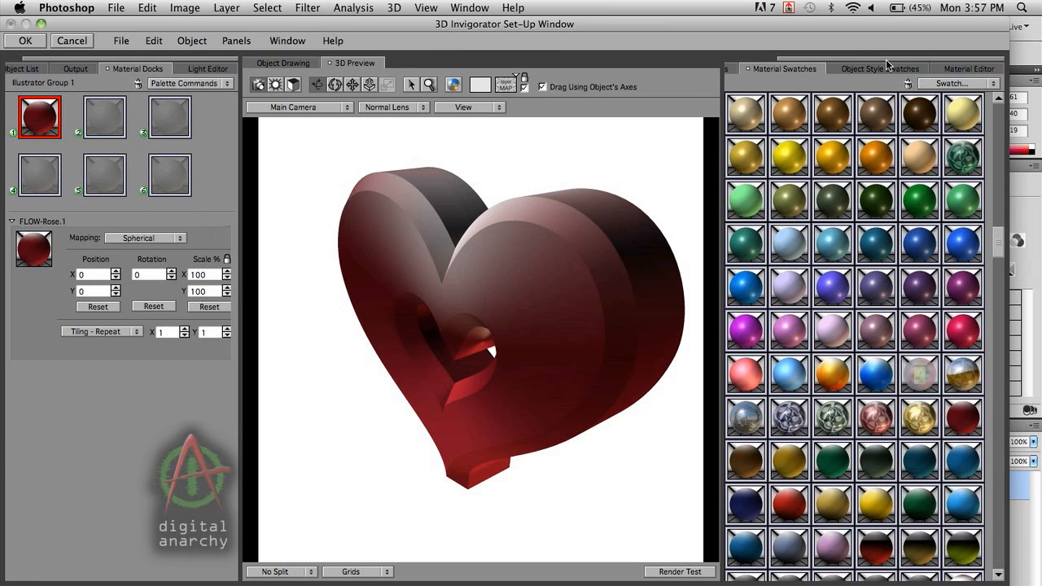
mouse_move(91, 176)
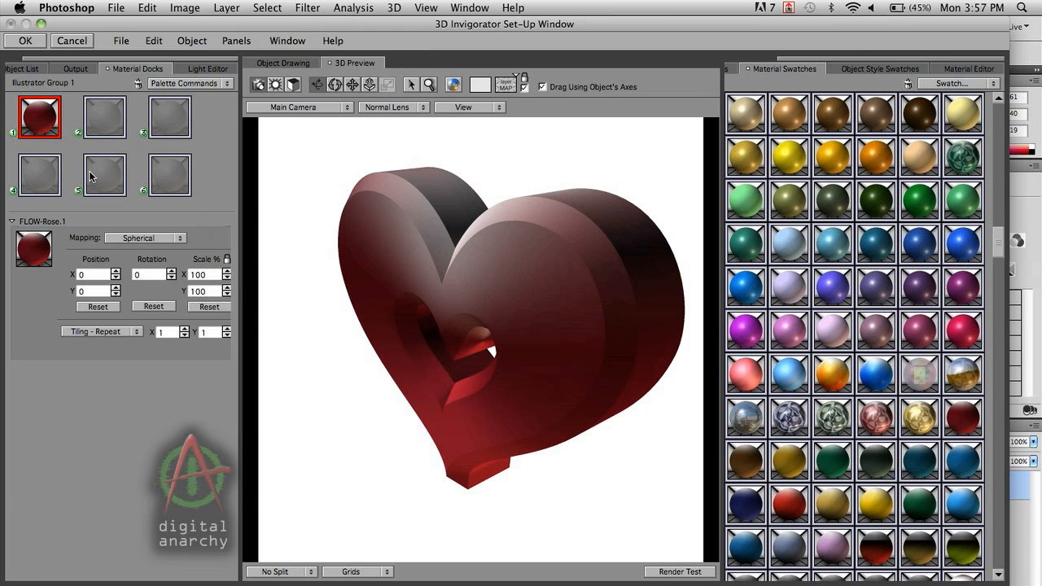
Load FLOW-Rose.1 in the Material Editor and expand its Color channel's RGB gradient layer, keeping Normal blend.
click(968, 68)
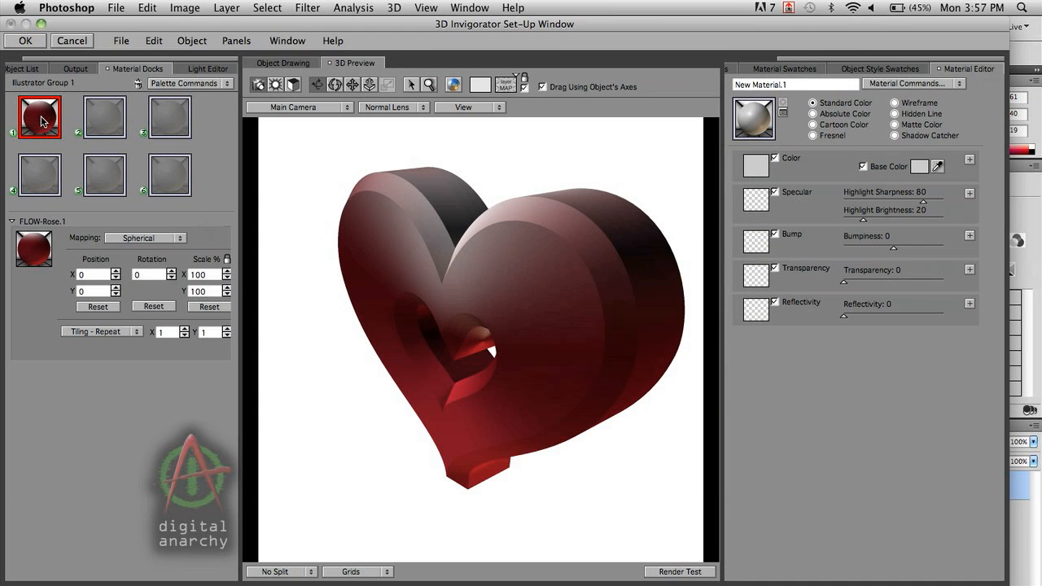
click(39, 116)
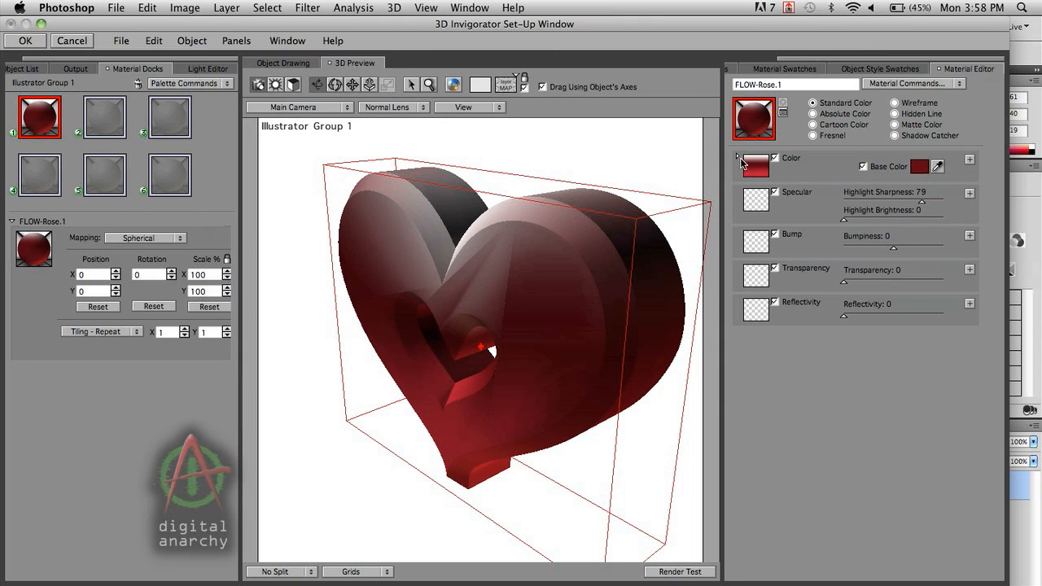
click(738, 158)
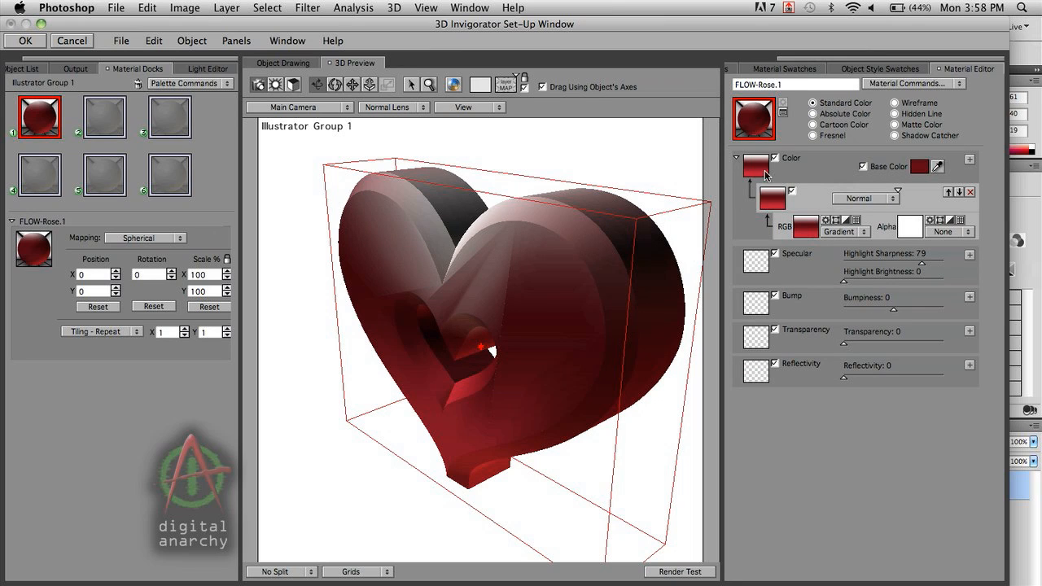
mouse_move(839, 210)
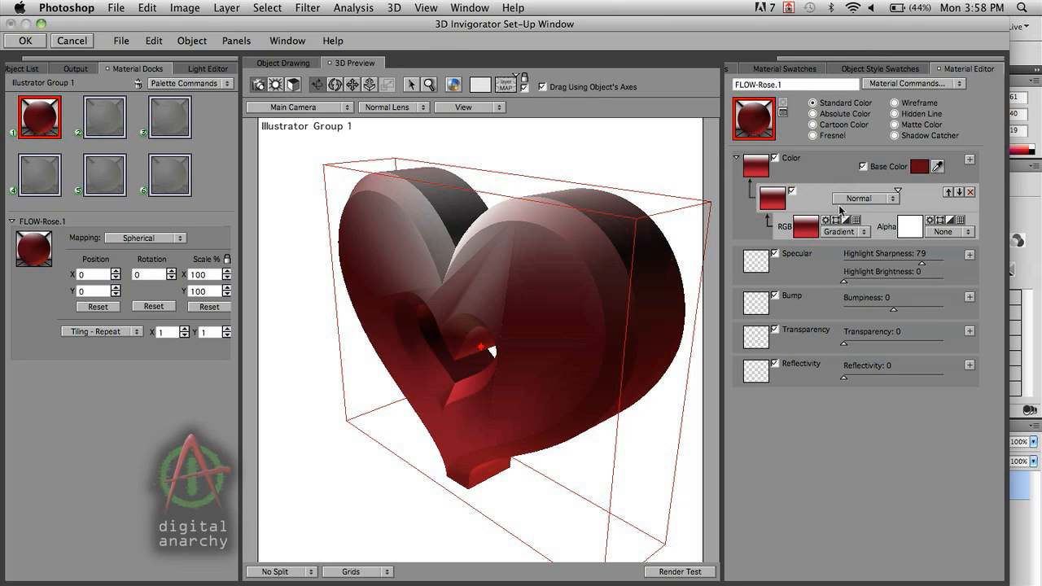
mouse_move(848, 203)
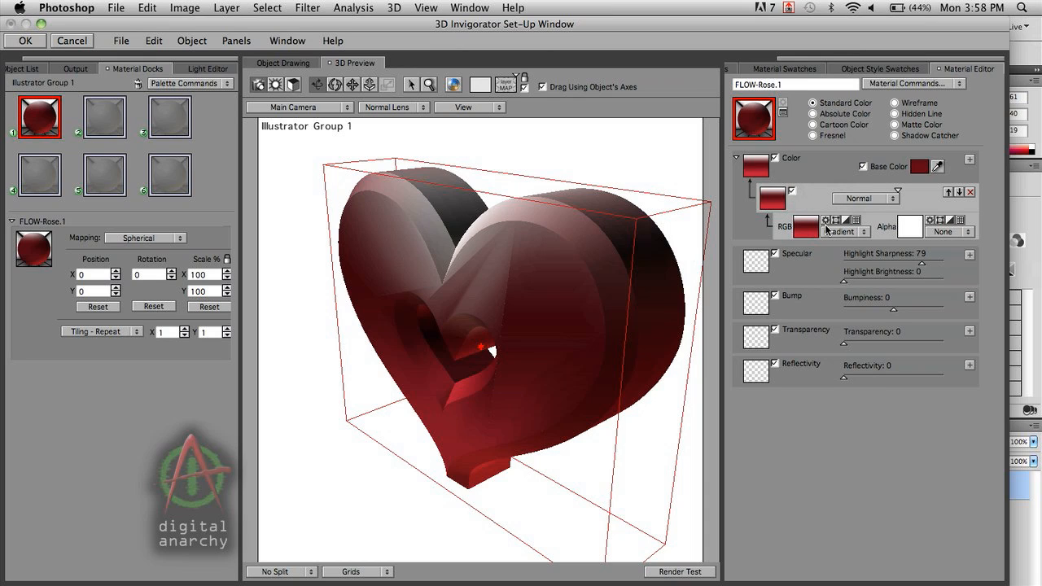
click(865, 198)
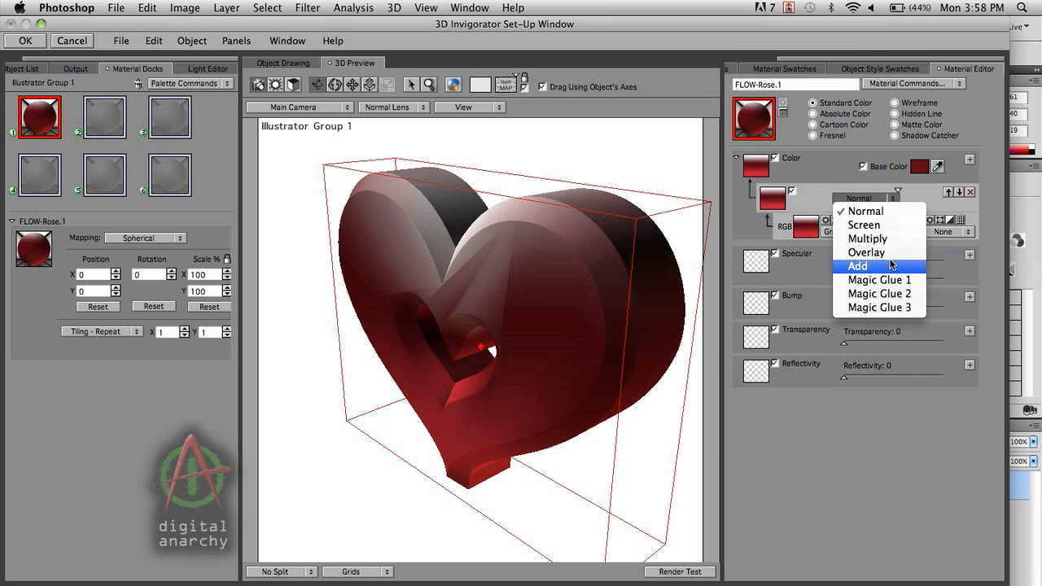
mouse_move(891, 211)
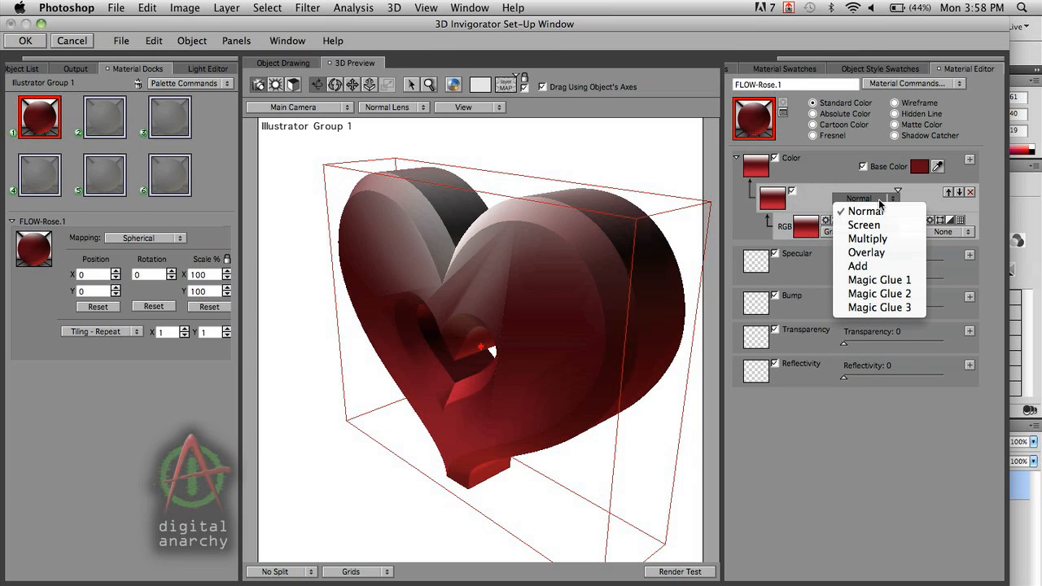
click(865, 210)
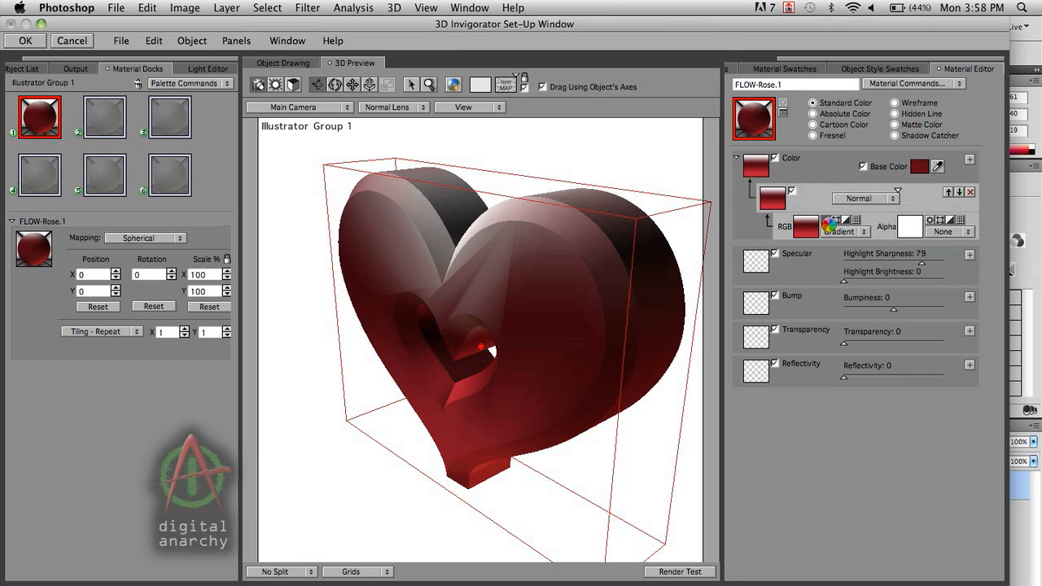
click(838, 231)
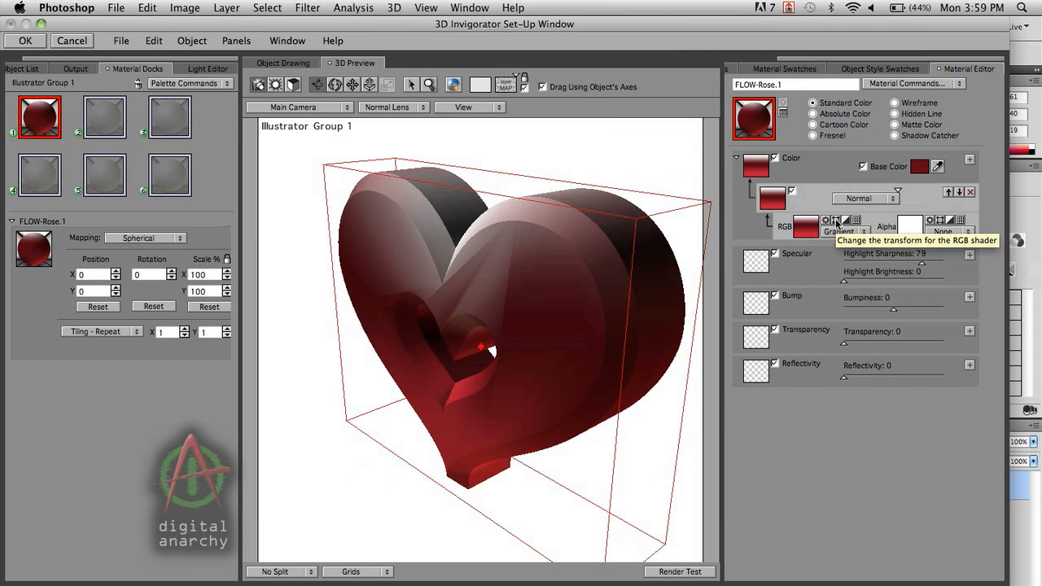
click(836, 220)
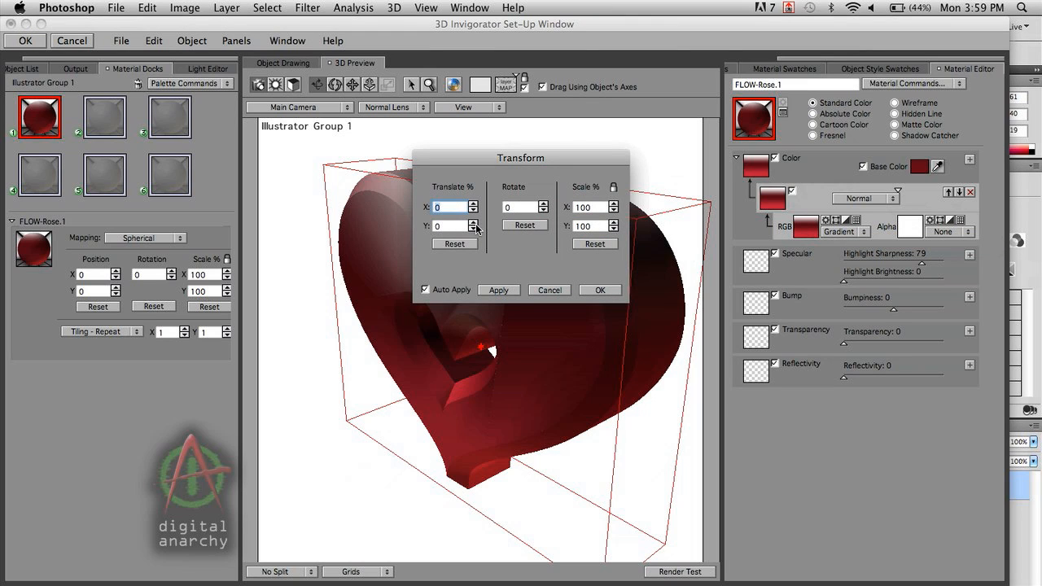
mouse_move(582, 282)
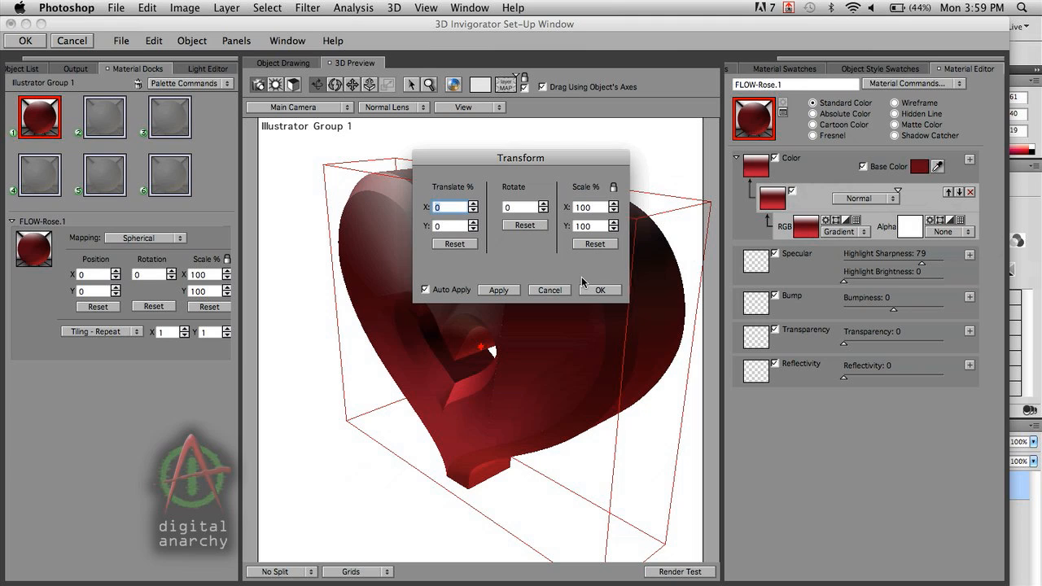
click(600, 290)
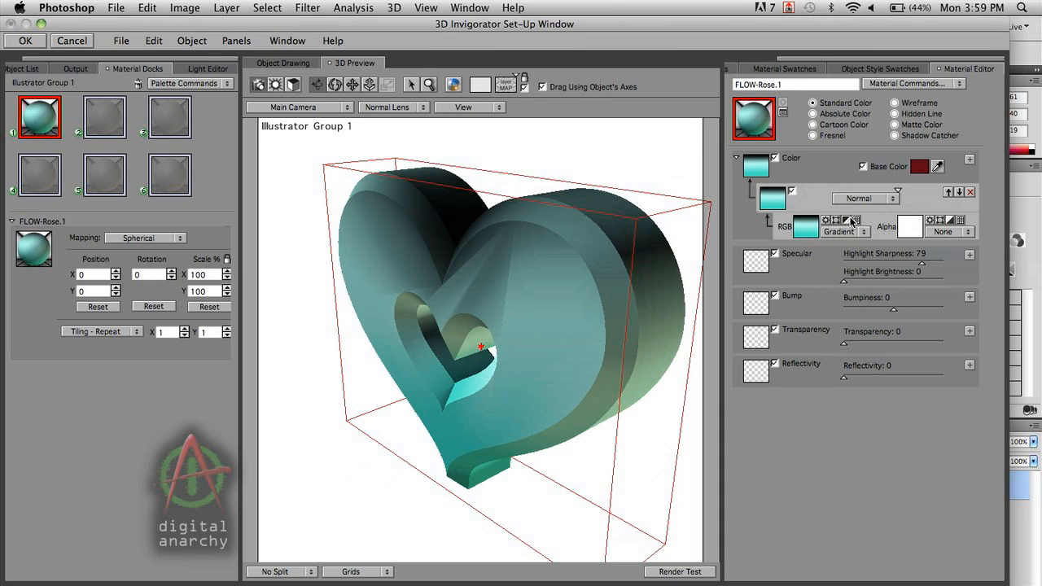
mouse_move(846, 222)
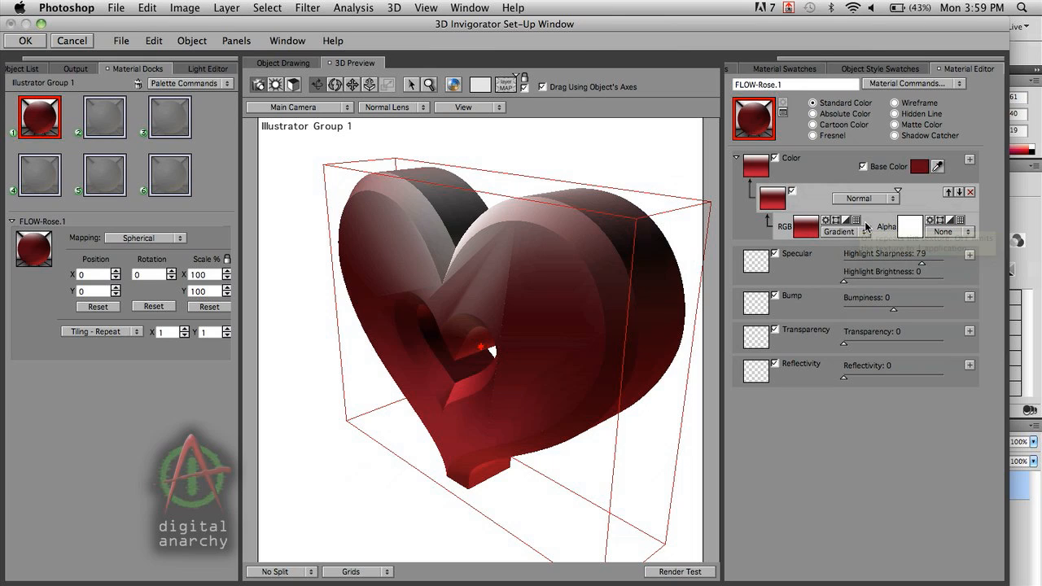
mouse_move(833, 210)
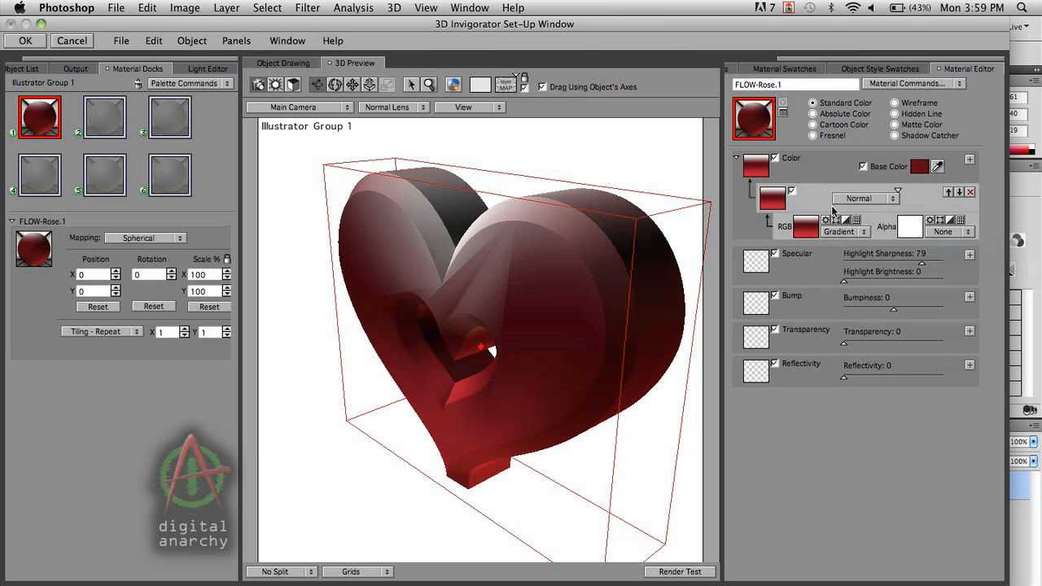
mouse_move(866, 214)
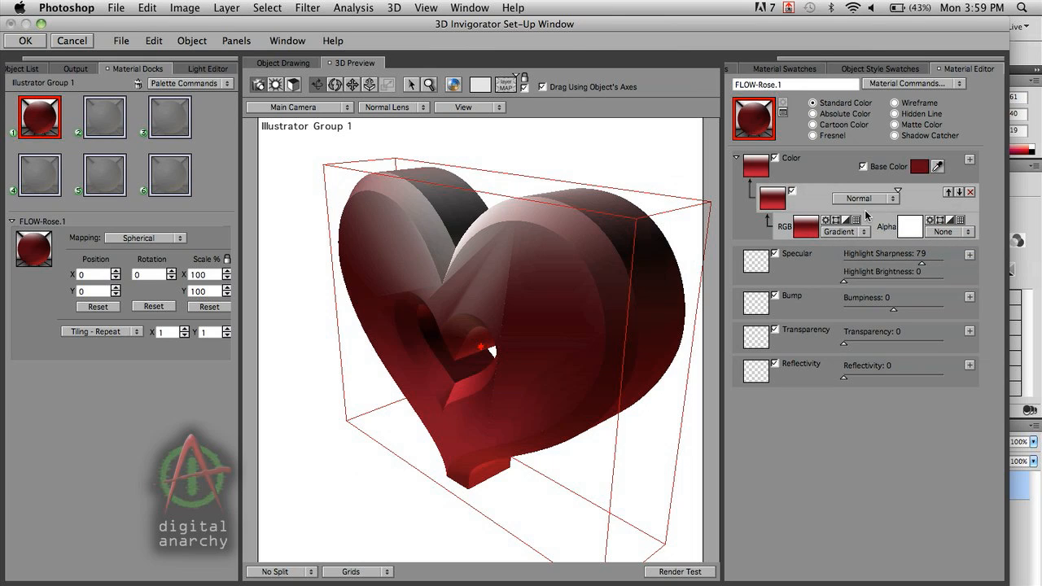
mouse_move(930, 221)
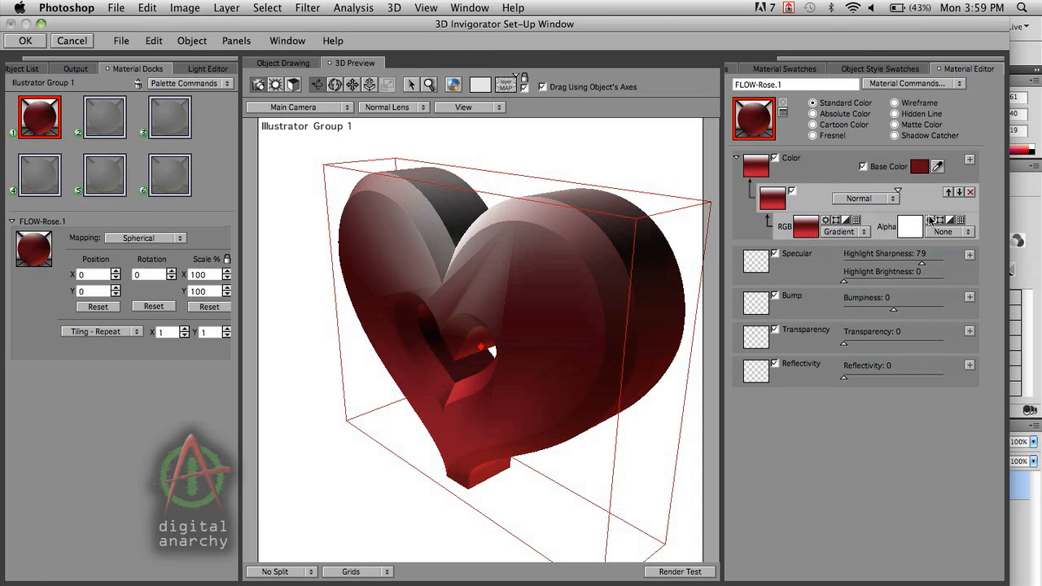
mouse_move(974, 165)
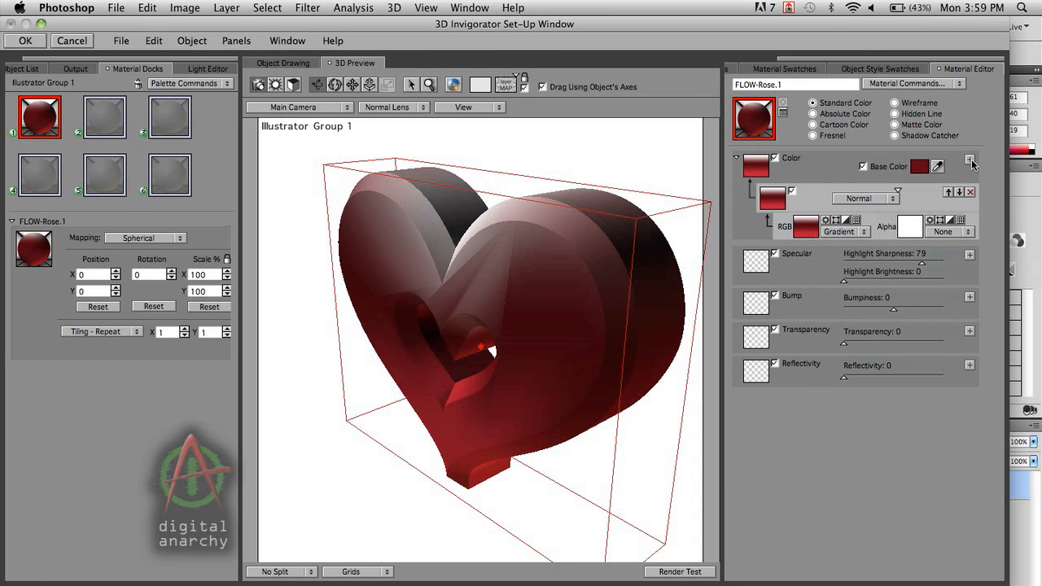
Add a second shader layer under the Color channel's gradient and list its shader types.
click(970, 165)
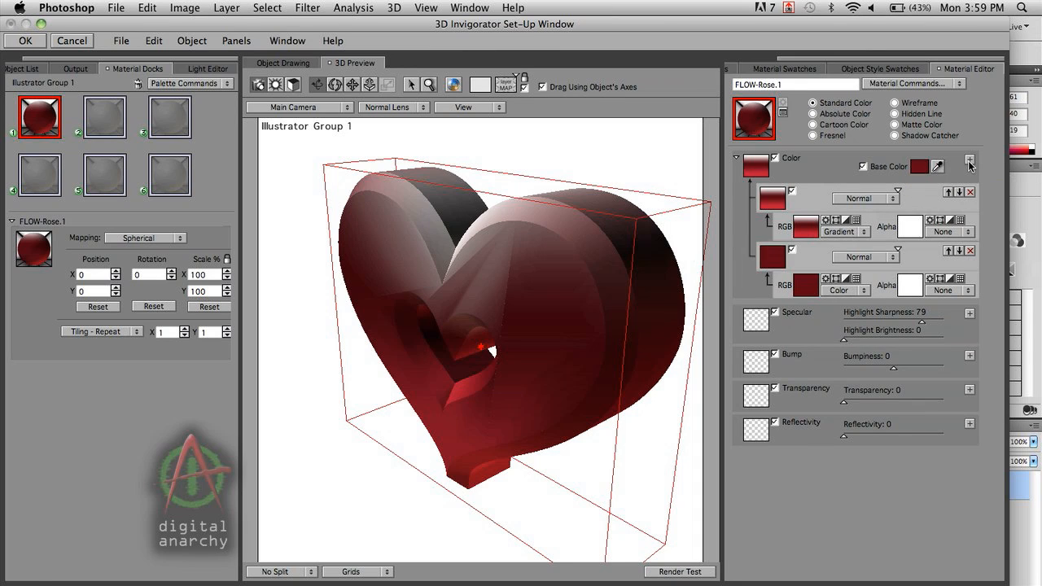
mouse_move(958, 187)
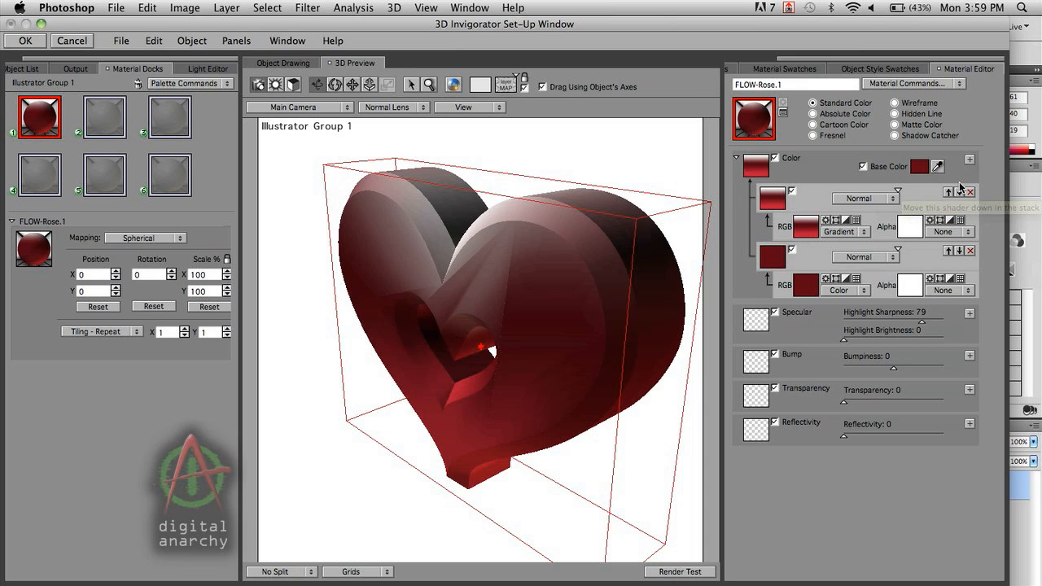
mouse_move(873, 272)
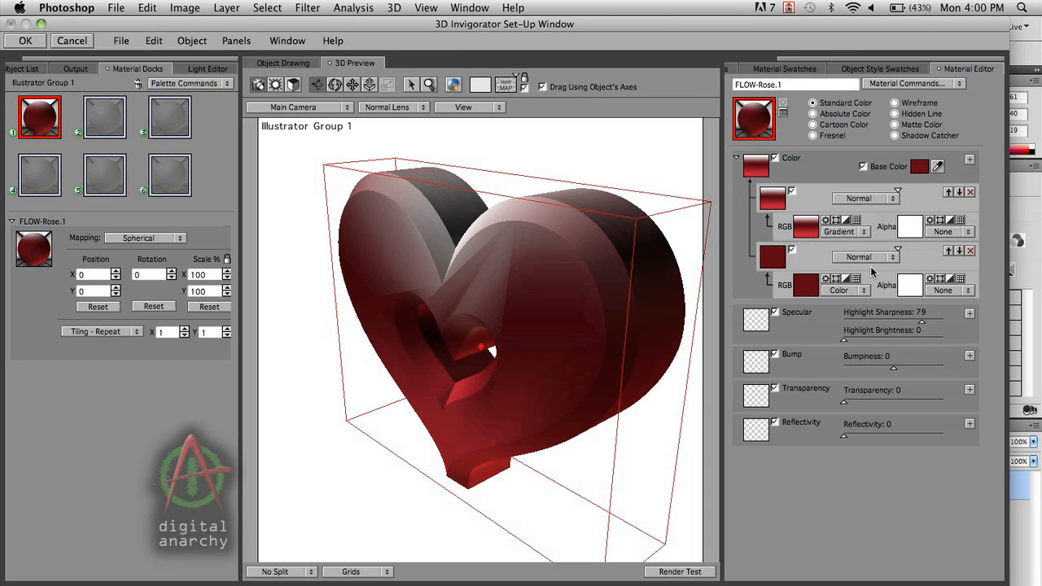
mouse_move(861, 282)
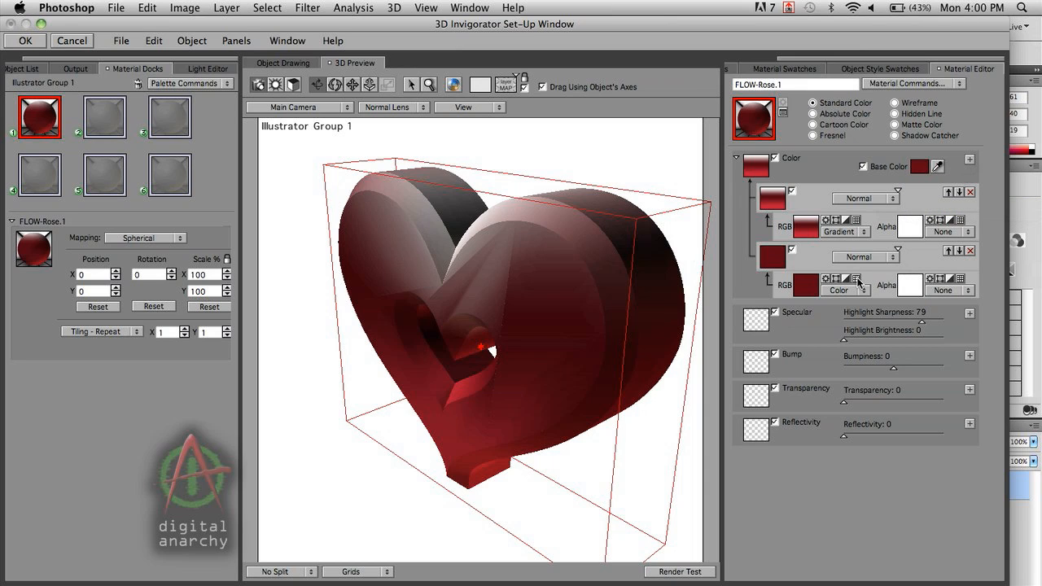
click(842, 289)
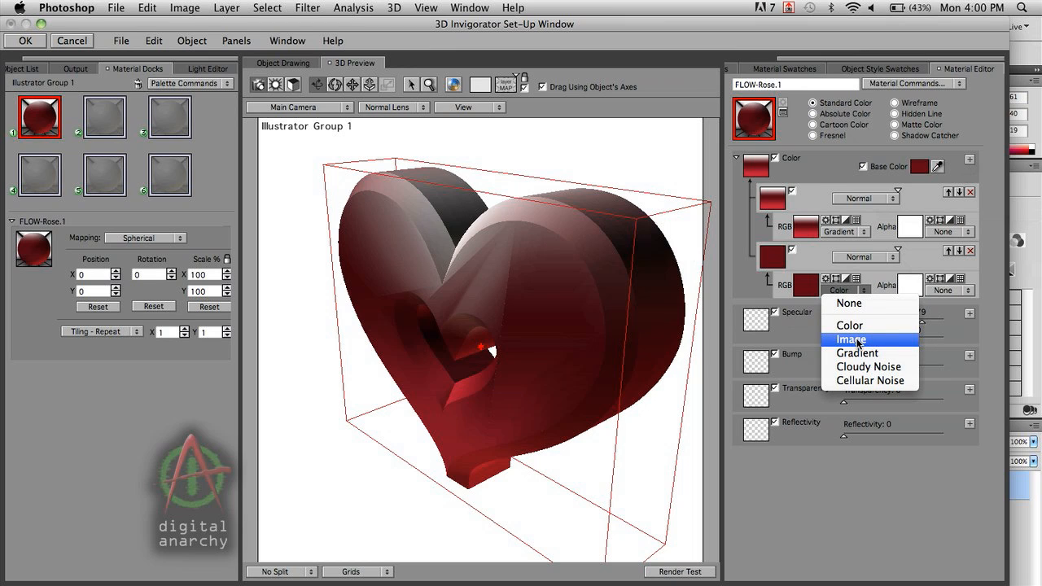
Make the new layer an Image shader using golden_clouds.jpg from invig tute files.
click(851, 340)
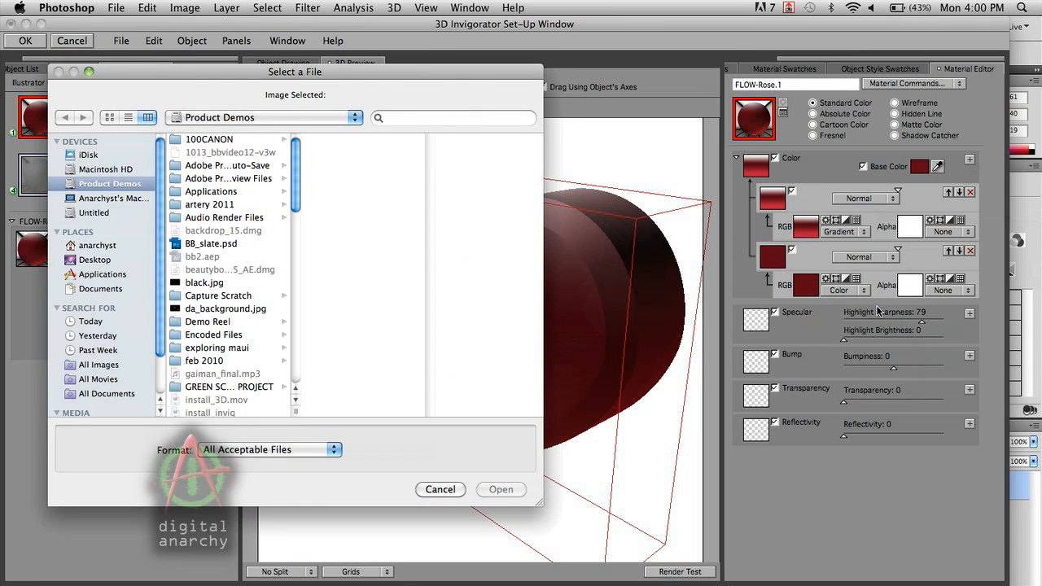
scroll(down, 3)
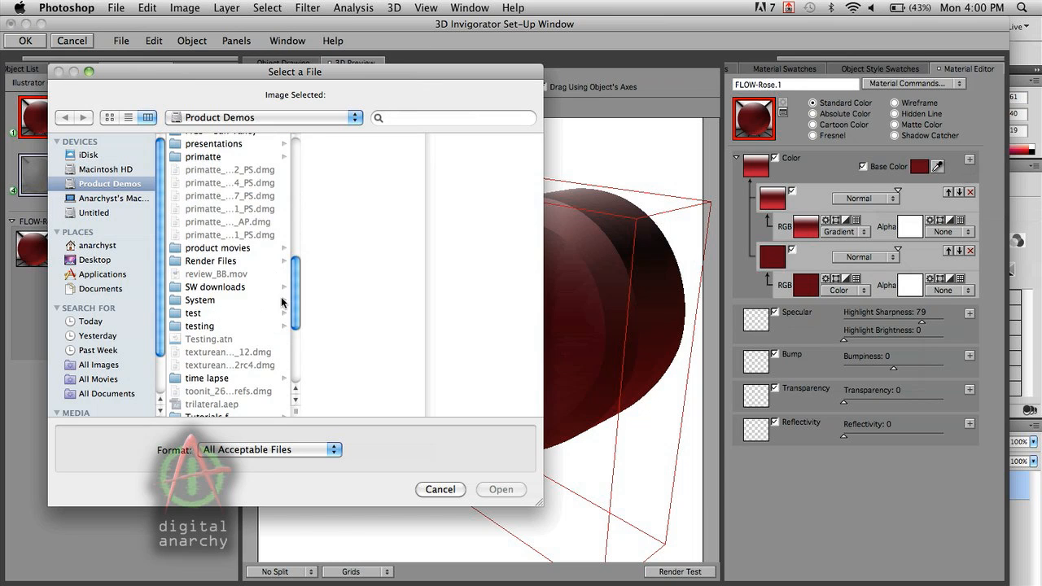
click(217, 248)
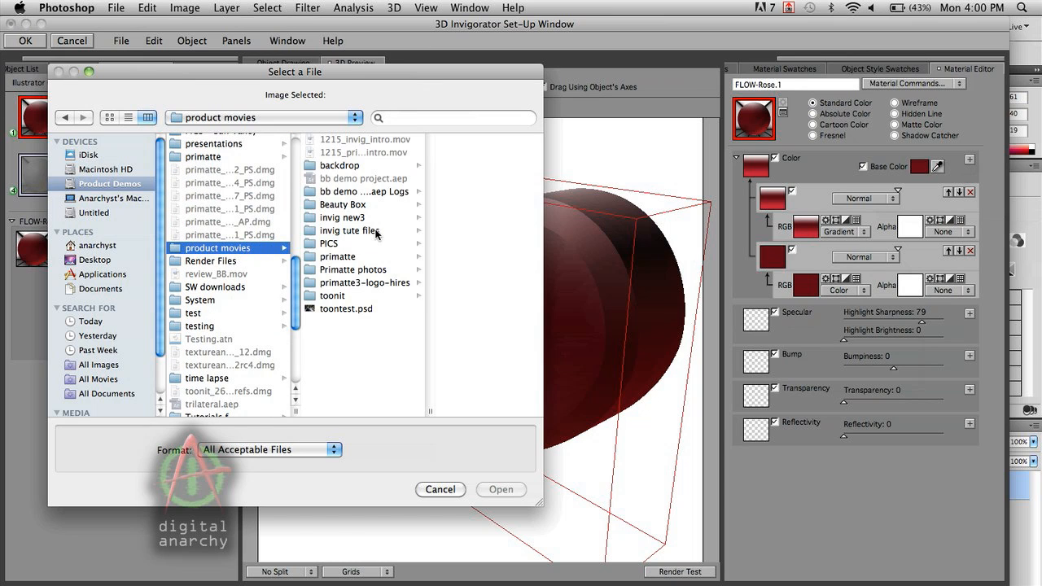
click(350, 231)
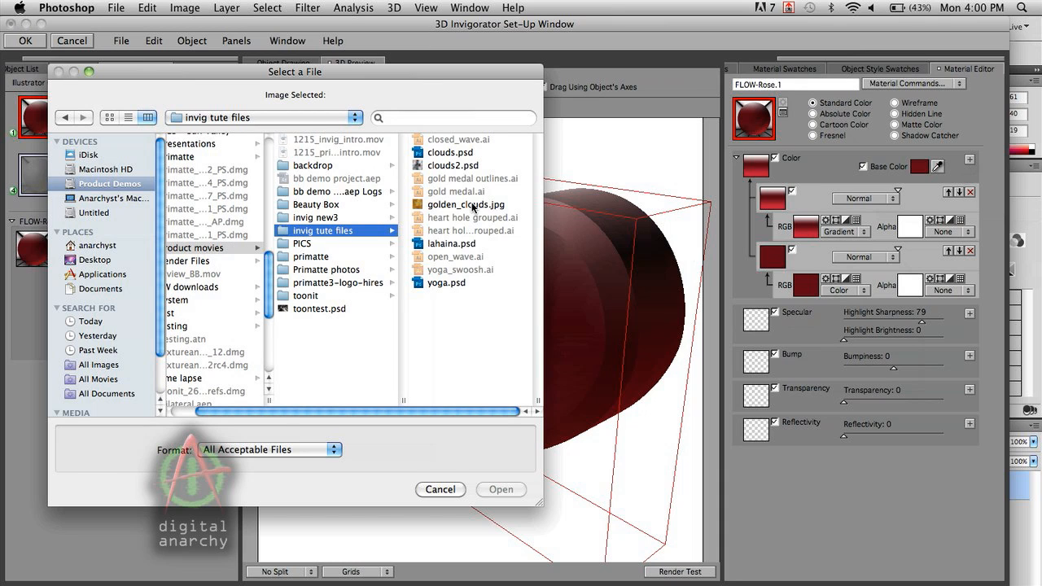
click(466, 205)
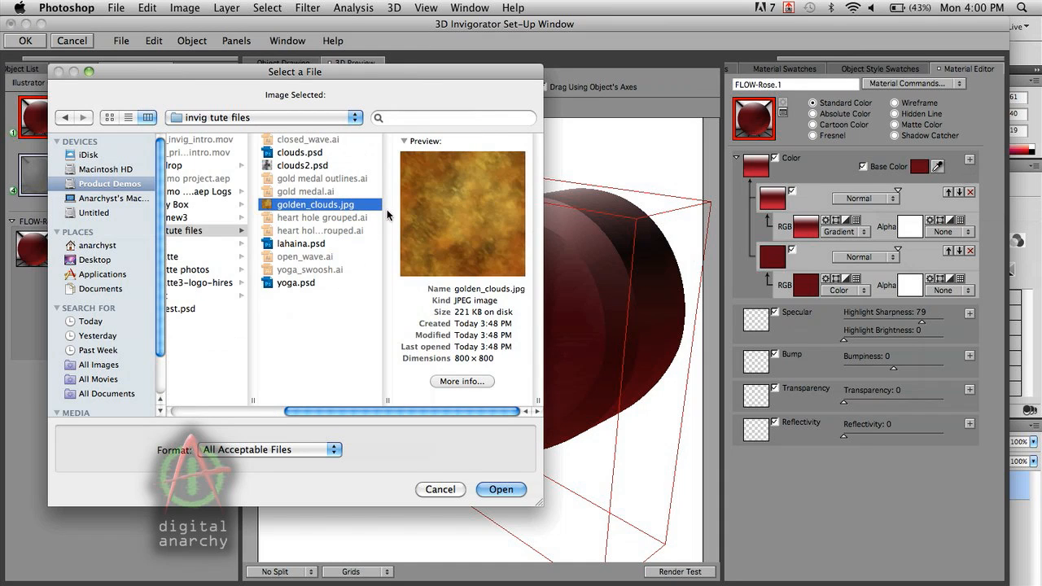
click(501, 489)
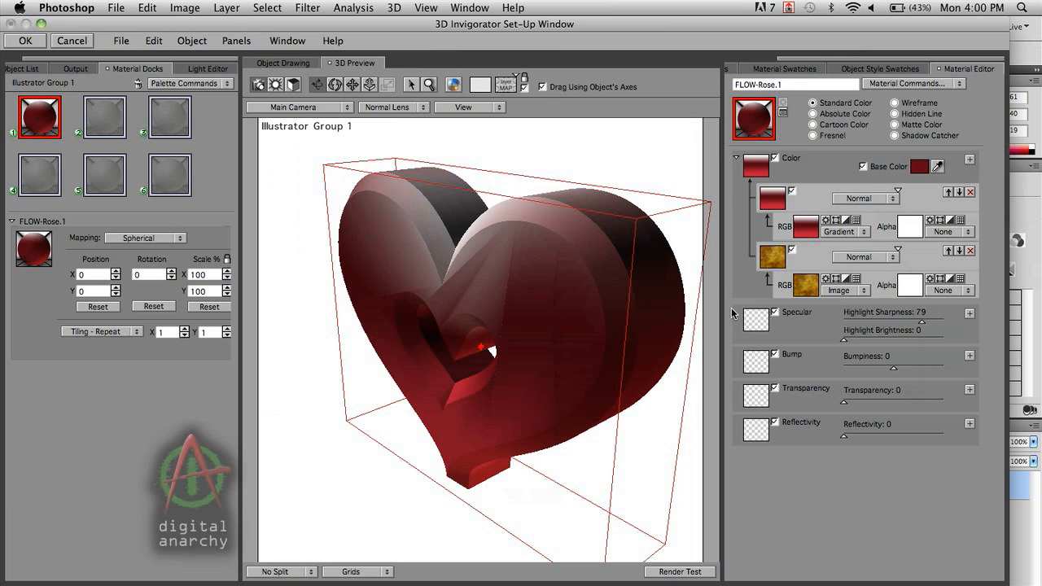
mouse_move(780, 273)
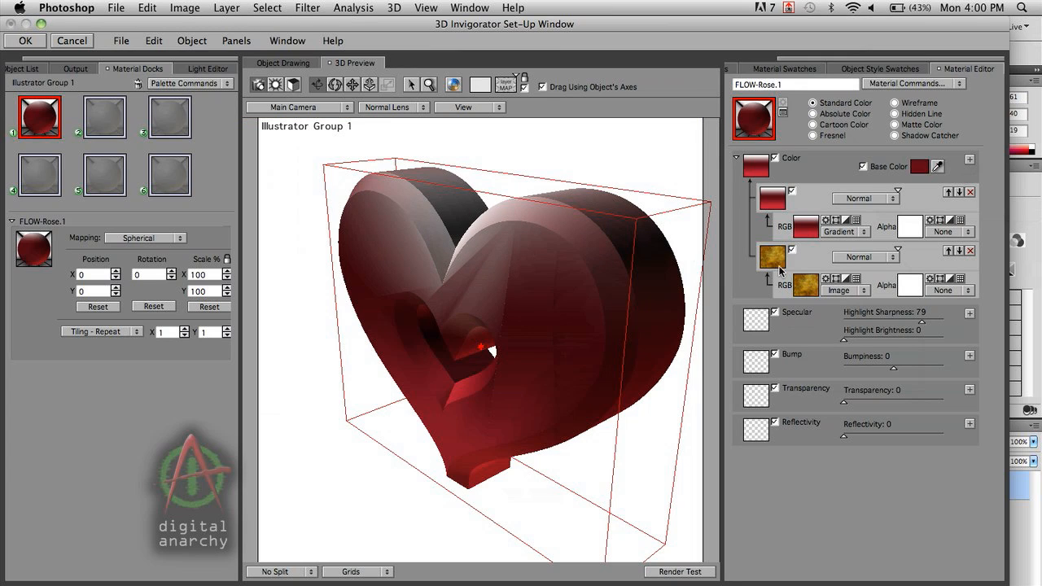
mouse_move(781, 260)
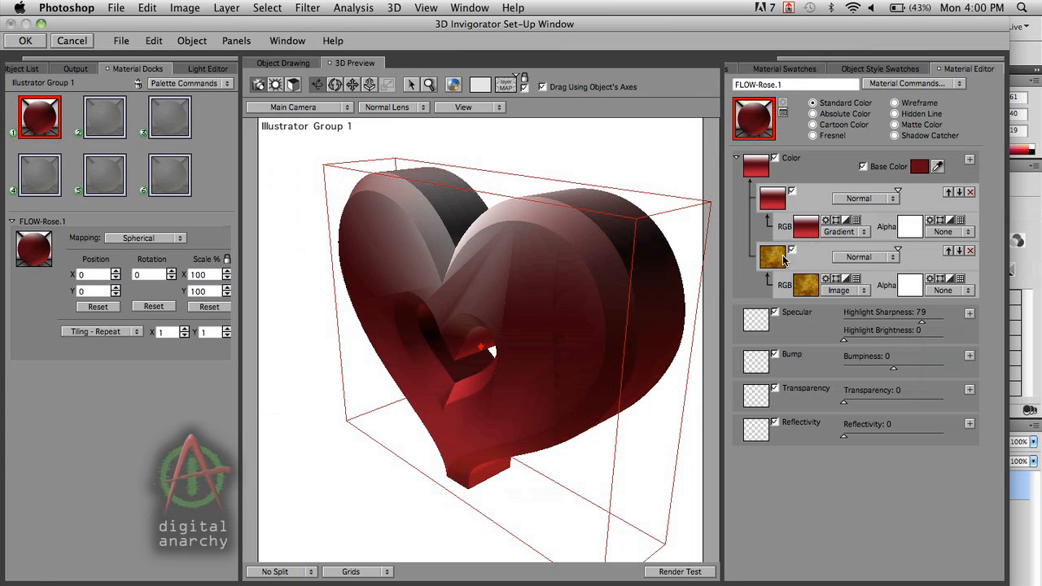
mouse_move(865, 205)
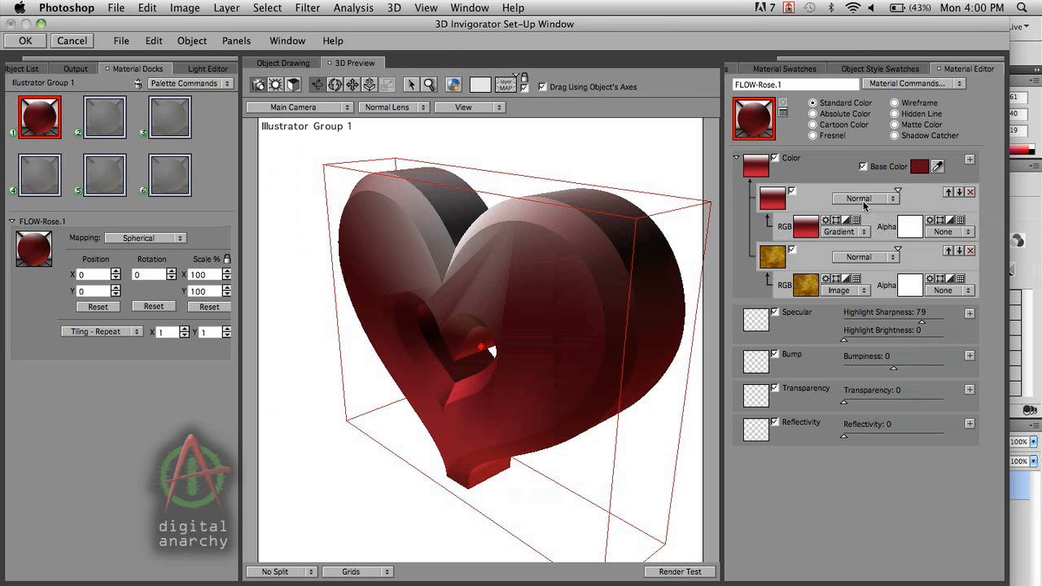
mouse_move(865, 203)
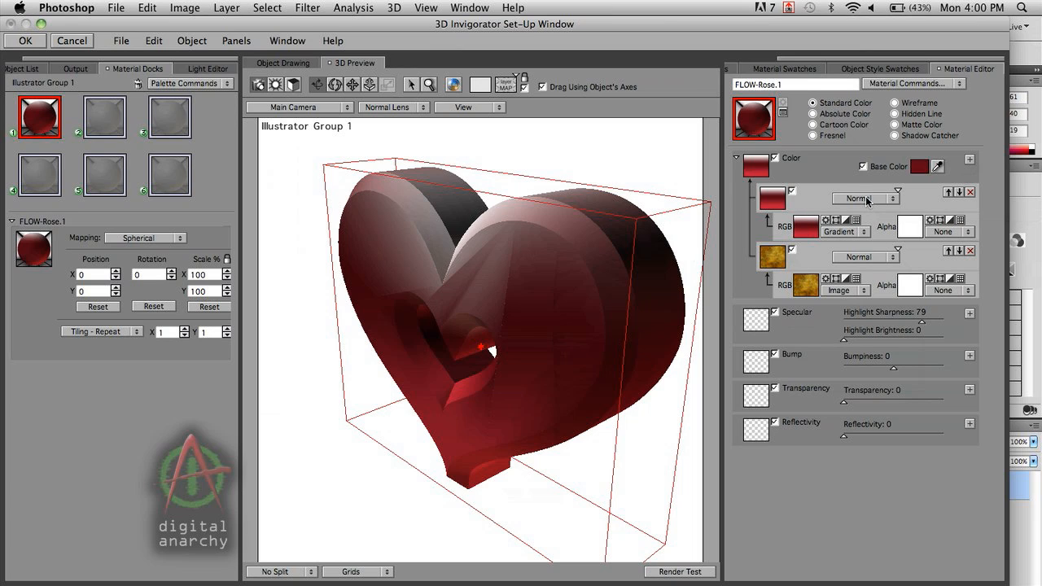
mouse_move(867, 198)
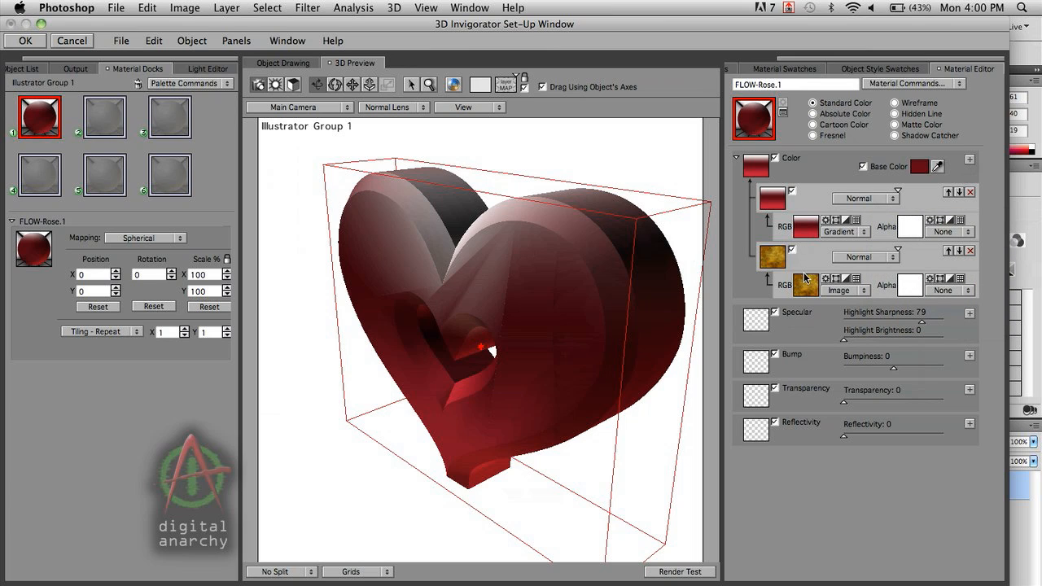
mouse_move(803, 272)
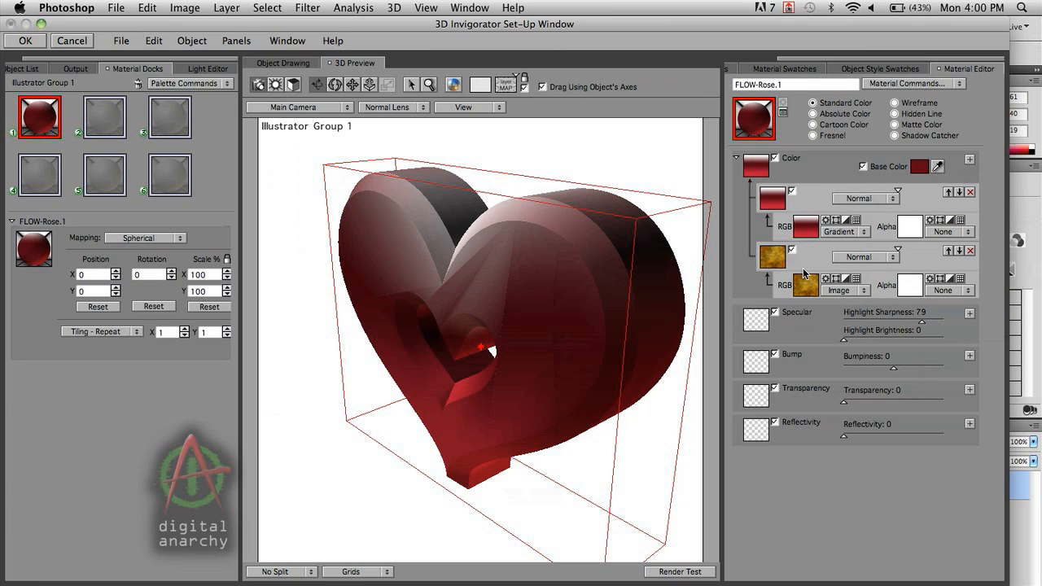
mouse_move(799, 208)
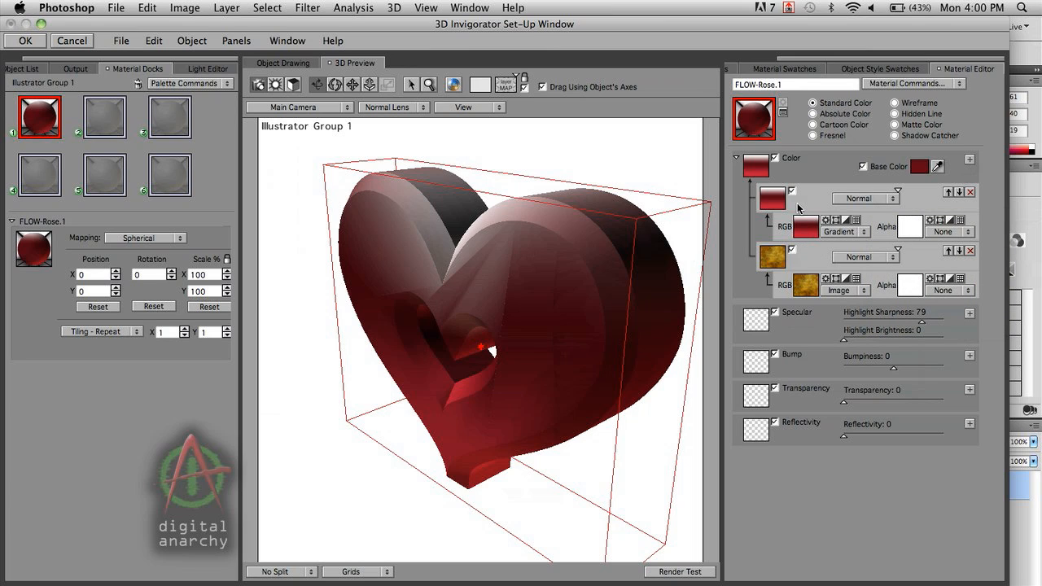
mouse_move(828, 208)
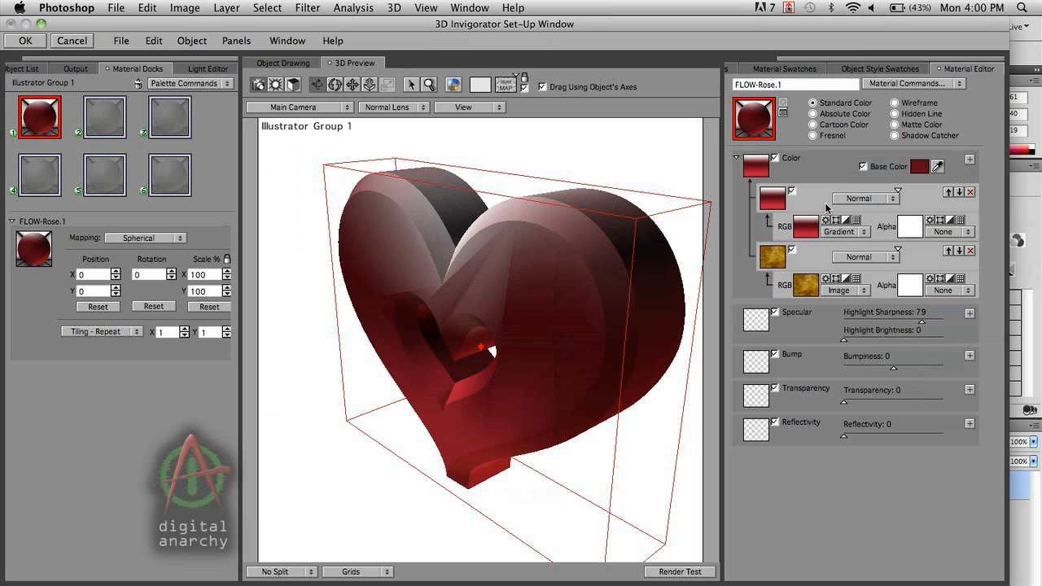
mouse_move(891, 204)
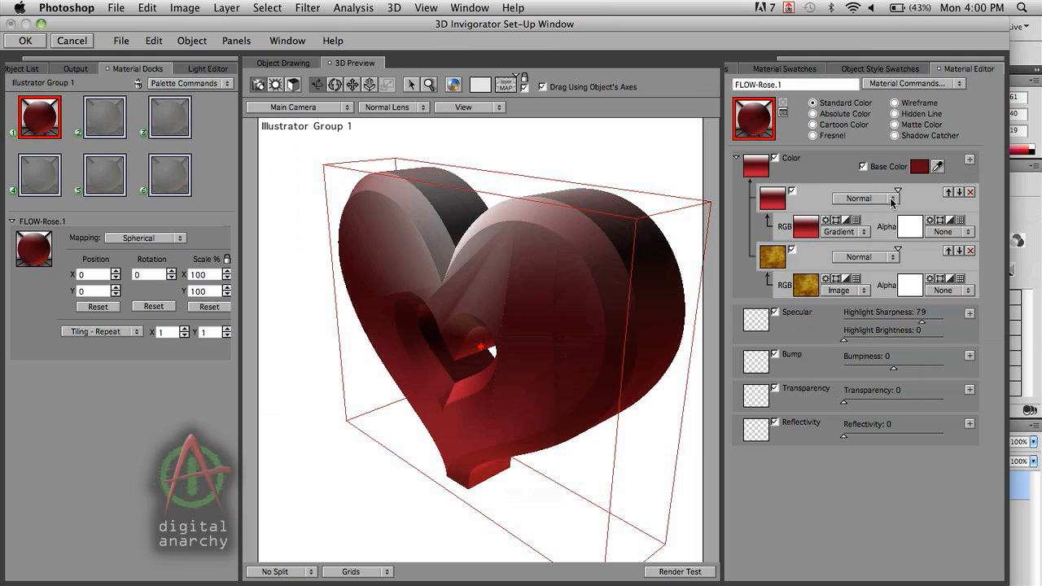
Blend the red gradient layer over the fire image in Overlay mode.
click(865, 198)
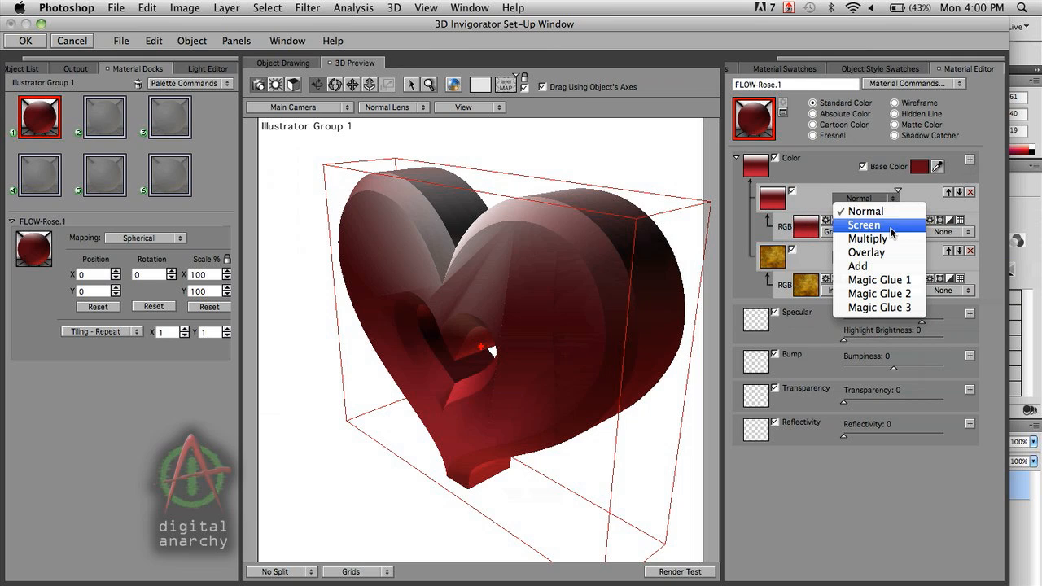
mouse_move(891, 252)
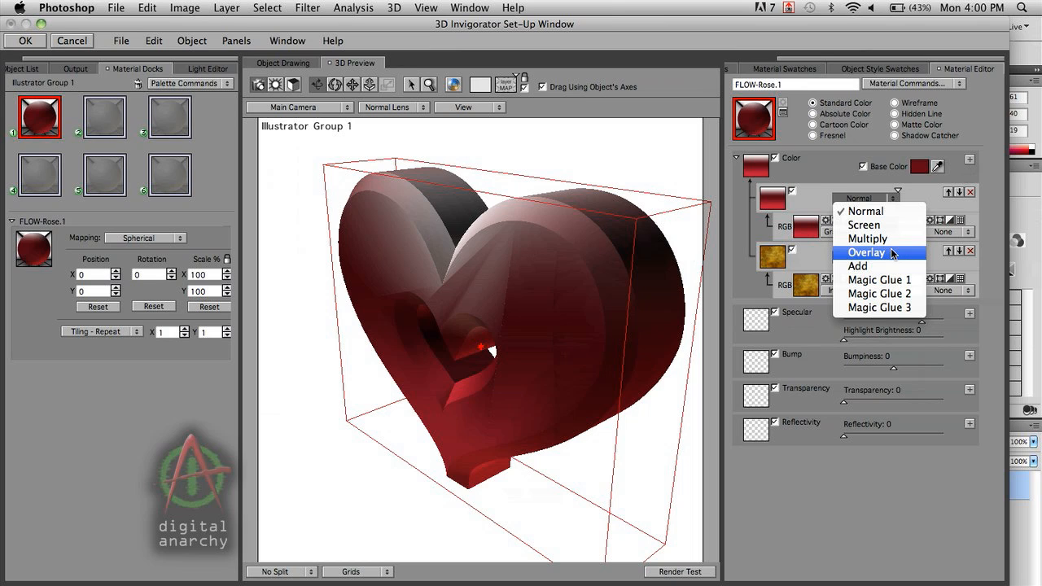
click(866, 252)
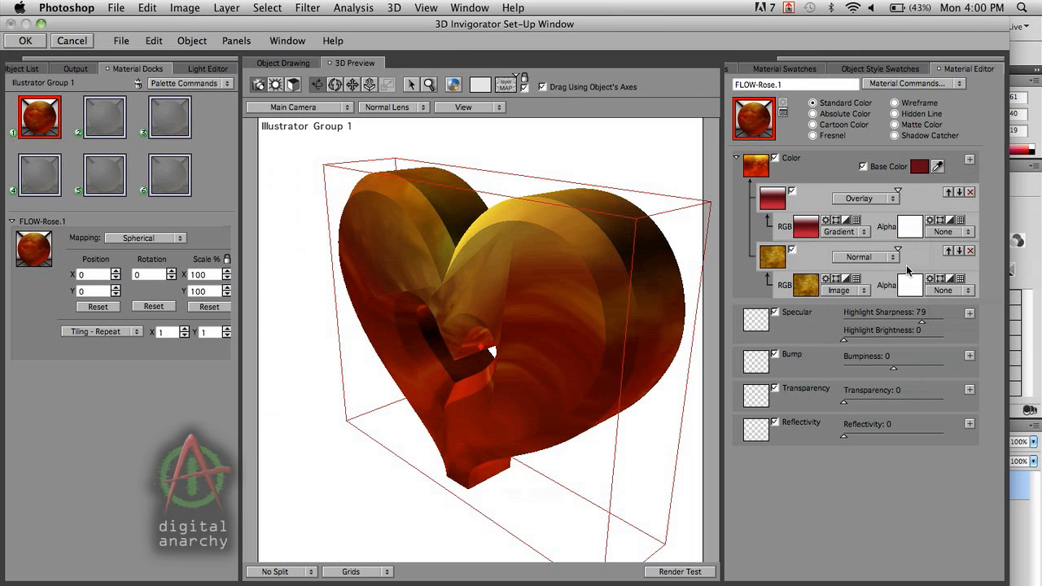
mouse_move(798, 259)
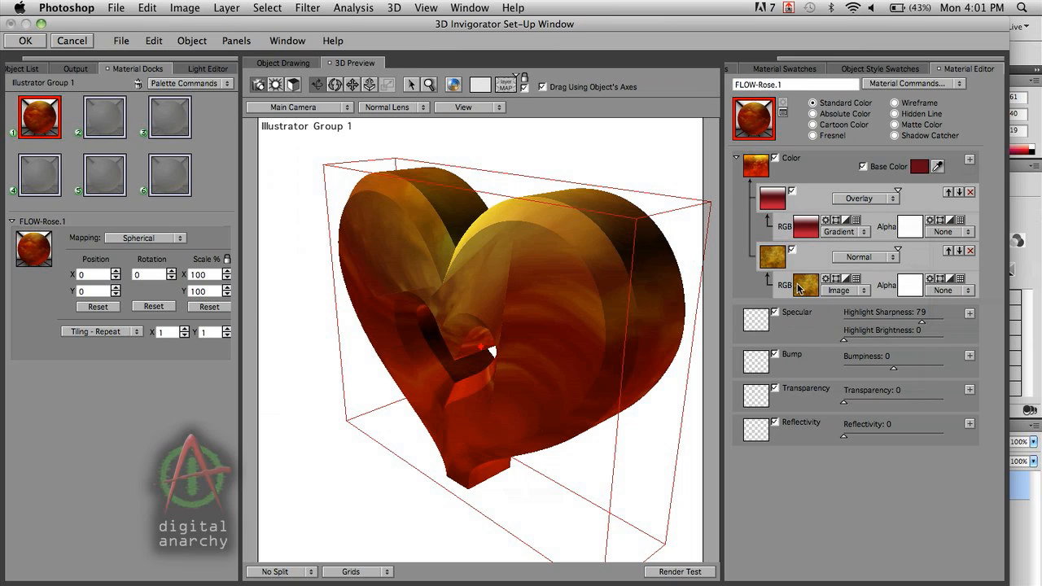
mouse_move(788, 323)
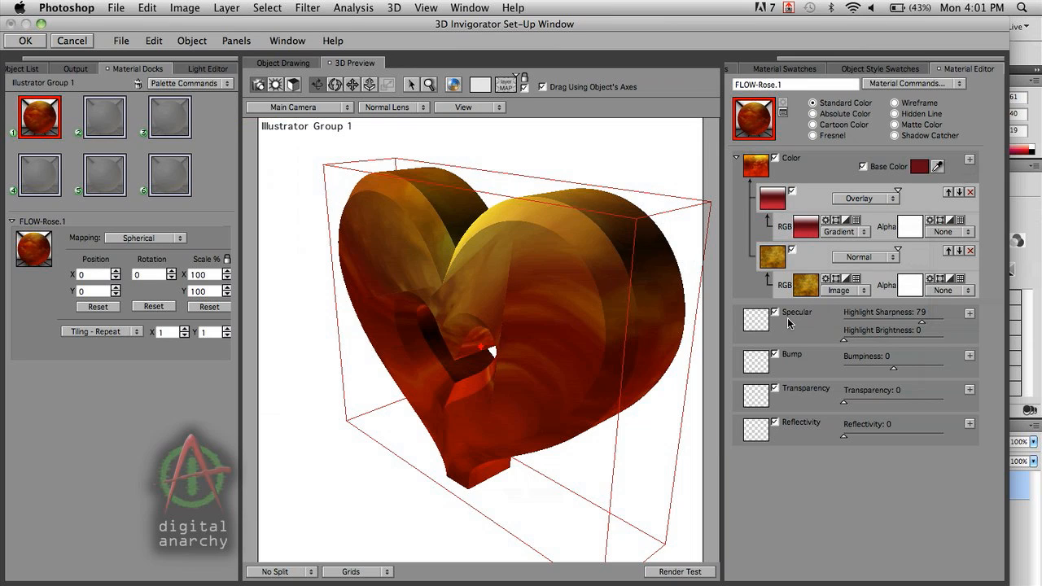
mouse_move(704, 570)
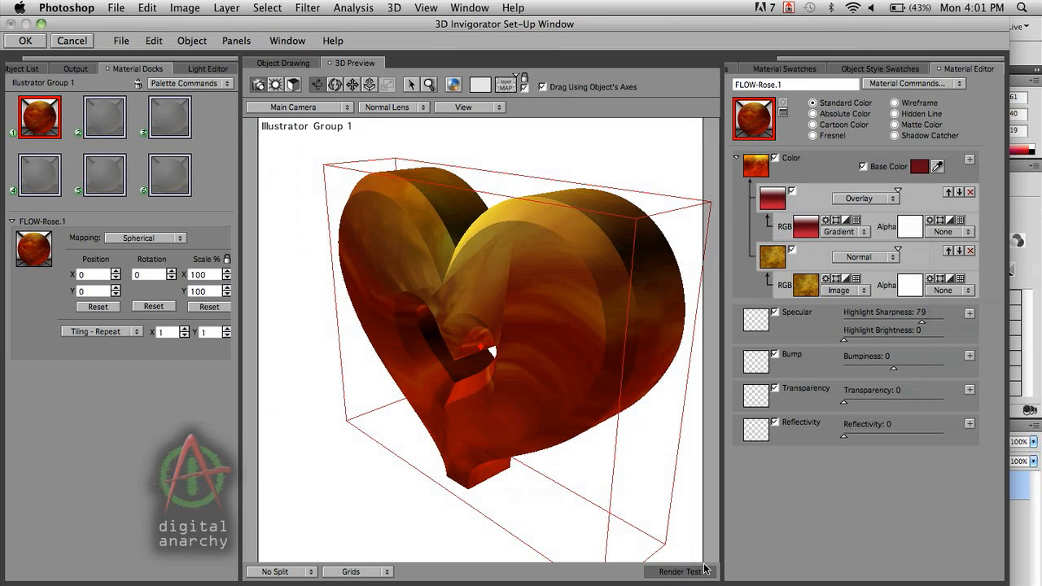
Render a test preview of the fiery orange heart.
click(679, 570)
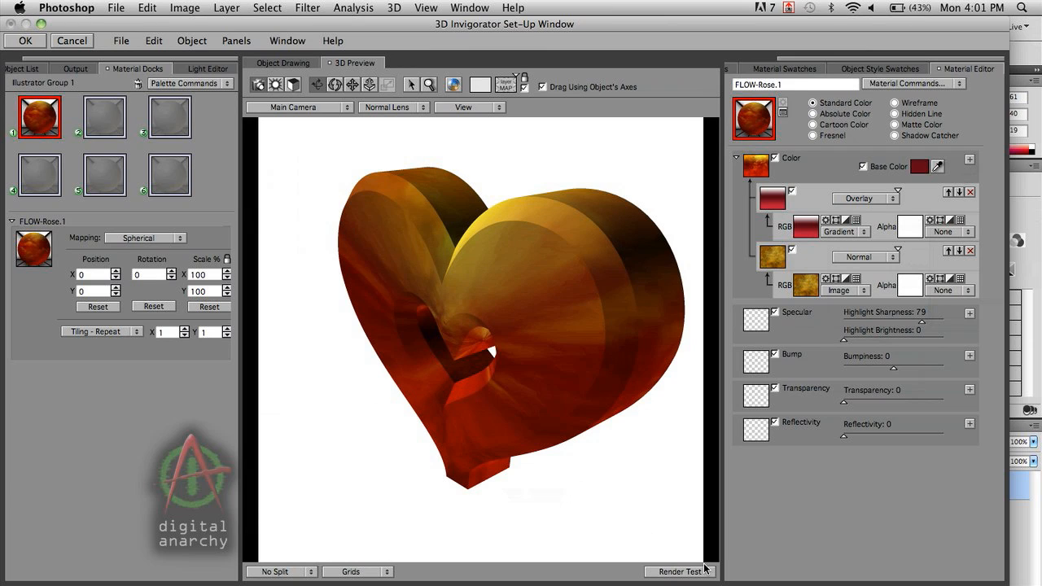
mouse_move(528, 376)
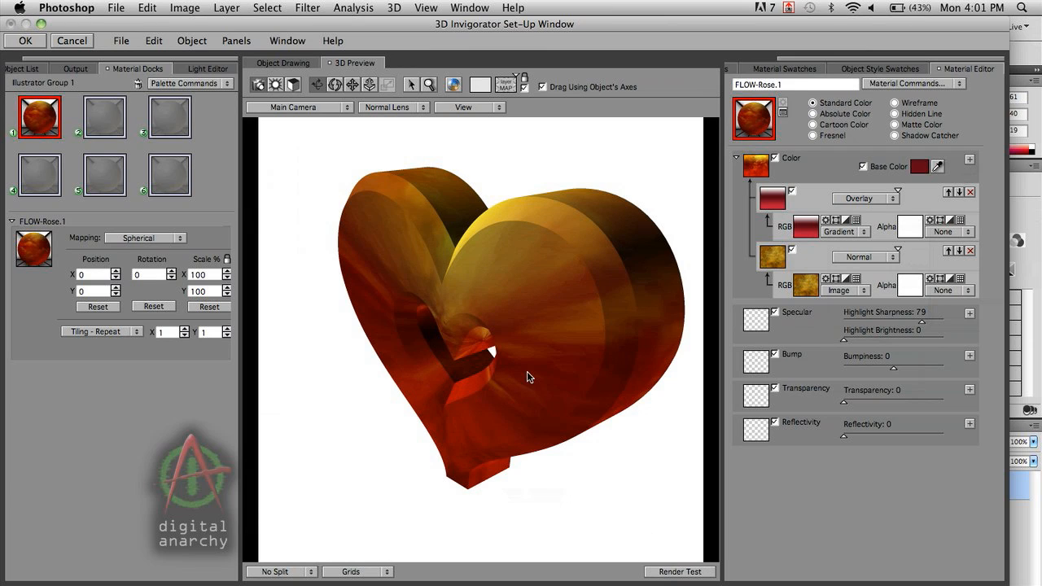
mouse_move(529, 342)
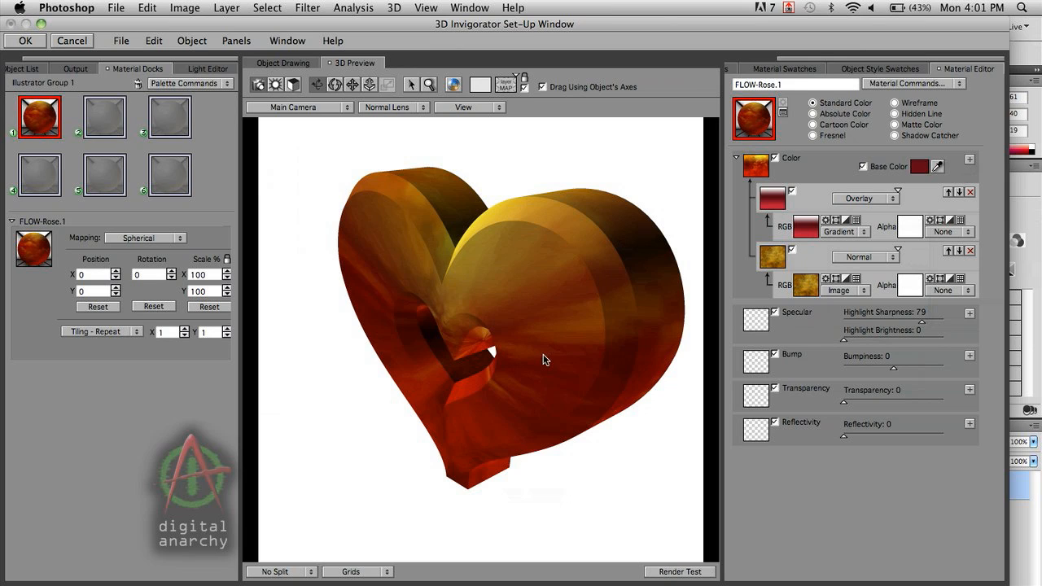
mouse_move(552, 373)
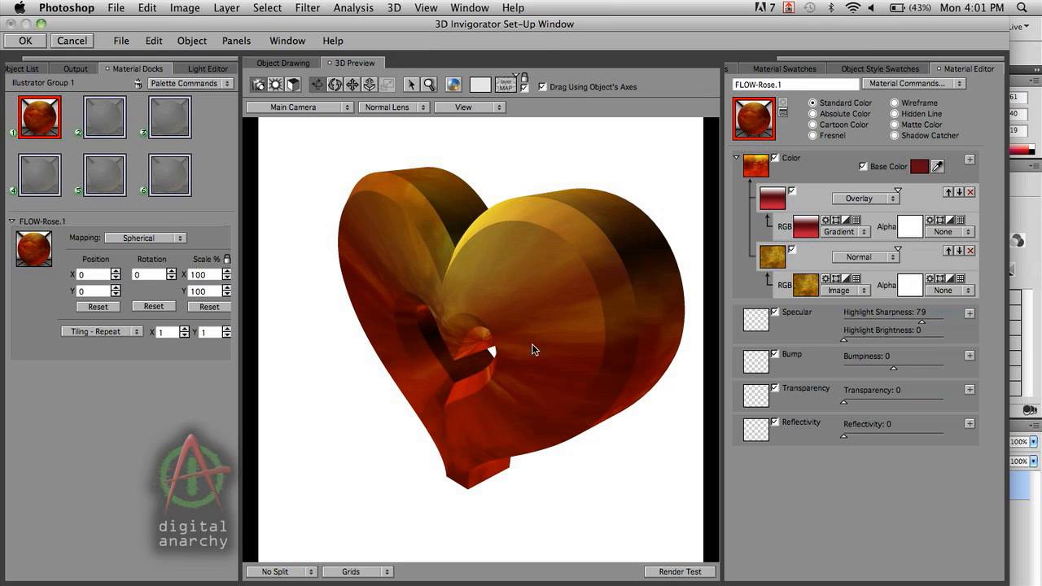
mouse_move(539, 307)
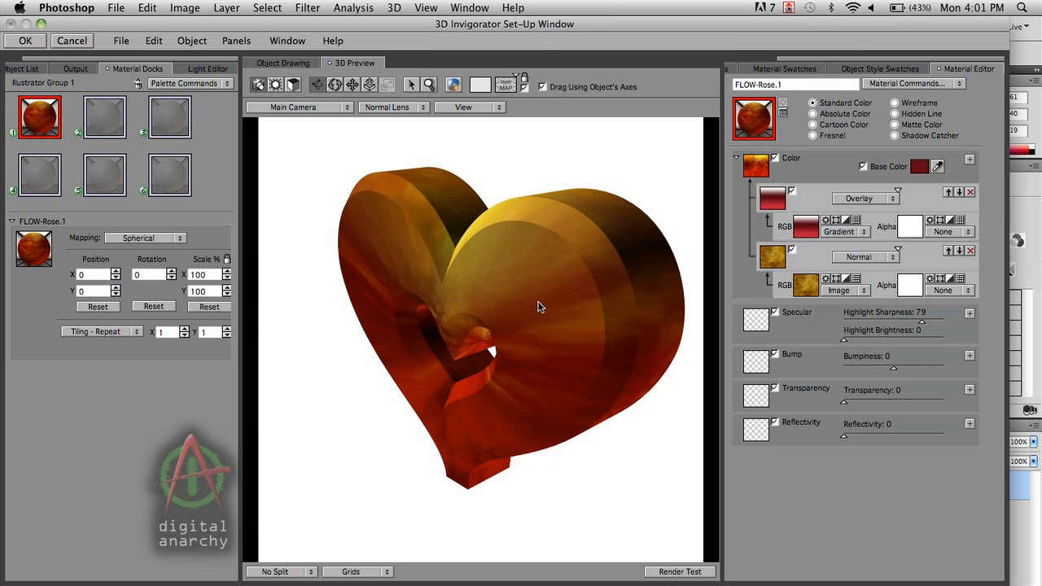
Set the heart texture mapping to Camera View, after comparing it against Spherical.
click(145, 237)
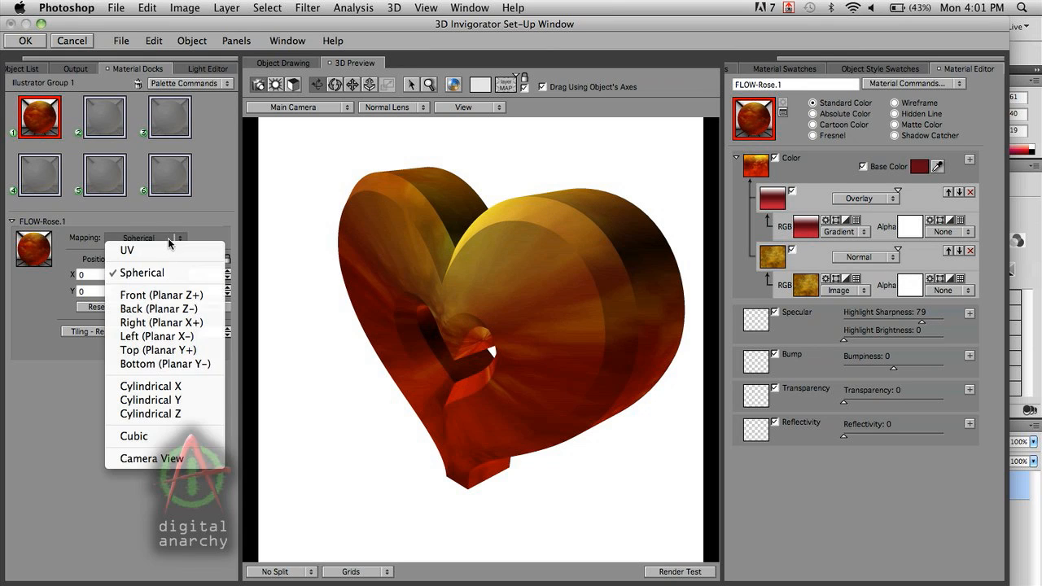
click(151, 458)
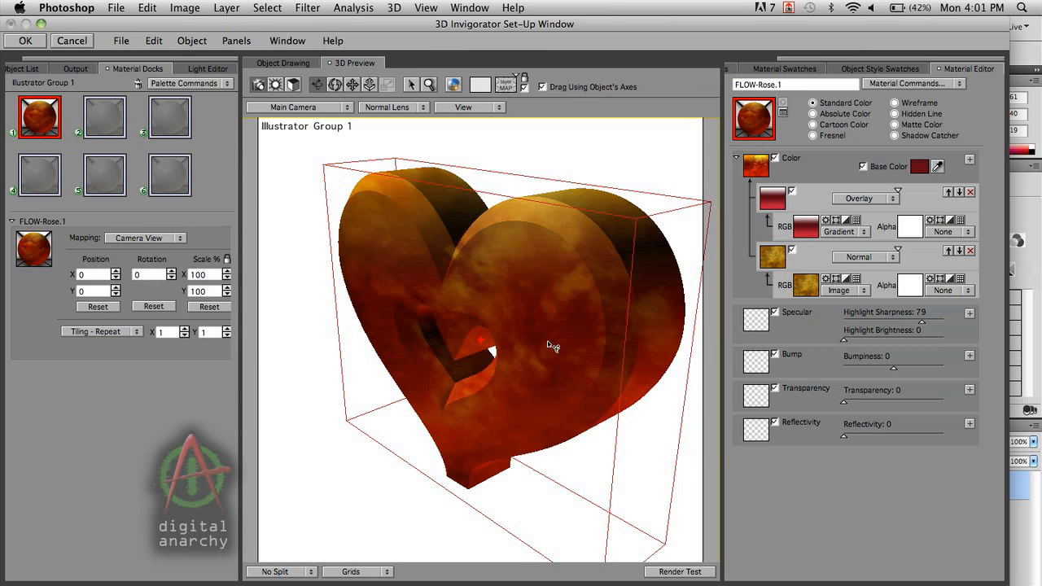
mouse_move(553, 378)
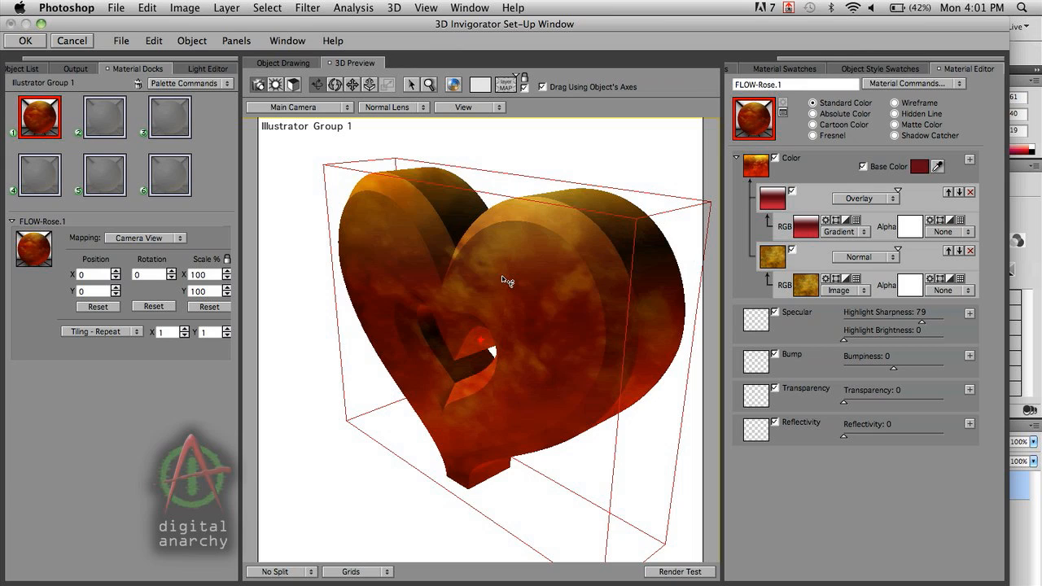
mouse_move(552, 322)
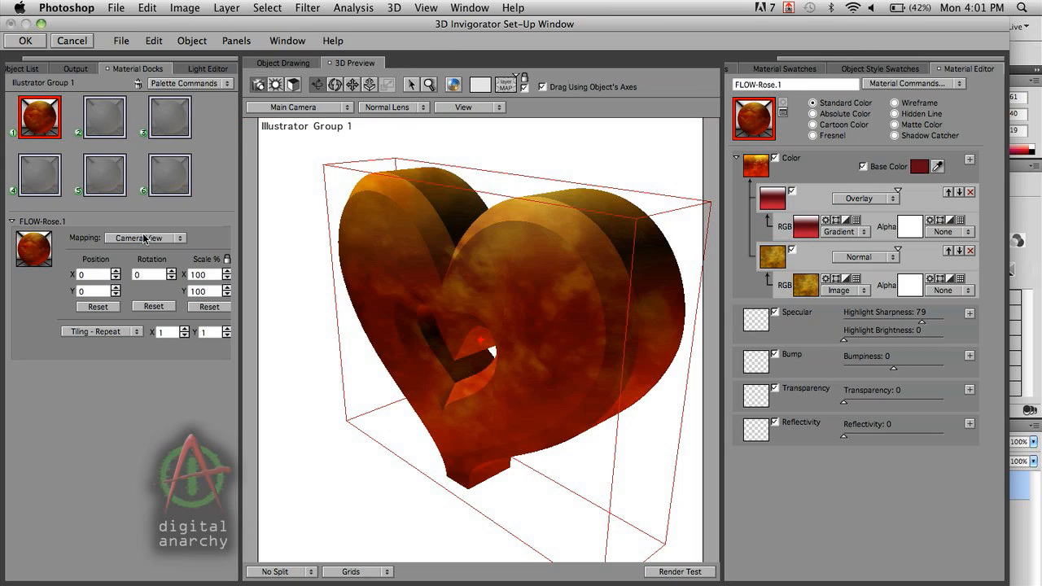
mouse_move(189, 289)
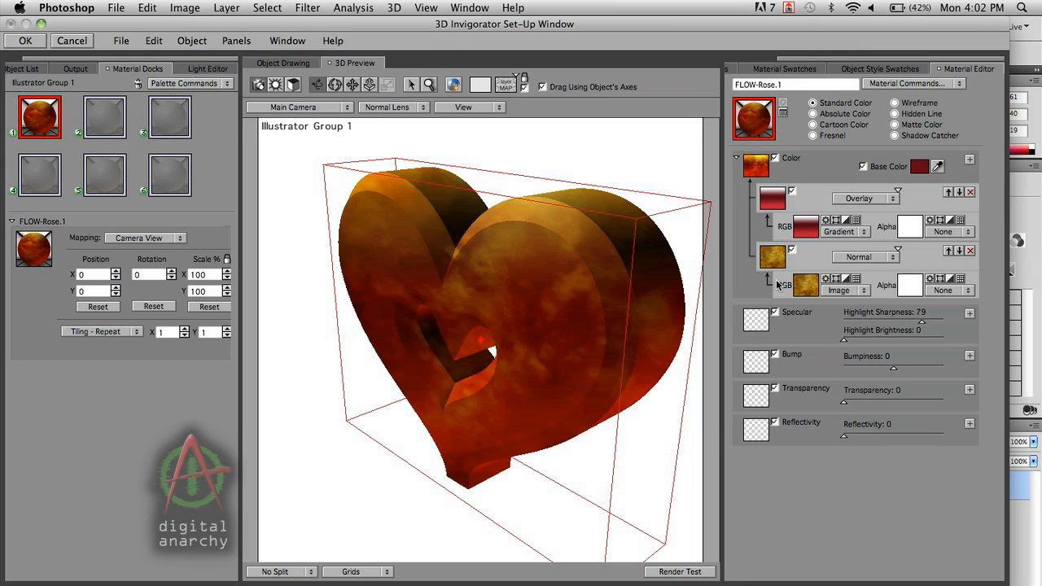
mouse_move(626, 360)
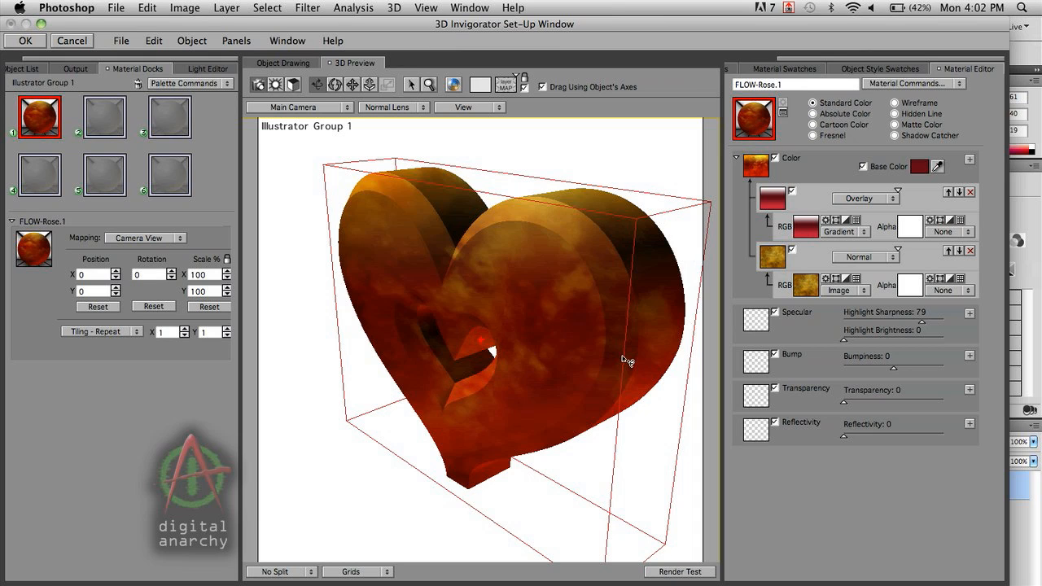
mouse_move(151, 245)
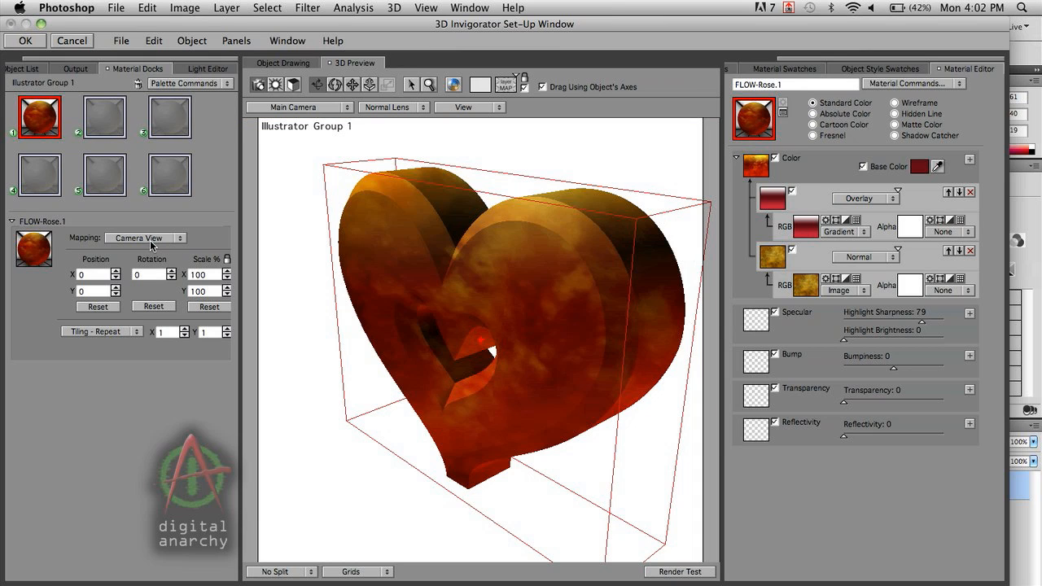
click(145, 237)
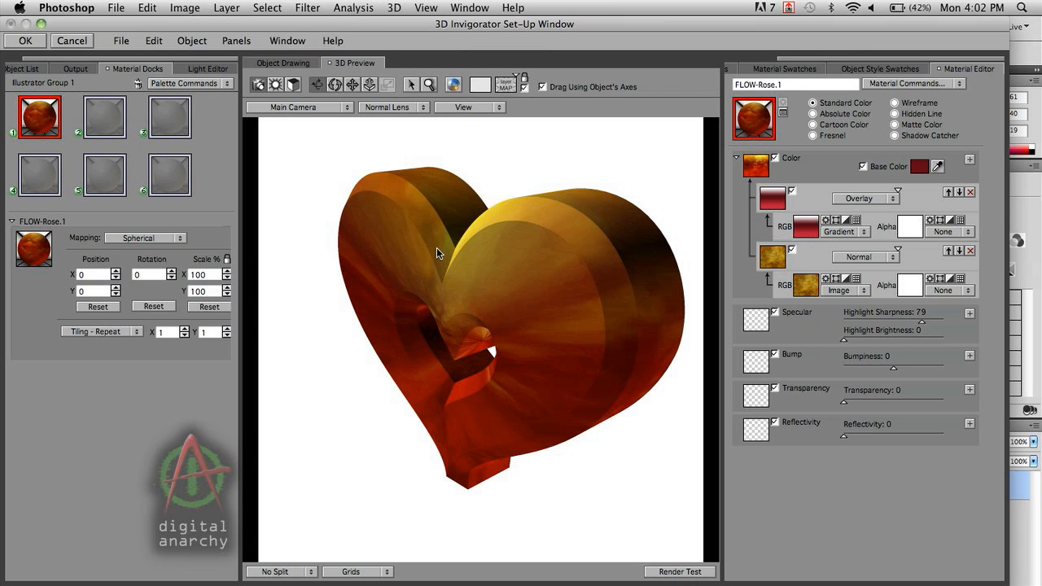
mouse_move(205, 241)
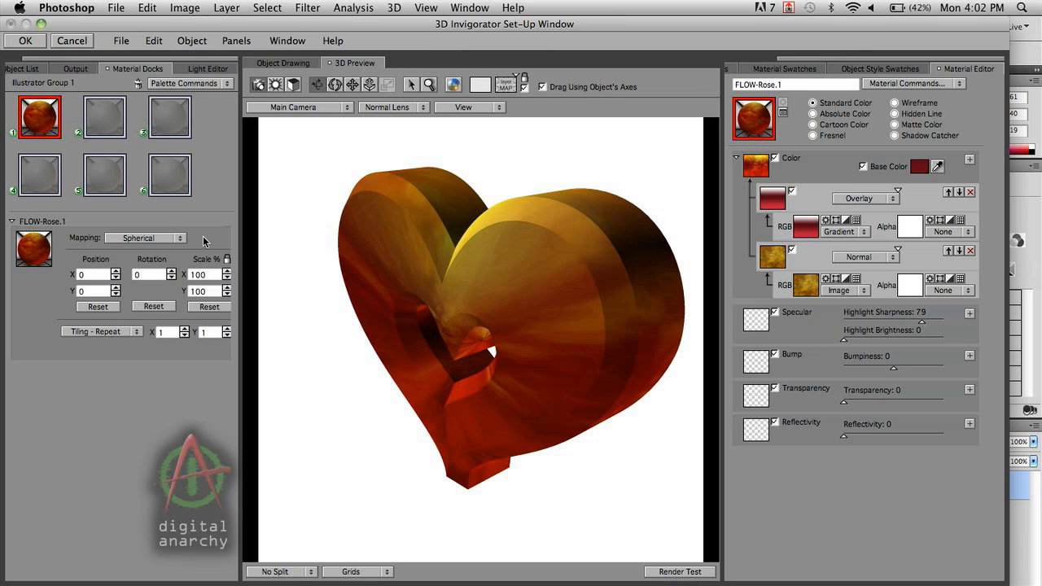
click(145, 237)
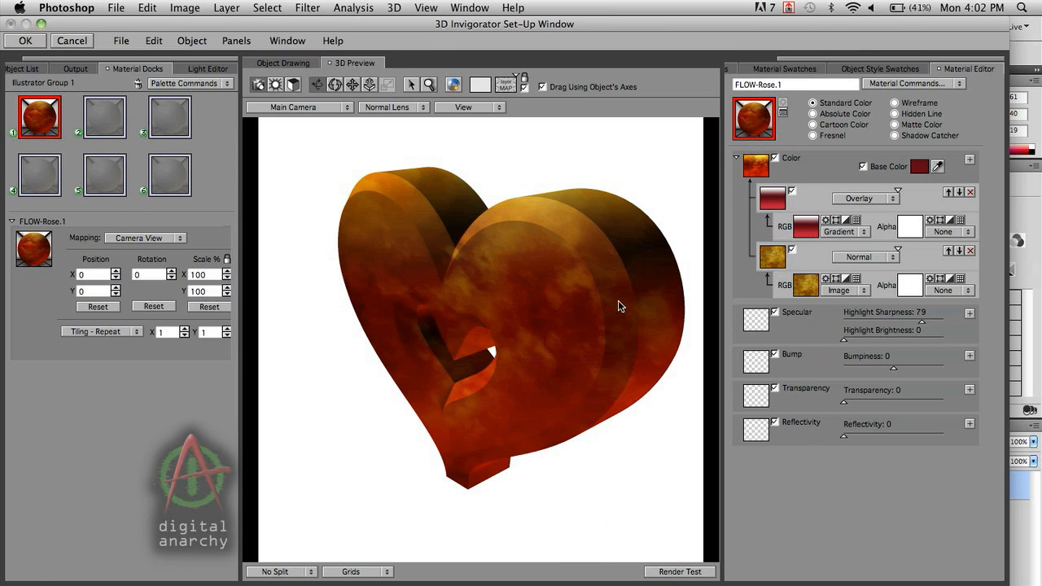
mouse_move(909, 145)
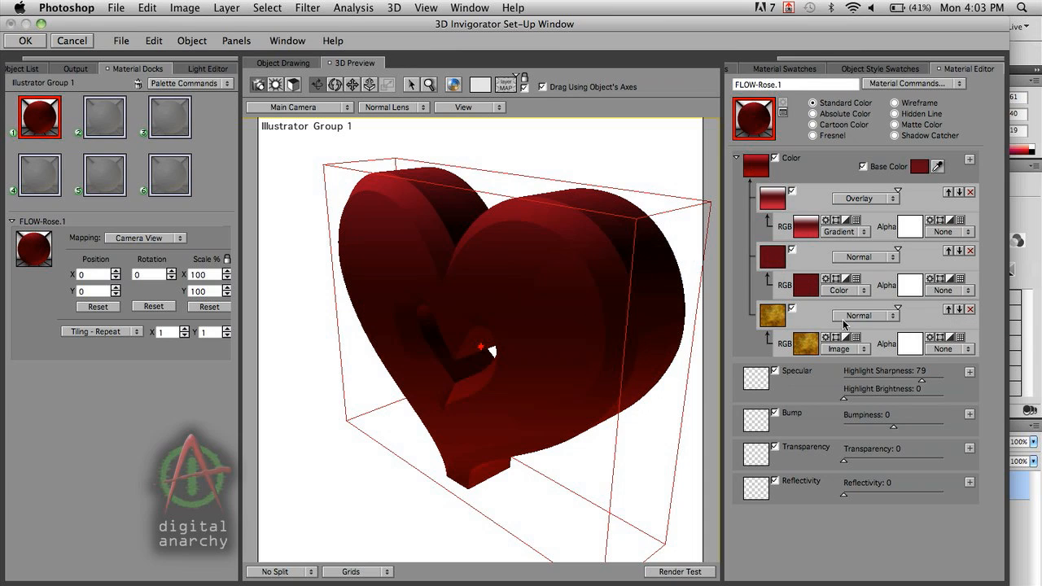
mouse_move(872, 262)
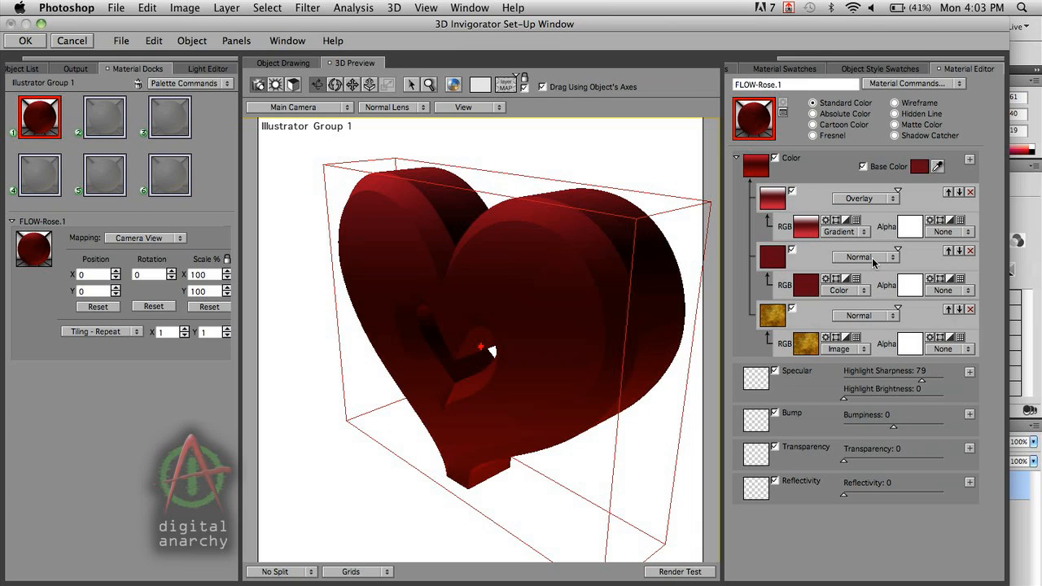
mouse_move(887, 260)
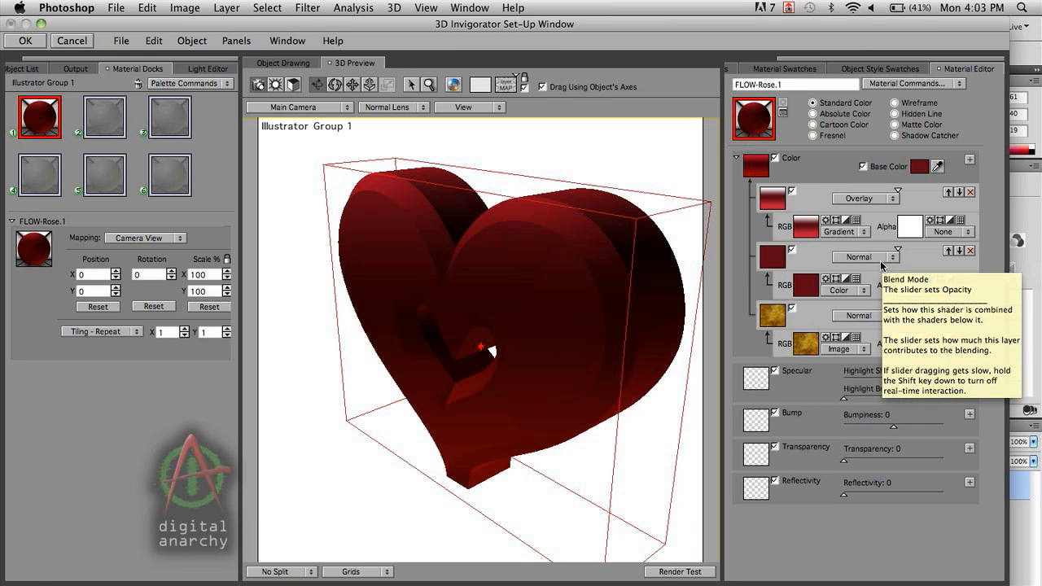
mouse_move(800, 327)
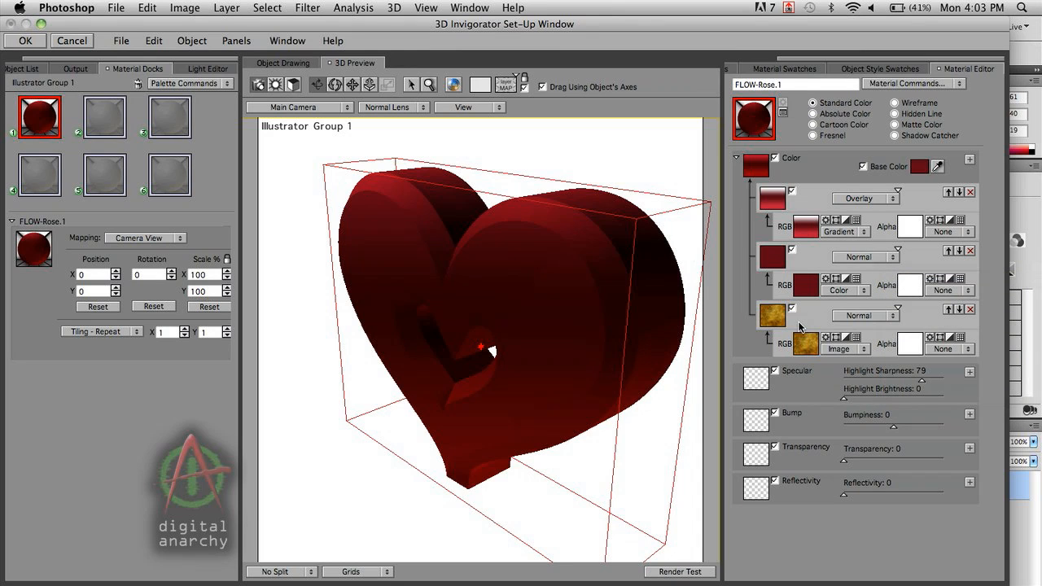
Make the middle colour layer's source a Cellular Noise shader.
click(846, 290)
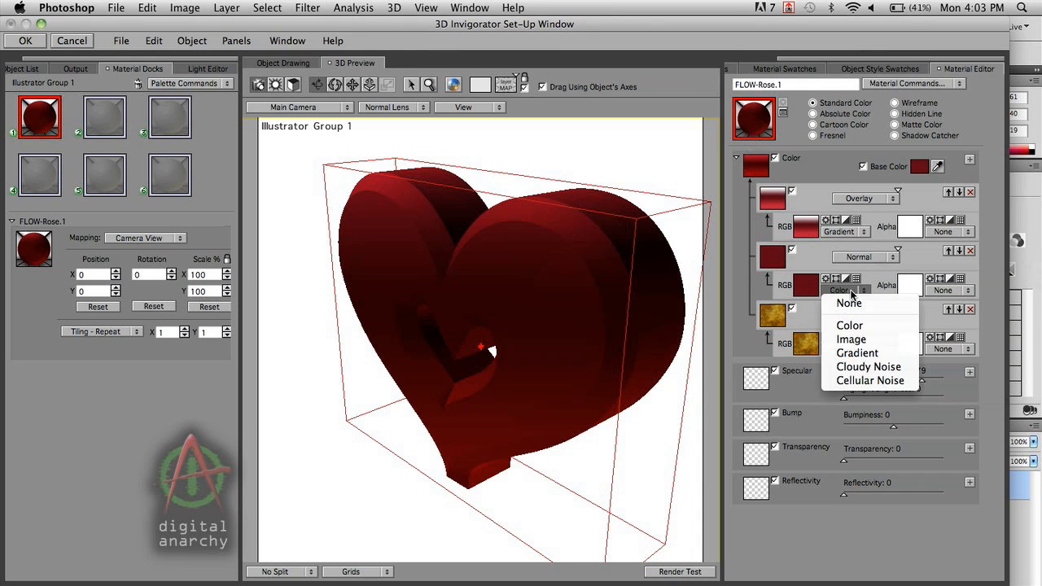
mouse_move(868, 381)
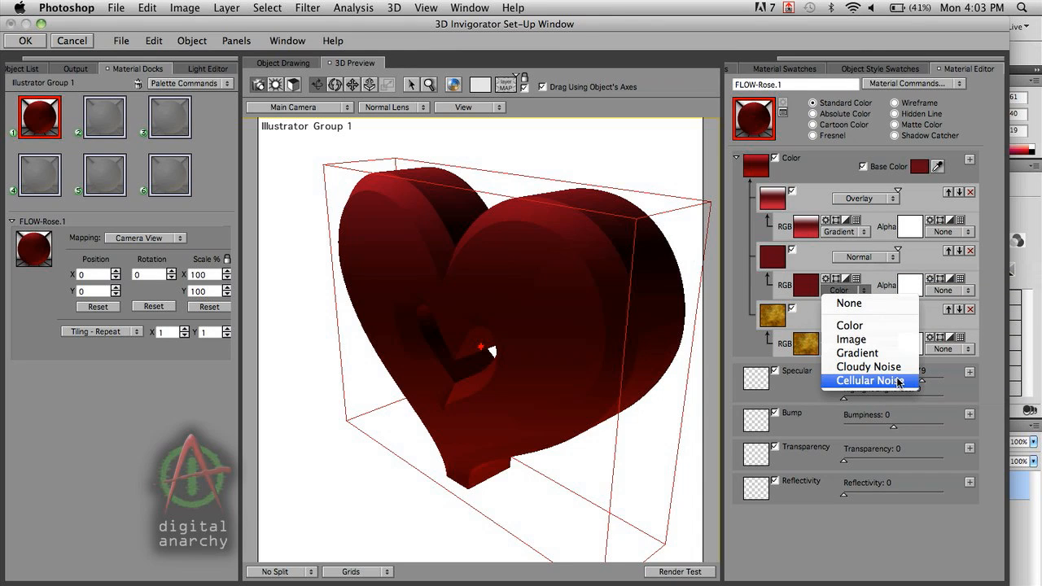
click(868, 381)
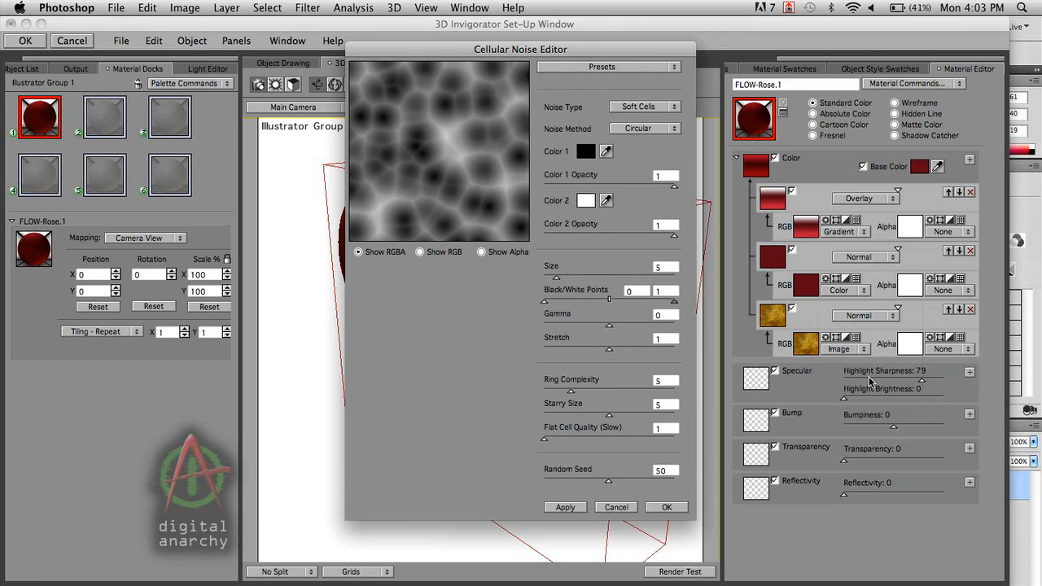
mouse_move(540, 138)
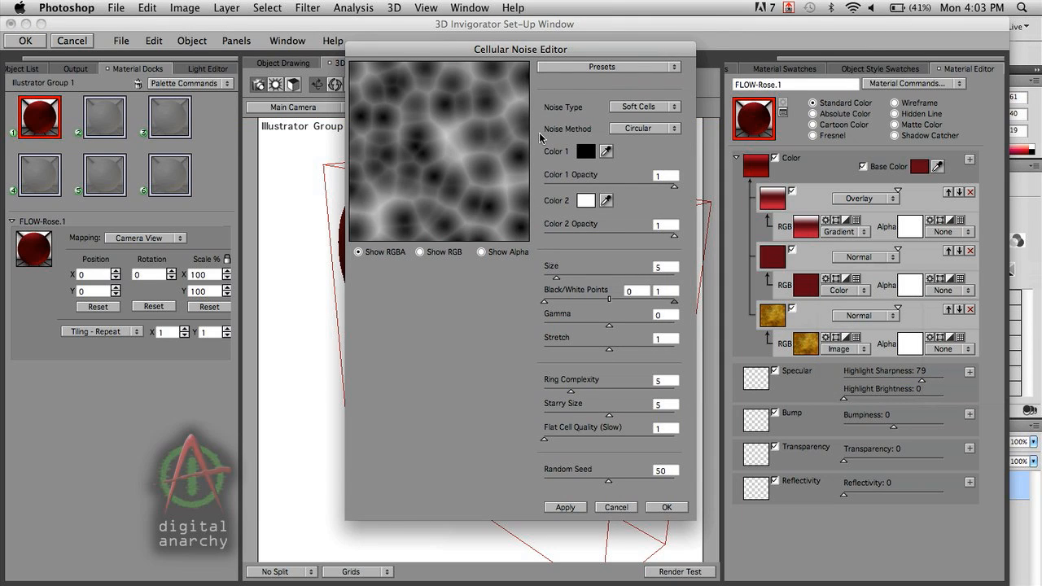
mouse_move(458, 188)
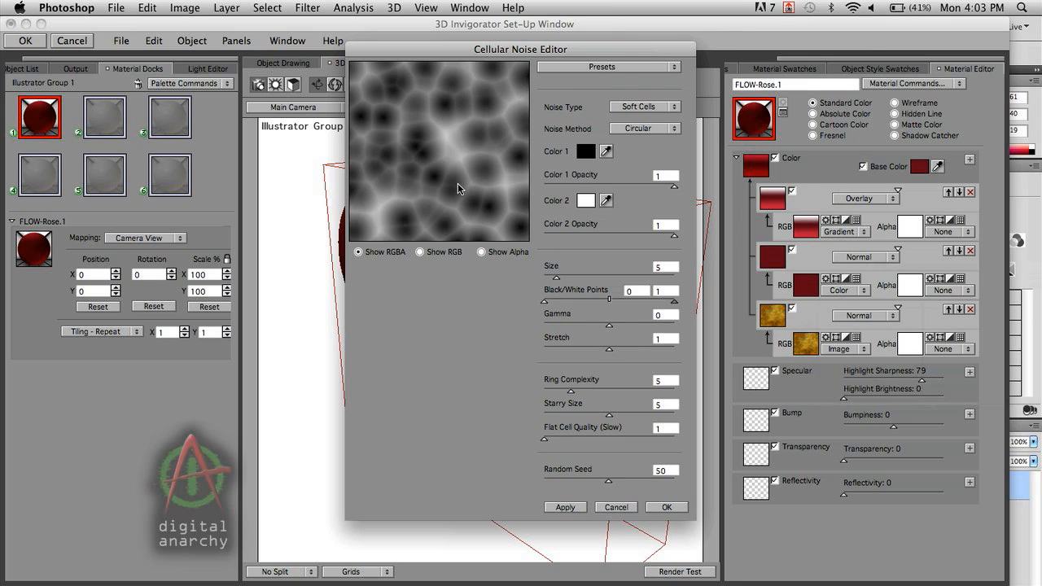
mouse_move(607, 413)
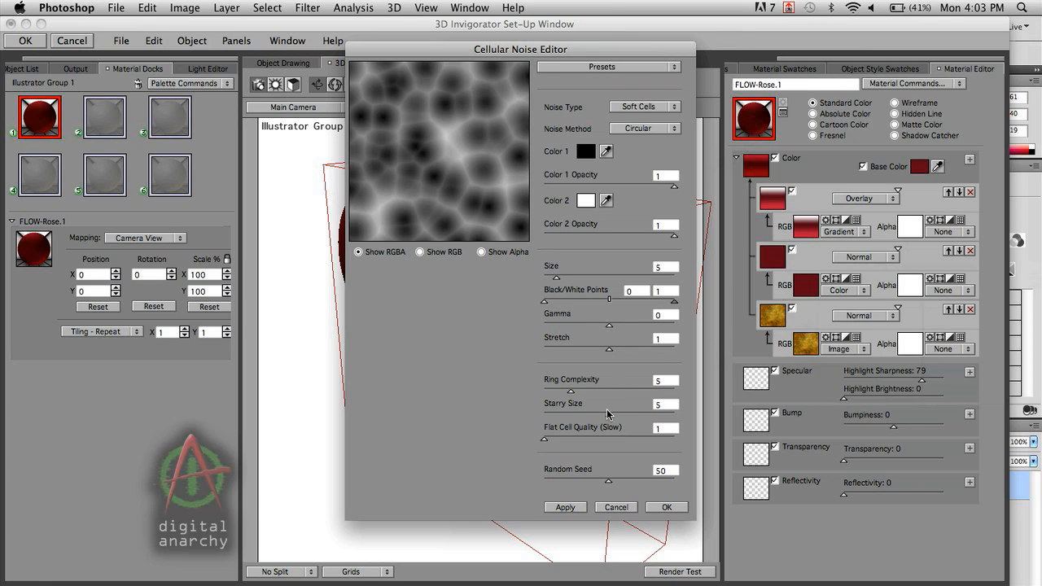
mouse_move(559, 282)
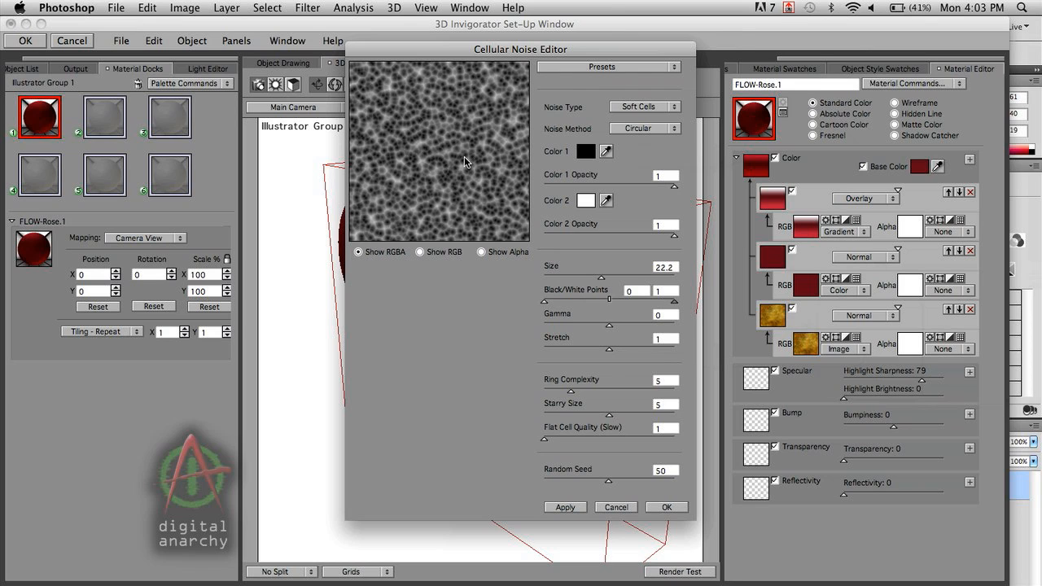
mouse_move(648, 340)
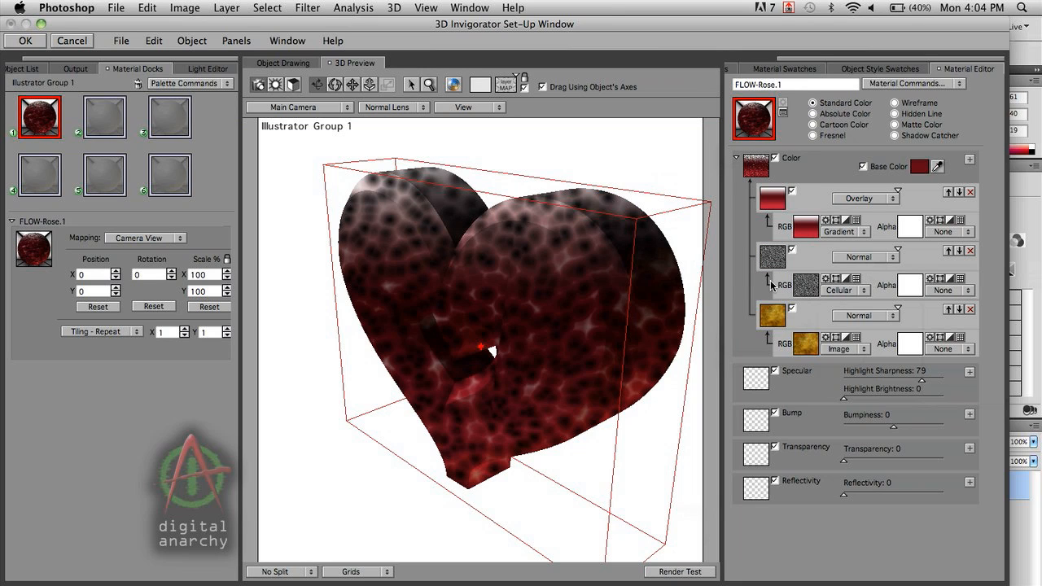
Blend the cellular layer in Overlay mode and render a test of the dark-spotted fire texture.
click(865, 256)
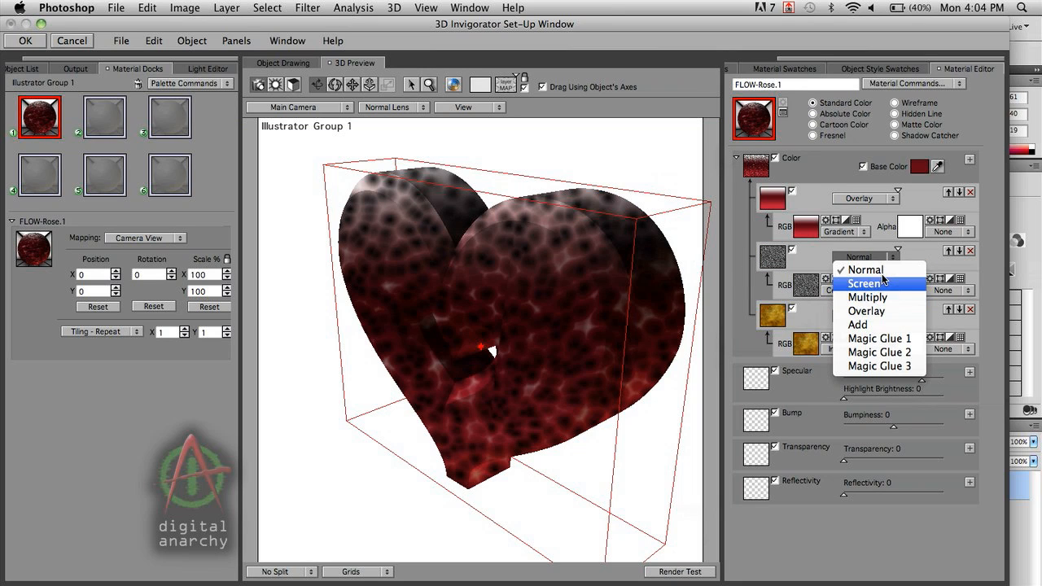
click(865, 269)
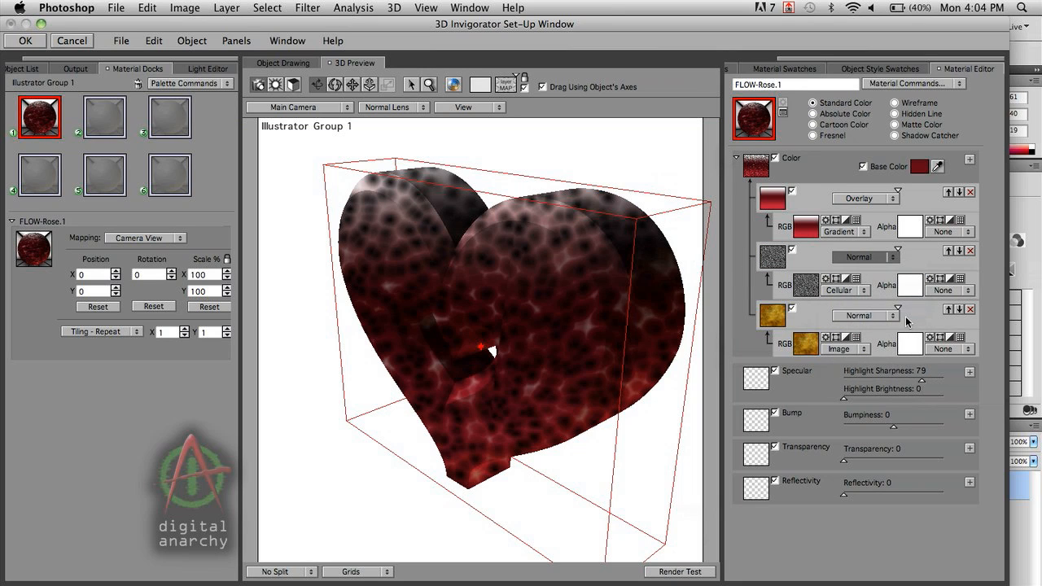
click(865, 257)
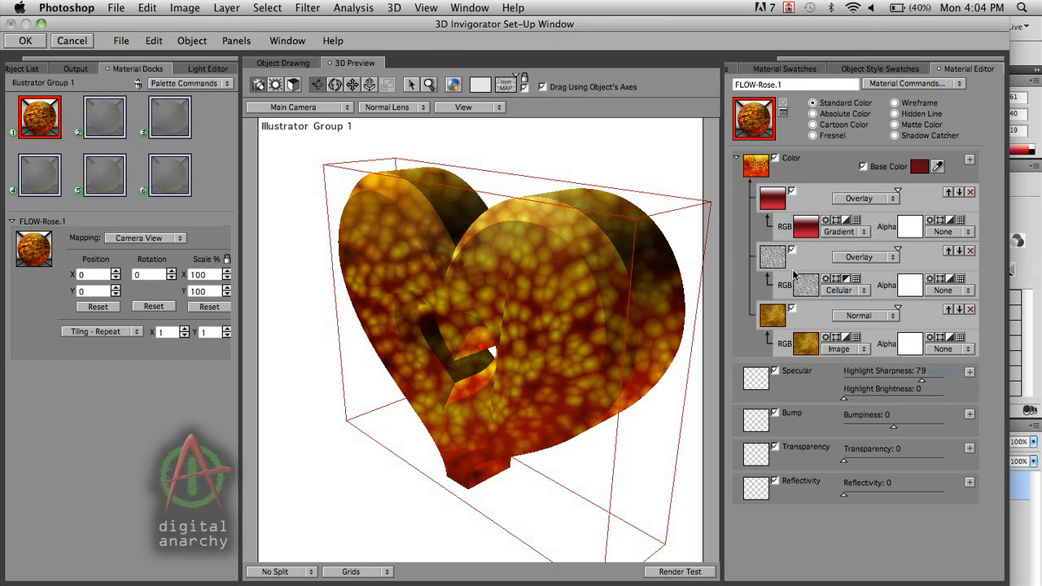
mouse_move(793, 264)
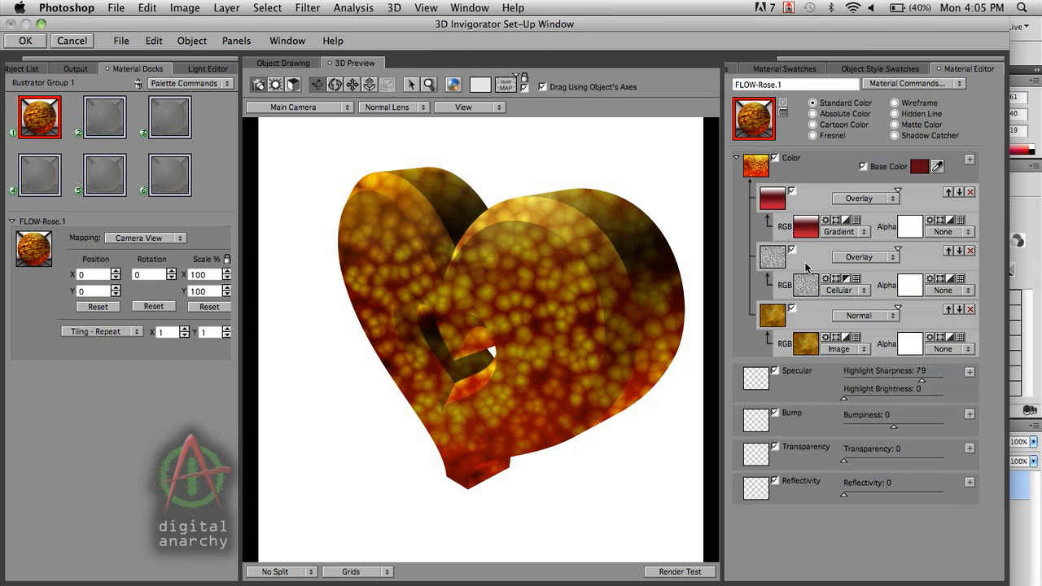
mouse_move(846, 282)
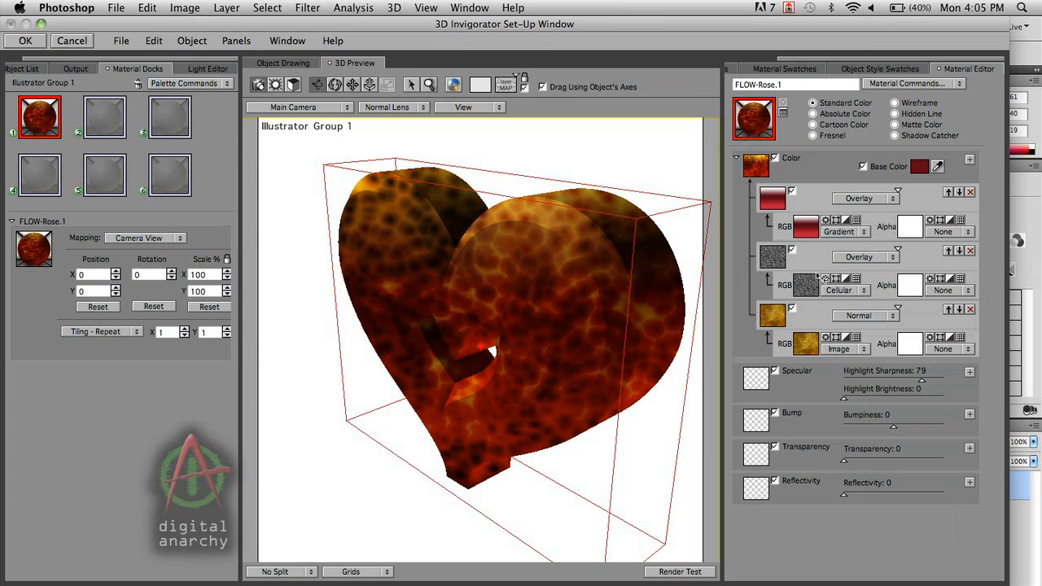
click(679, 570)
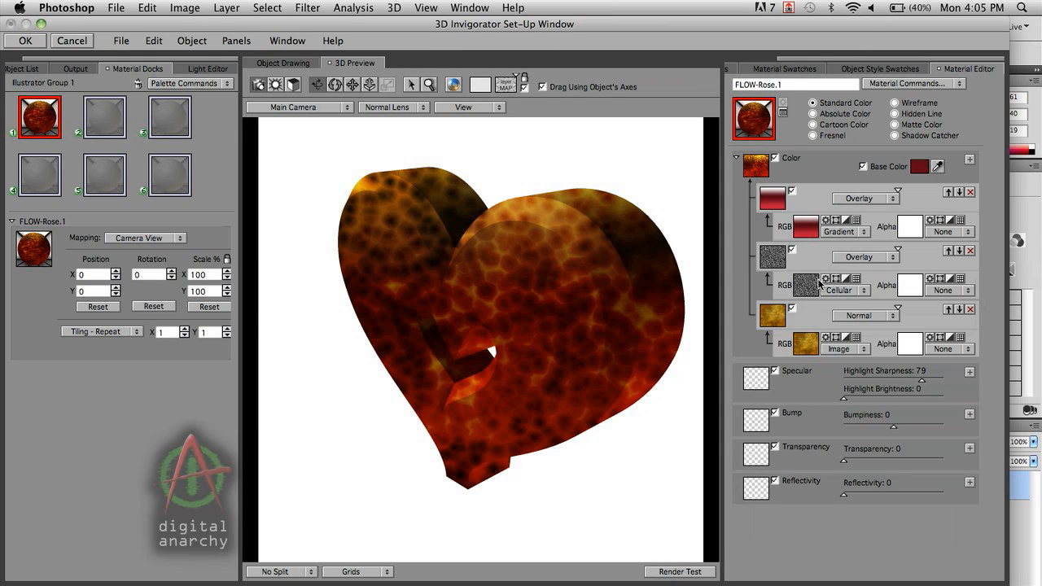
mouse_move(818, 337)
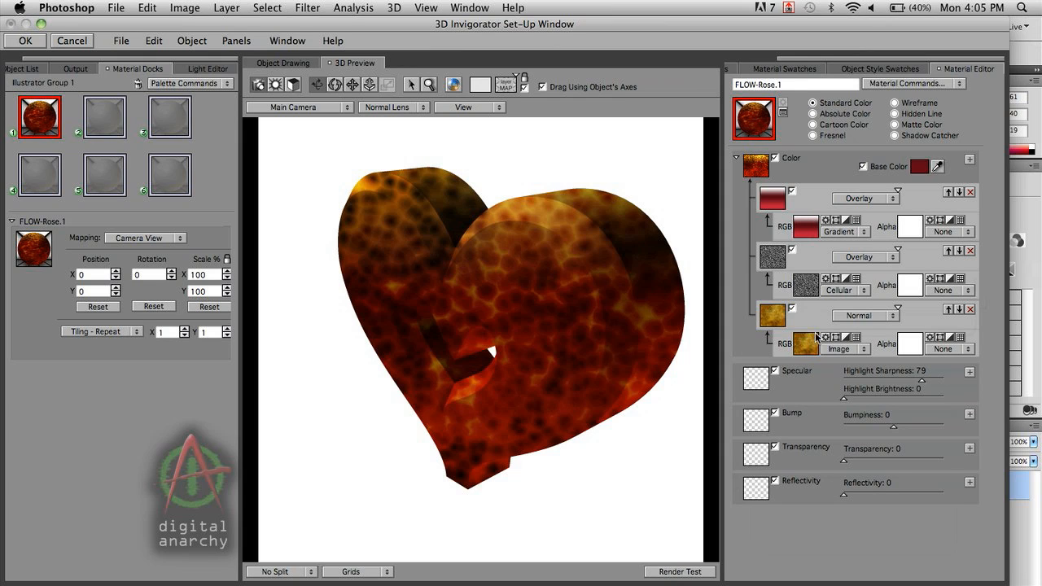
mouse_move(810, 334)
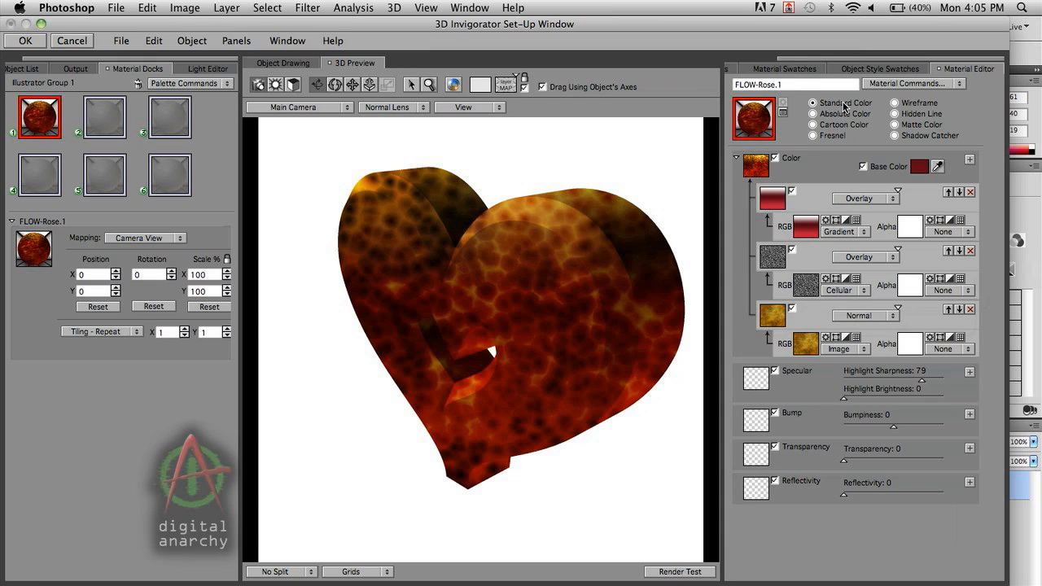
Rename the material 'red orange fire' and save it to the bin via Material Commands.
click(793, 84)
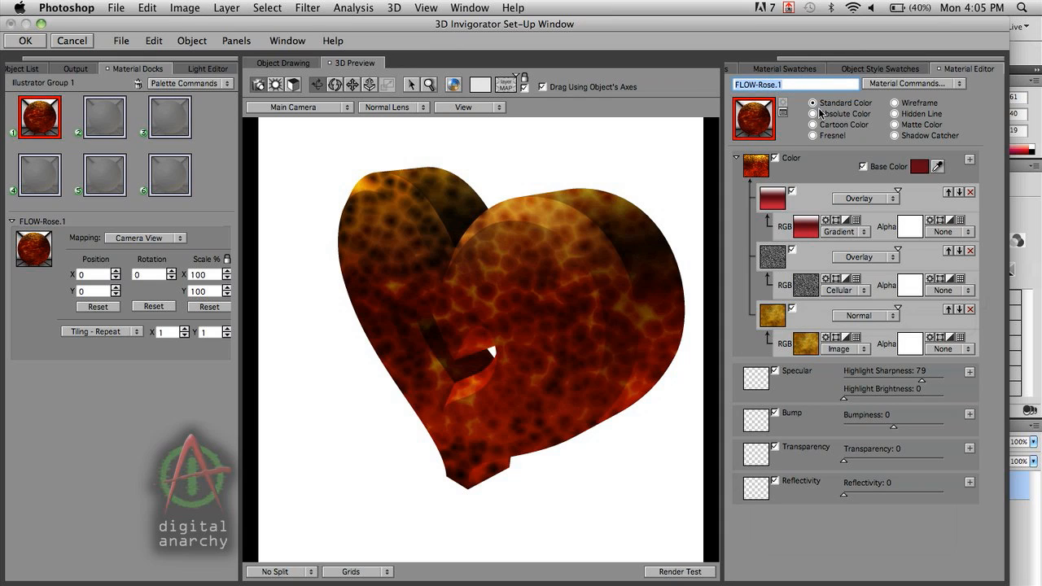
text(red orange)
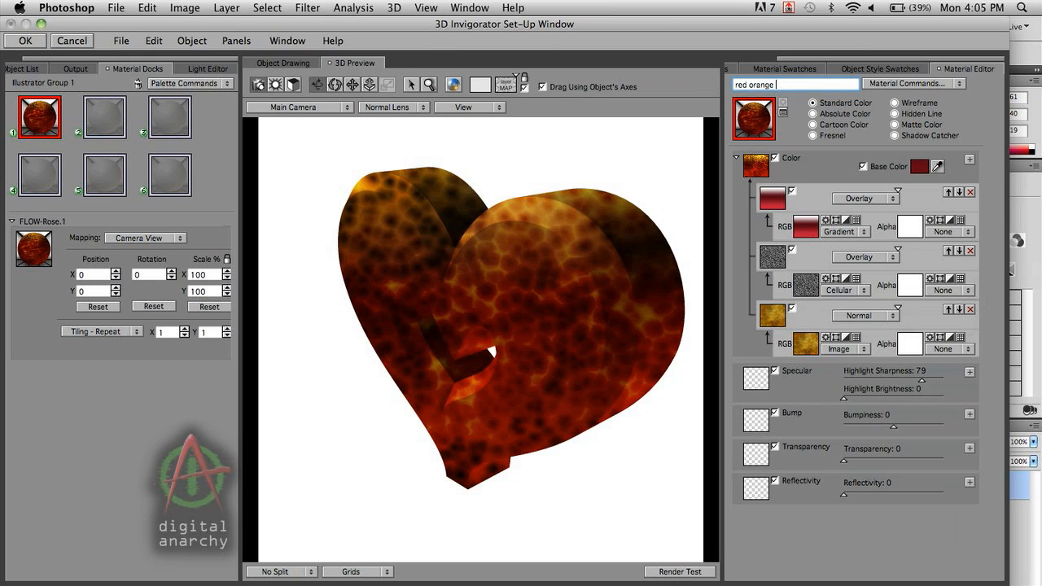
text(fire)
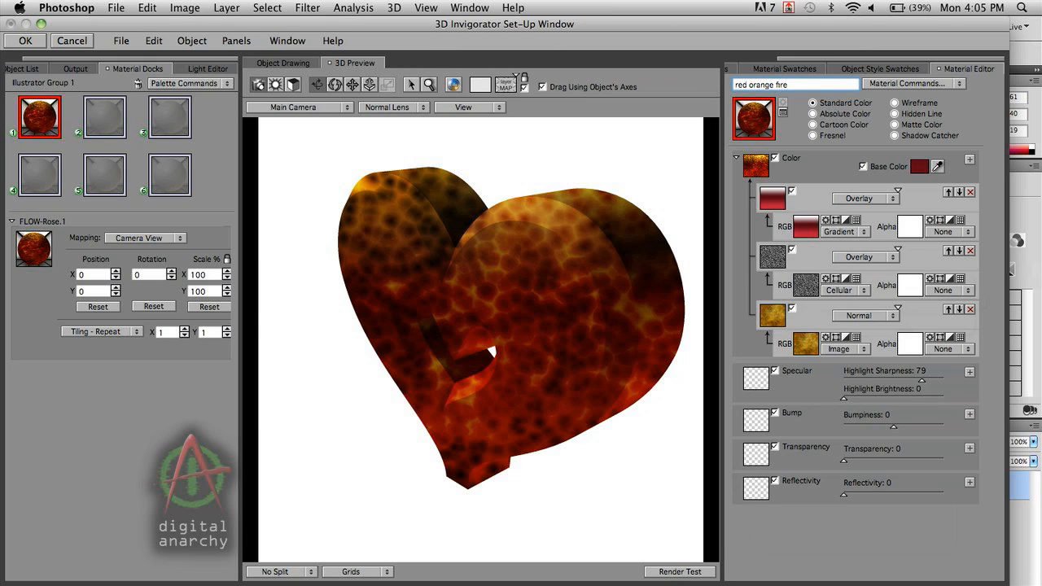
click(914, 84)
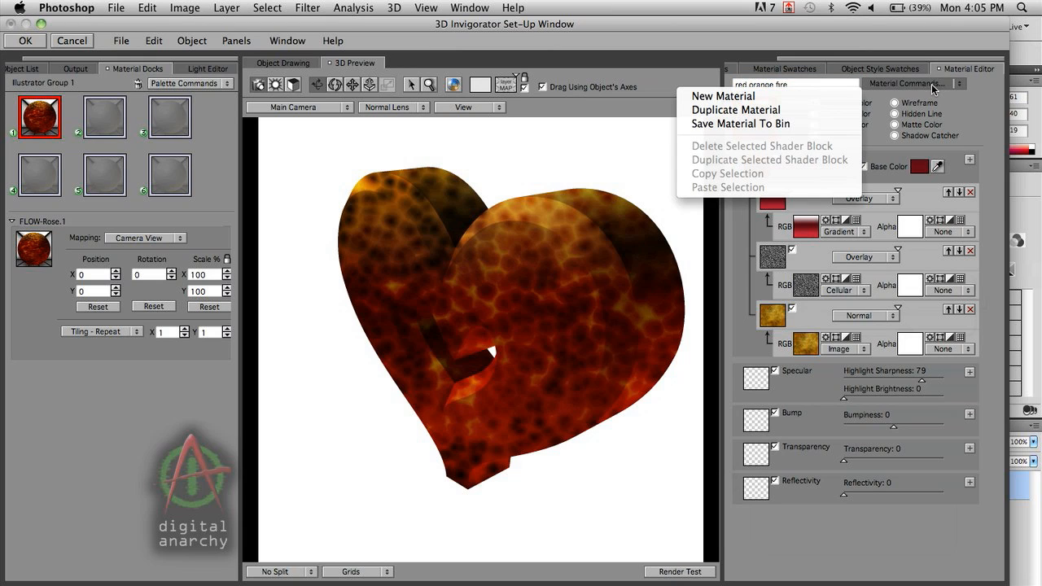
mouse_move(769, 123)
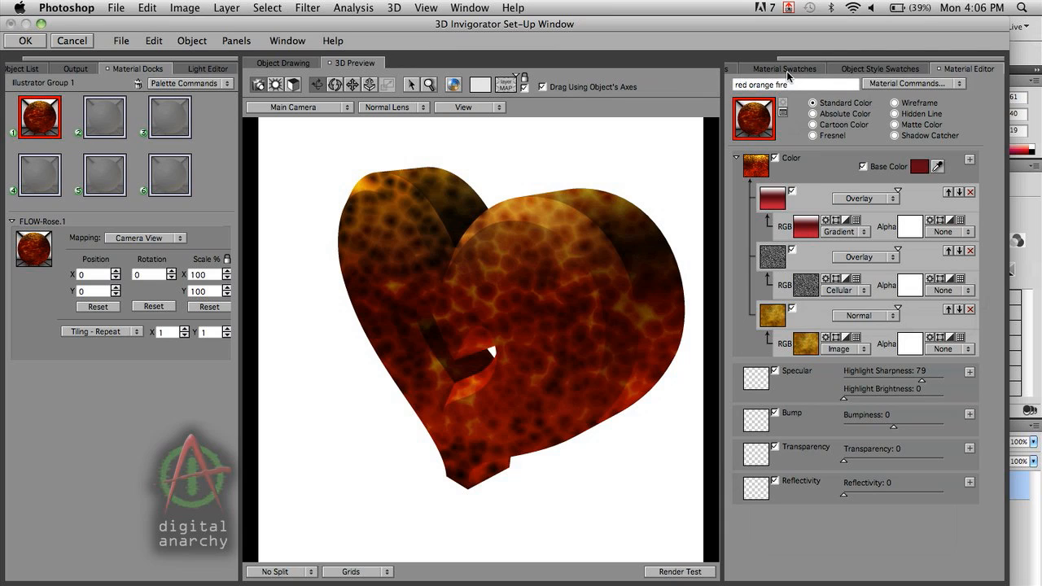
mouse_move(423, 224)
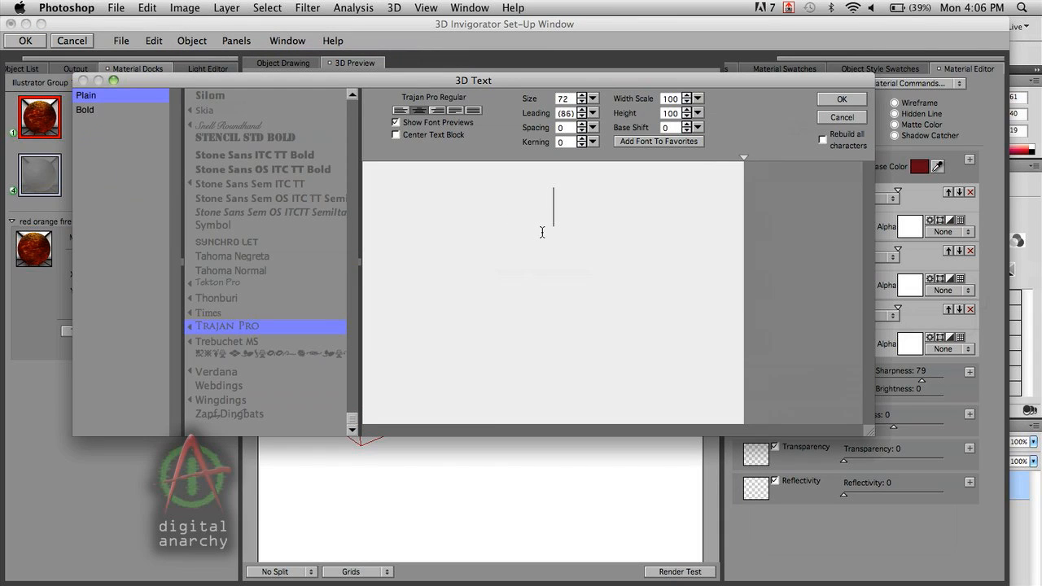
Create a 3D text object '3' and move it beside the heart in the preview.
text(3)
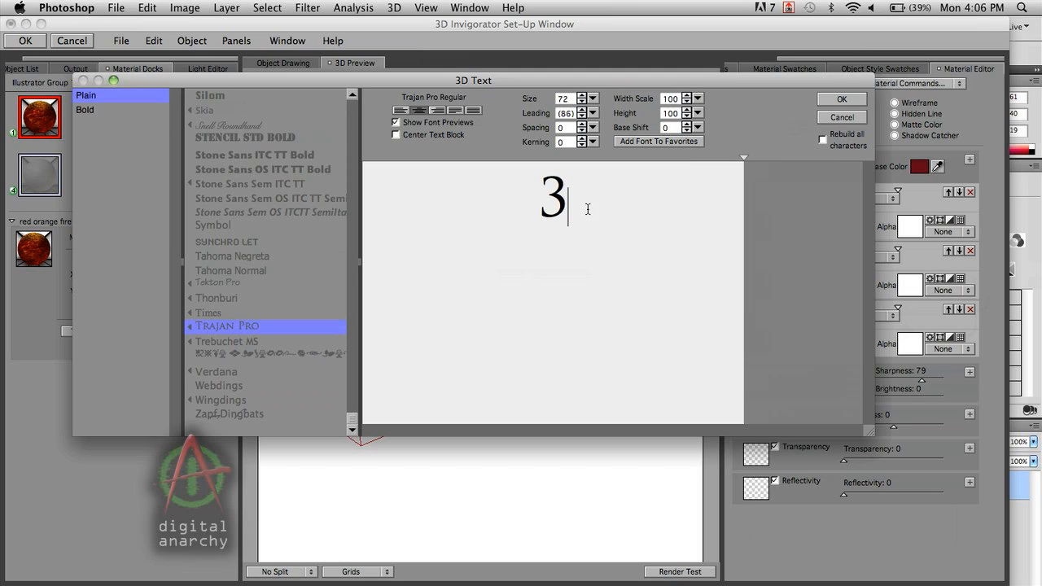
click(841, 98)
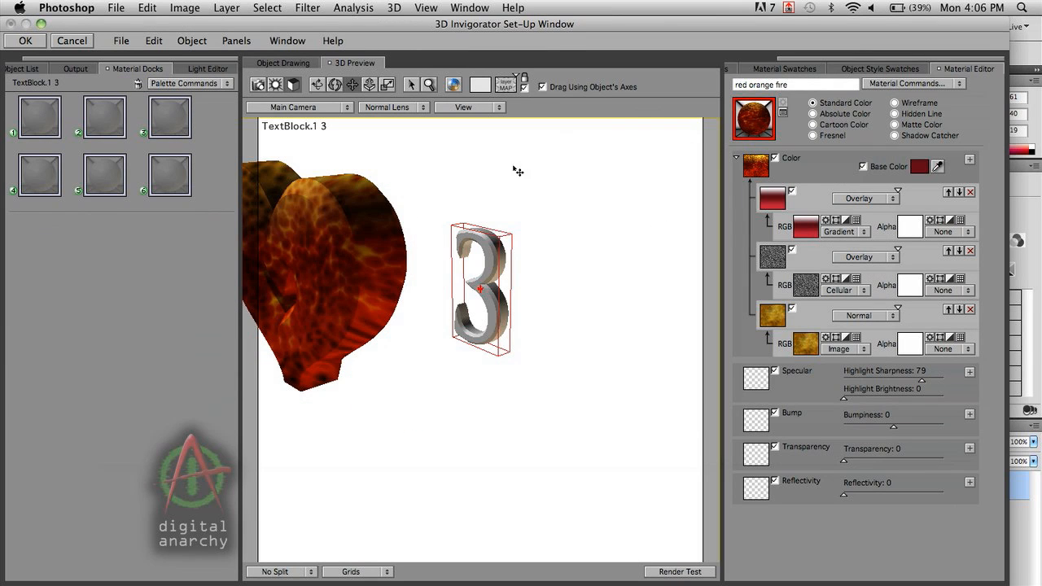
drag(517, 171, 562, 206)
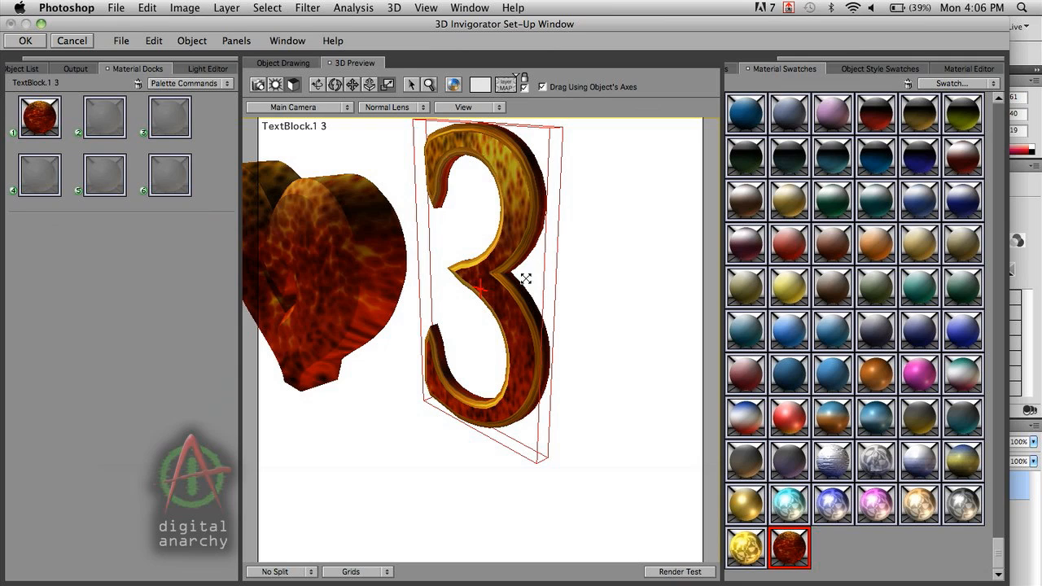
mouse_move(512, 262)
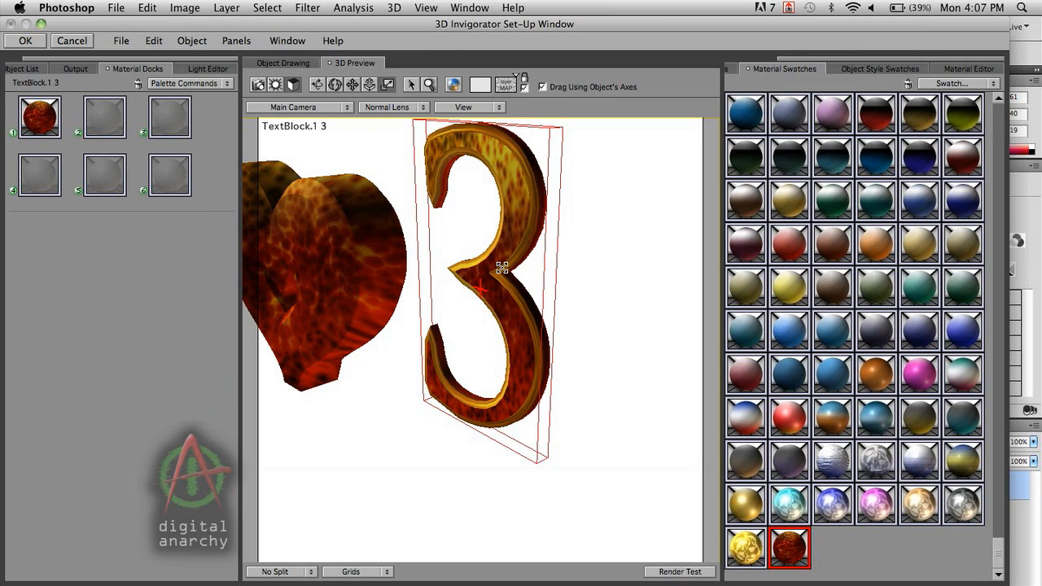
mouse_move(690, 231)
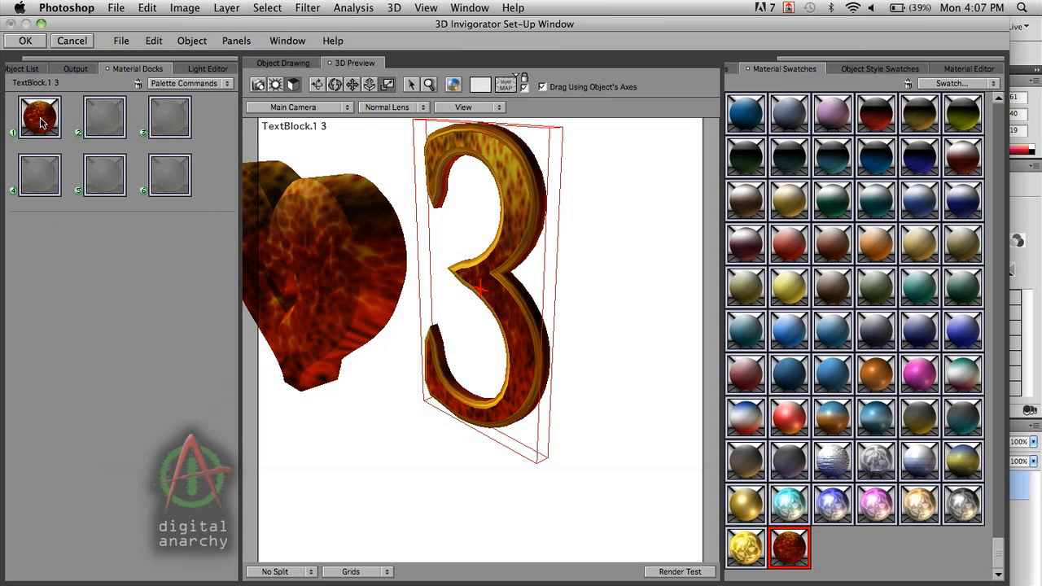
Set the 3's red orange fire material mapping to Camera View.
click(151, 237)
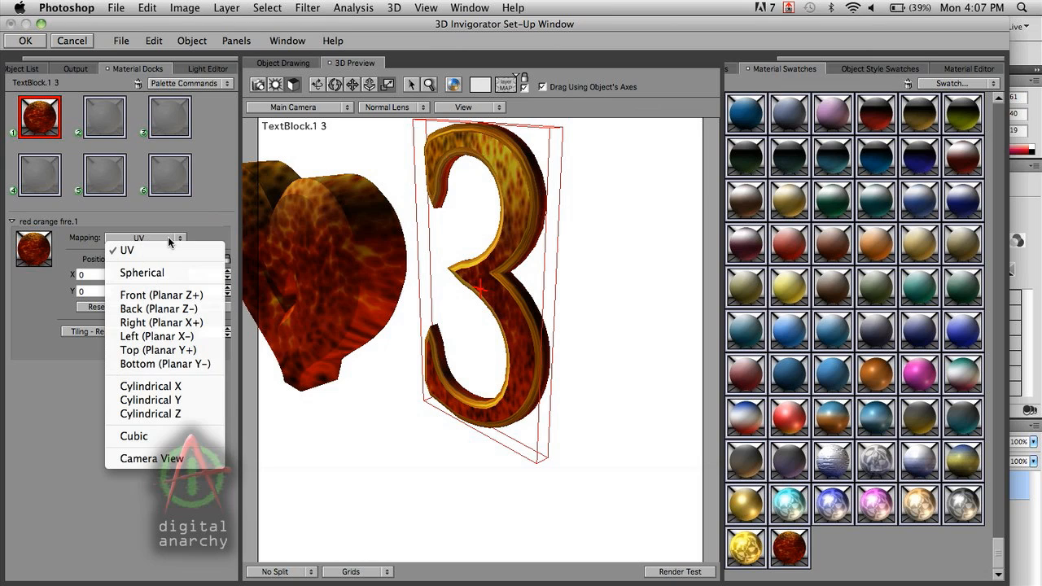
mouse_move(163, 458)
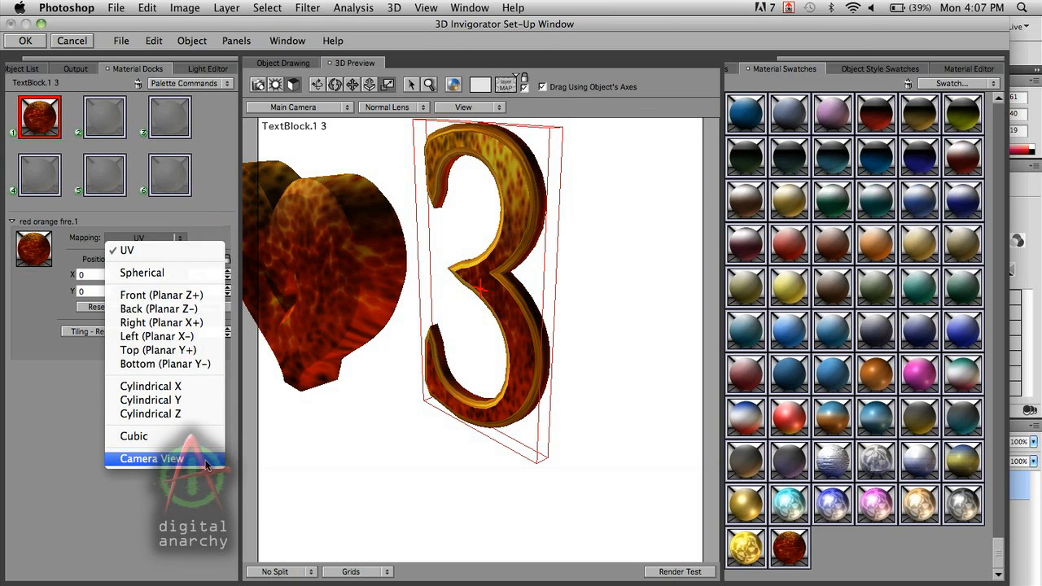
mouse_move(201, 464)
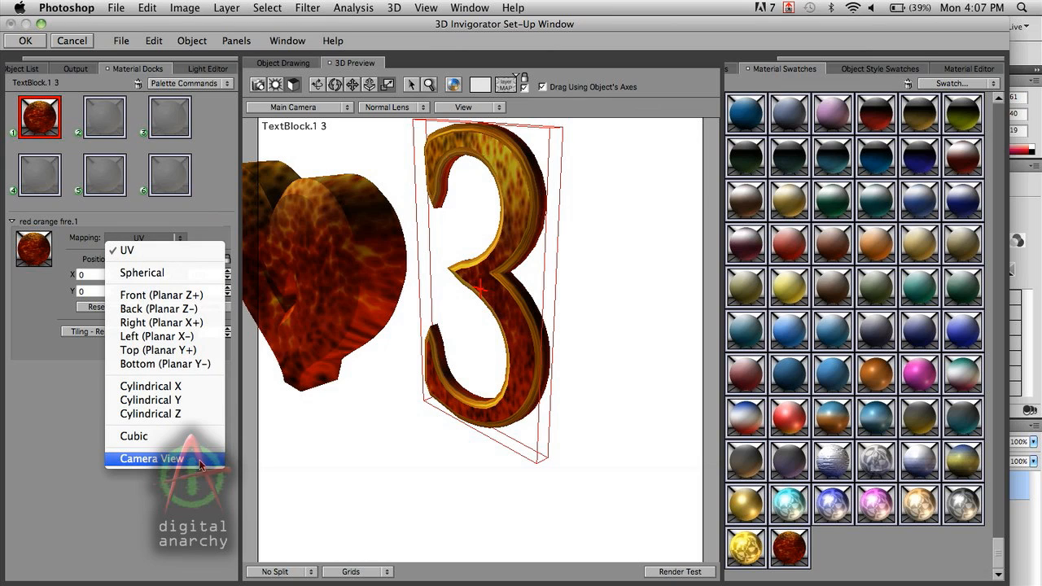
click(151, 458)
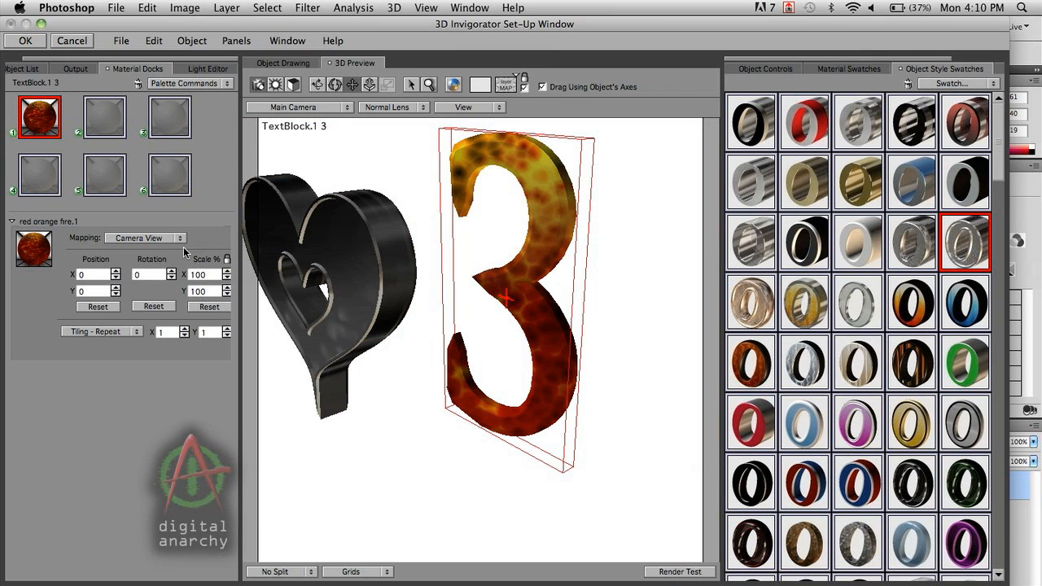
mouse_move(157, 262)
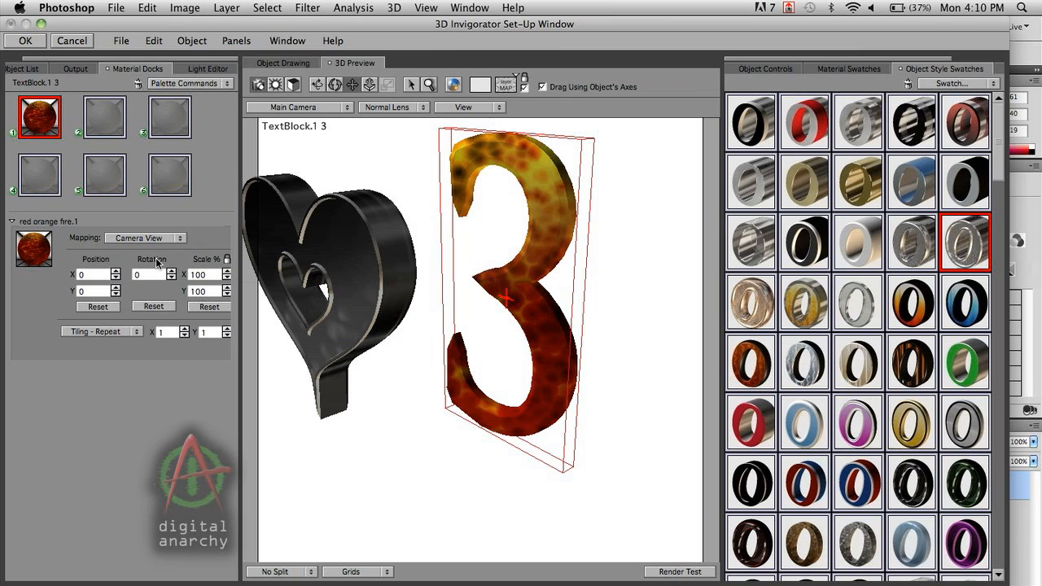
mouse_move(206, 284)
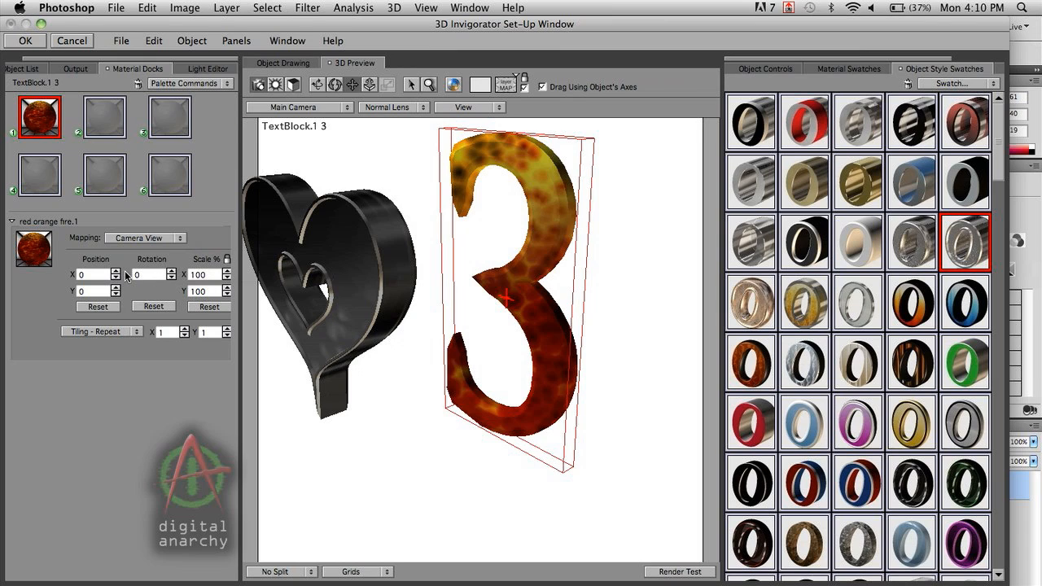
mouse_move(118, 281)
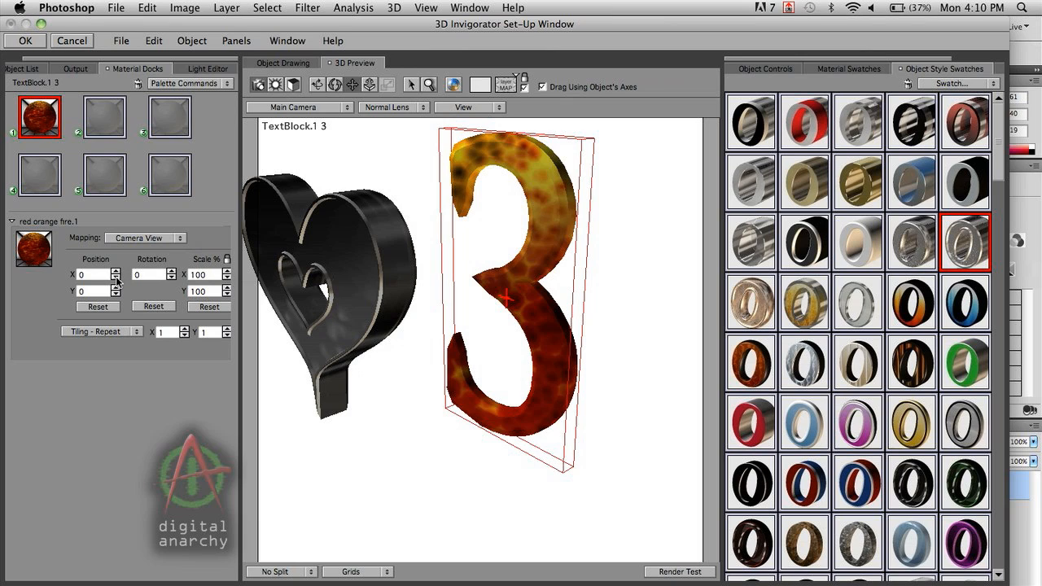
Offset the fire texture on the 3 to Y -40 and rotate it 40.
click(108, 293)
text(-40)
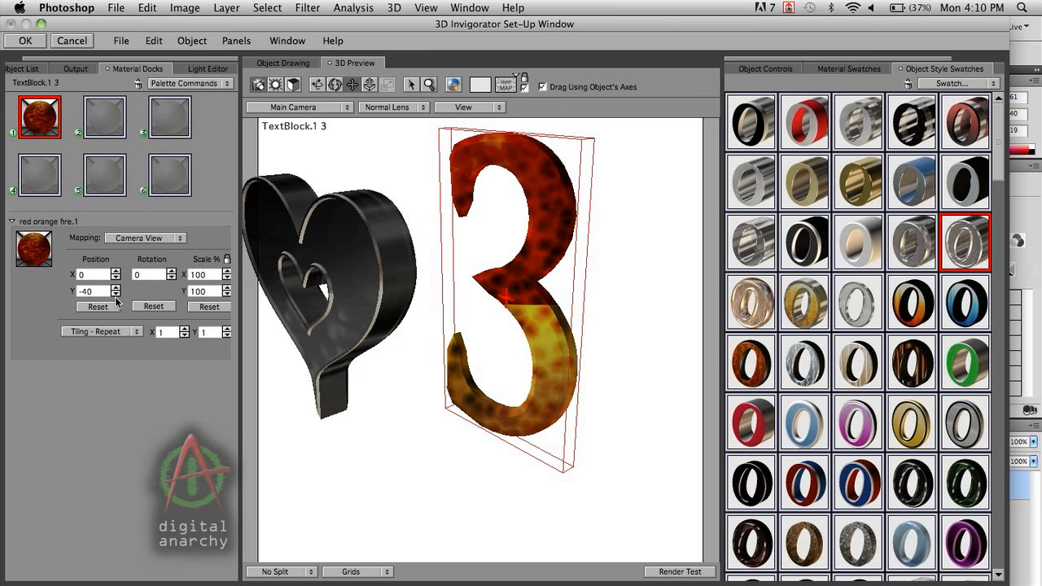
click(115, 294)
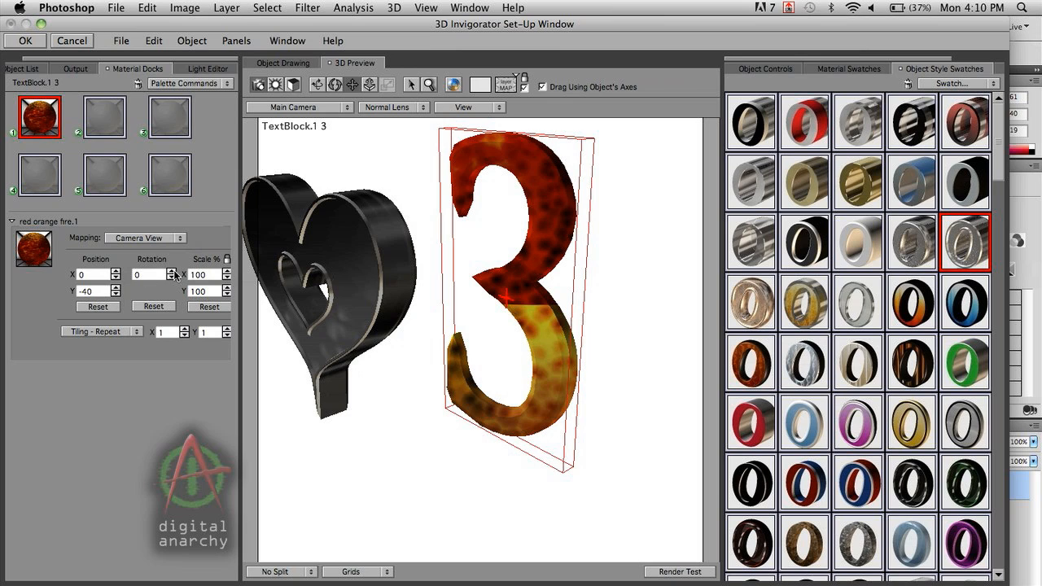
text(40)
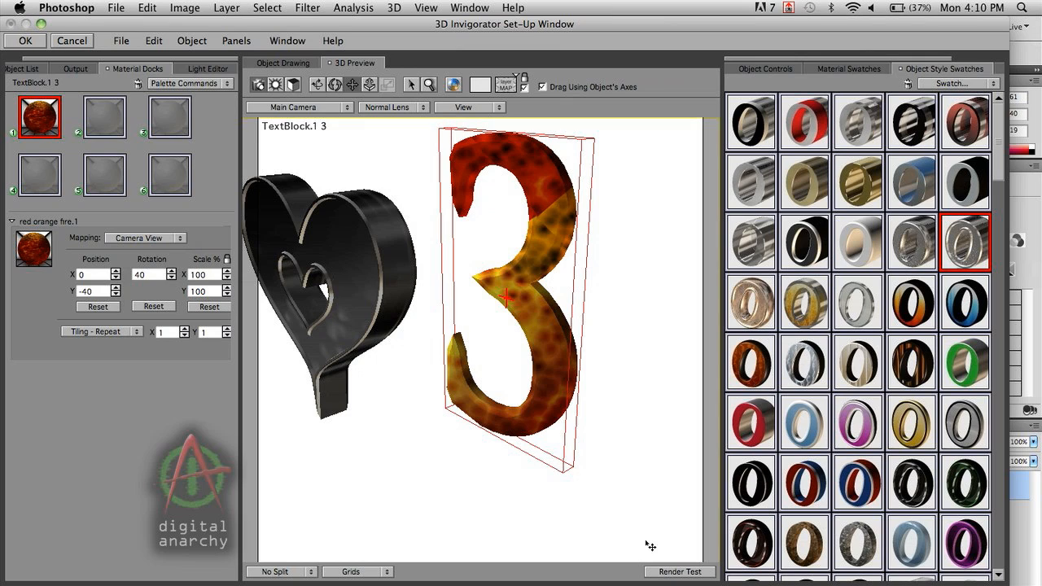
mouse_move(700, 571)
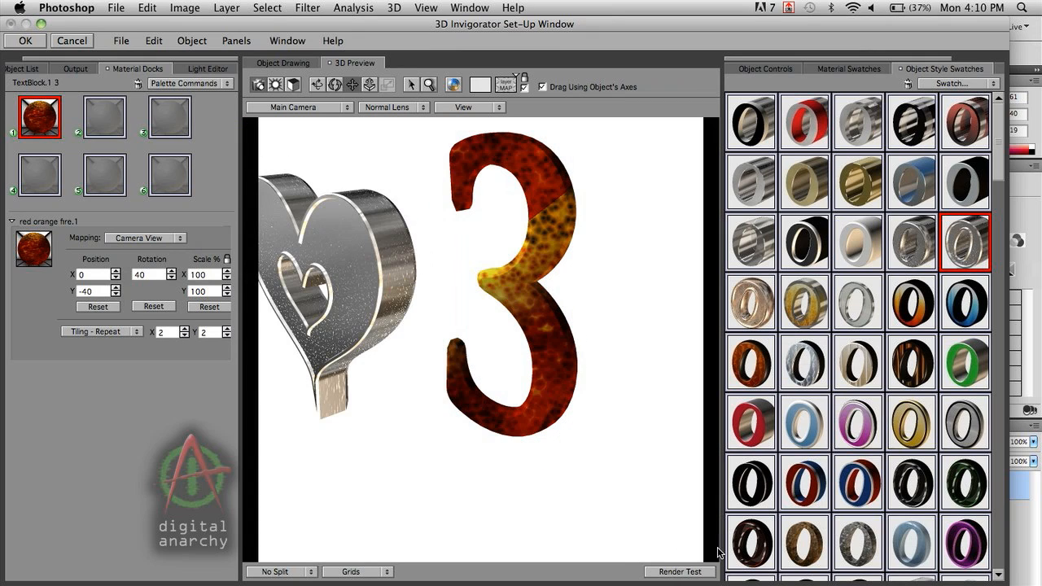
mouse_move(633, 460)
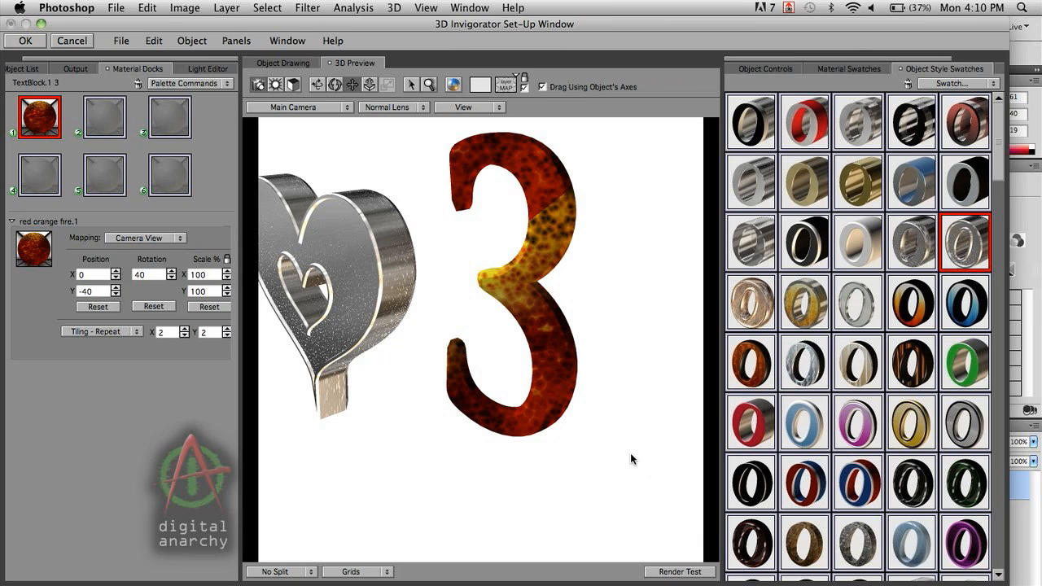
mouse_move(526, 316)
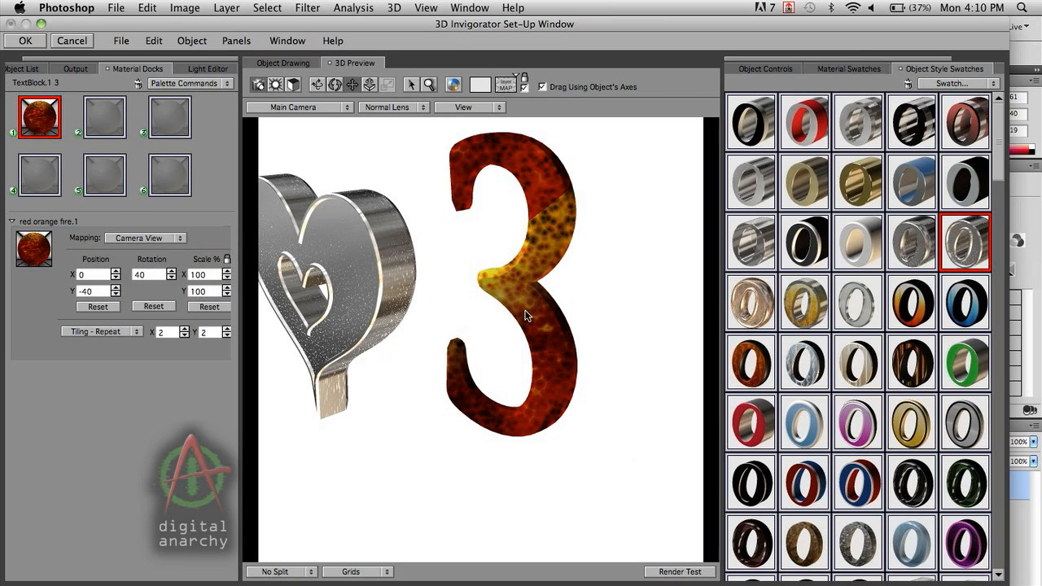
mouse_move(533, 290)
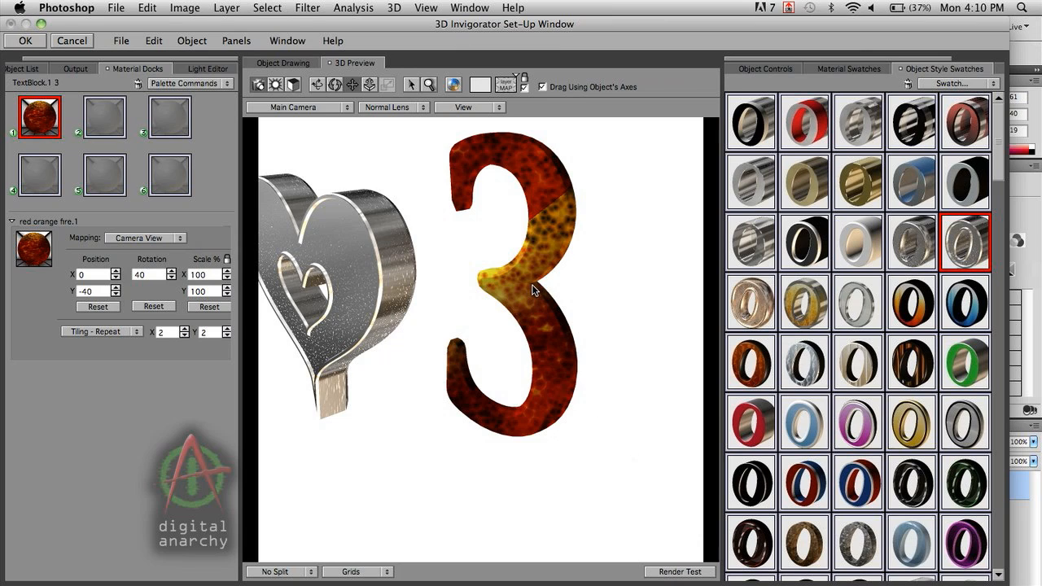
mouse_move(557, 205)
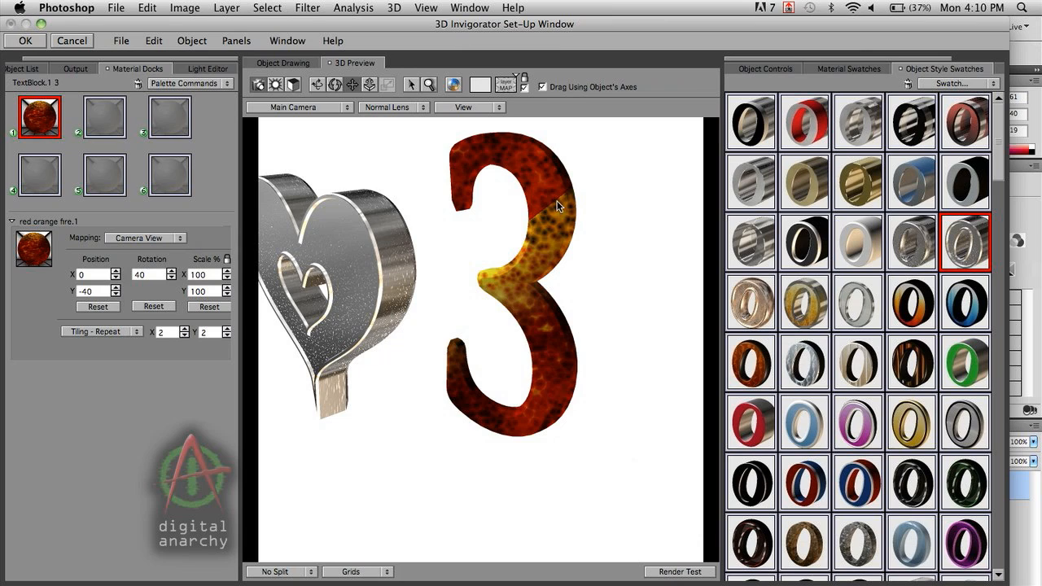
mouse_move(564, 197)
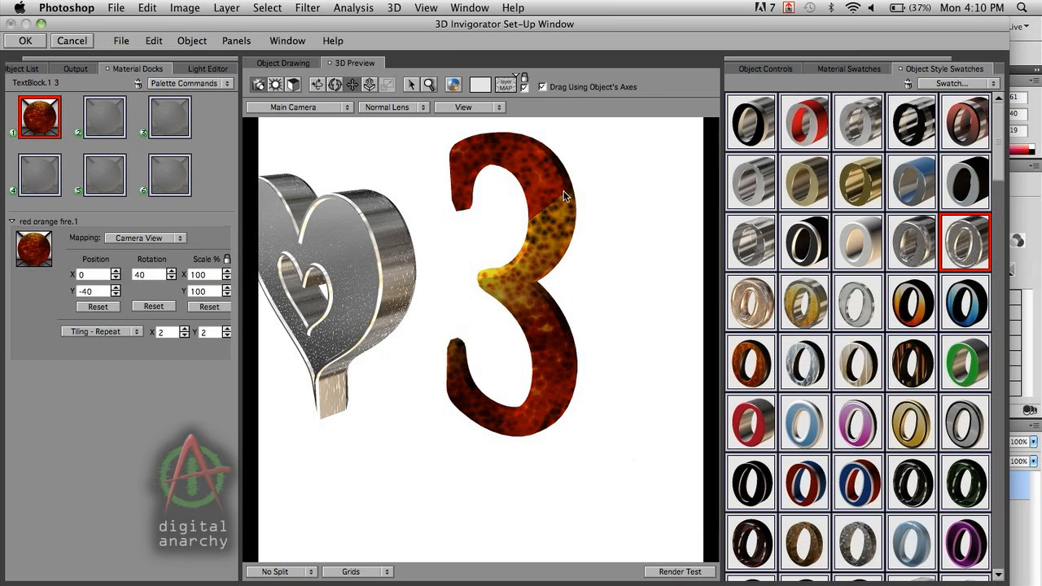
mouse_move(568, 193)
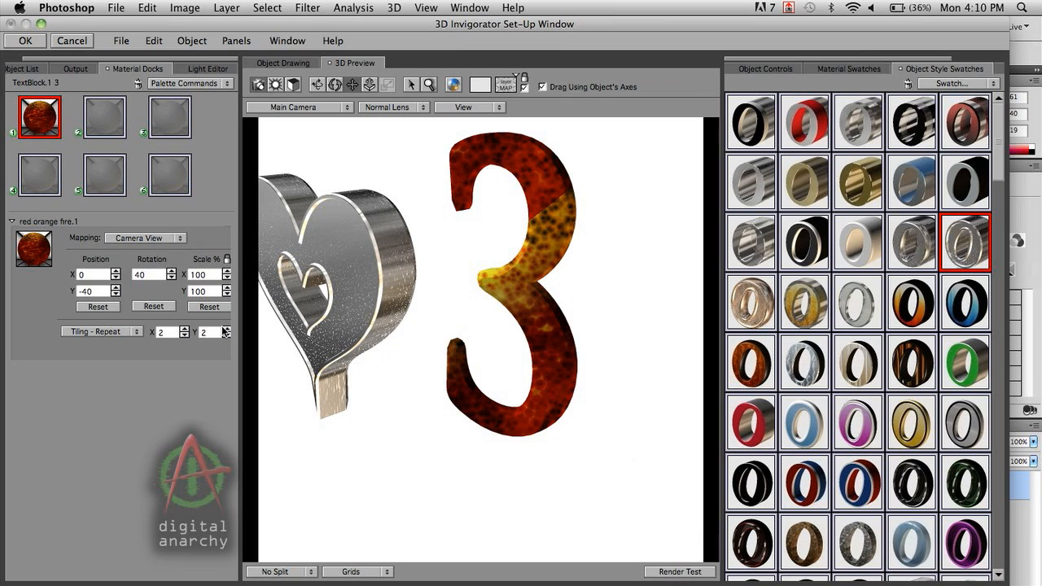
mouse_move(488, 252)
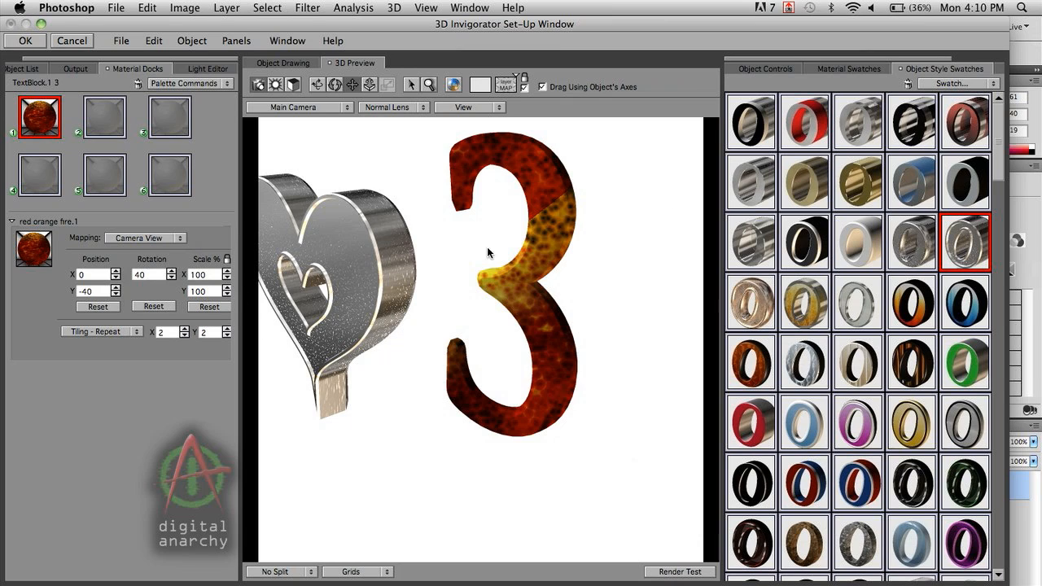
mouse_move(550, 225)
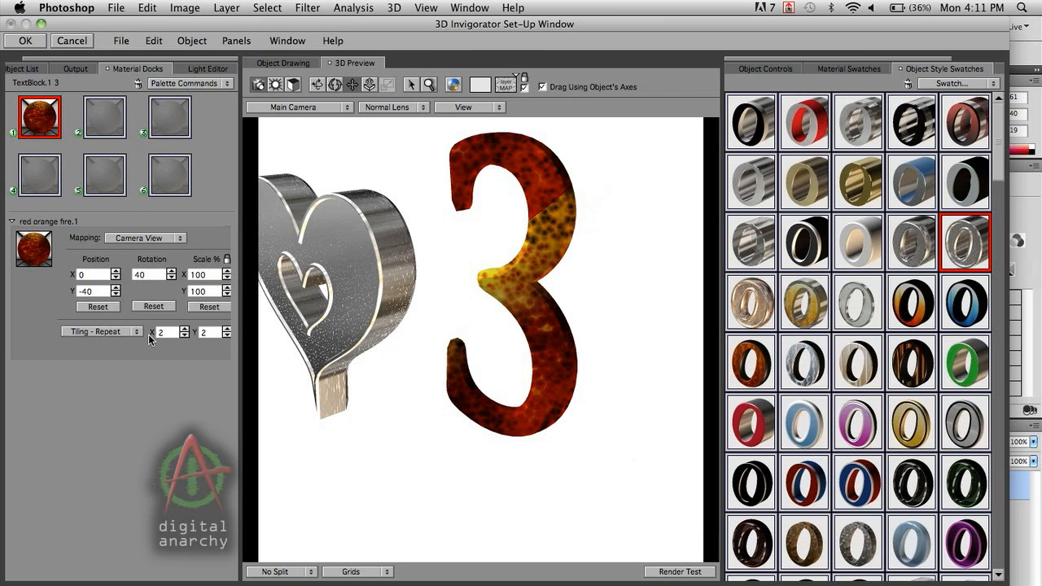
mouse_move(126, 298)
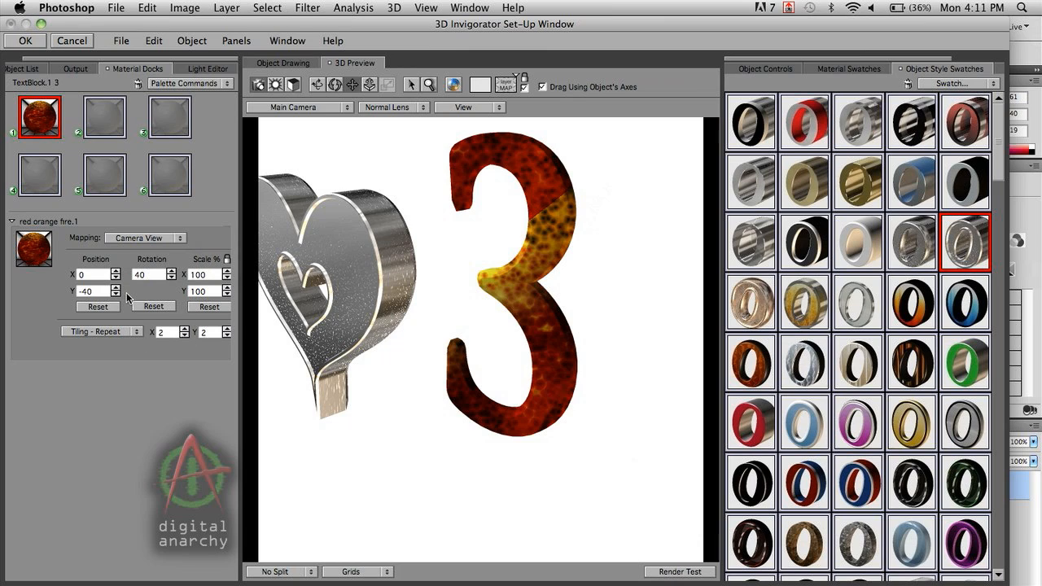
mouse_move(178, 297)
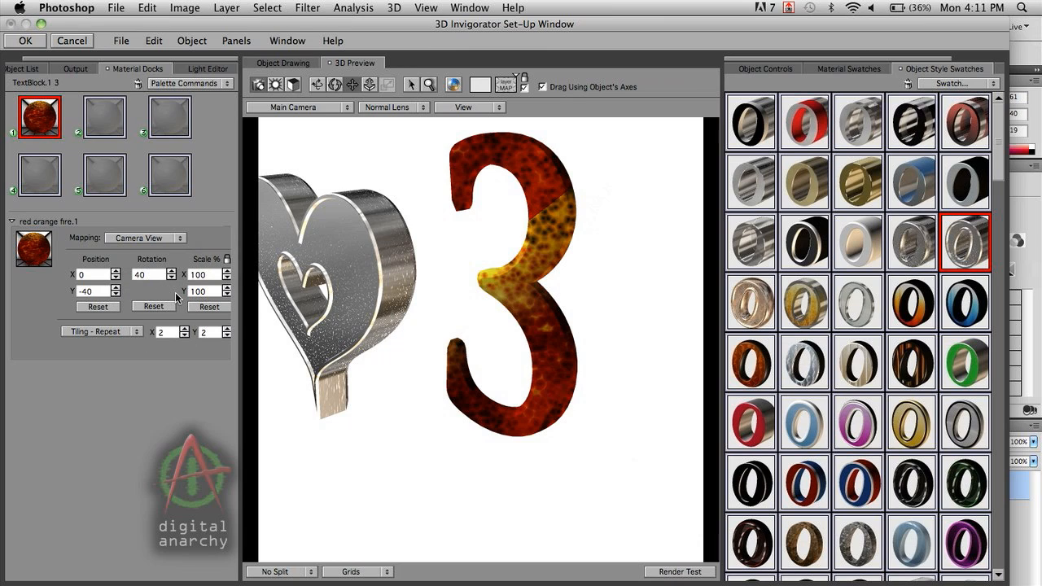
mouse_move(178, 284)
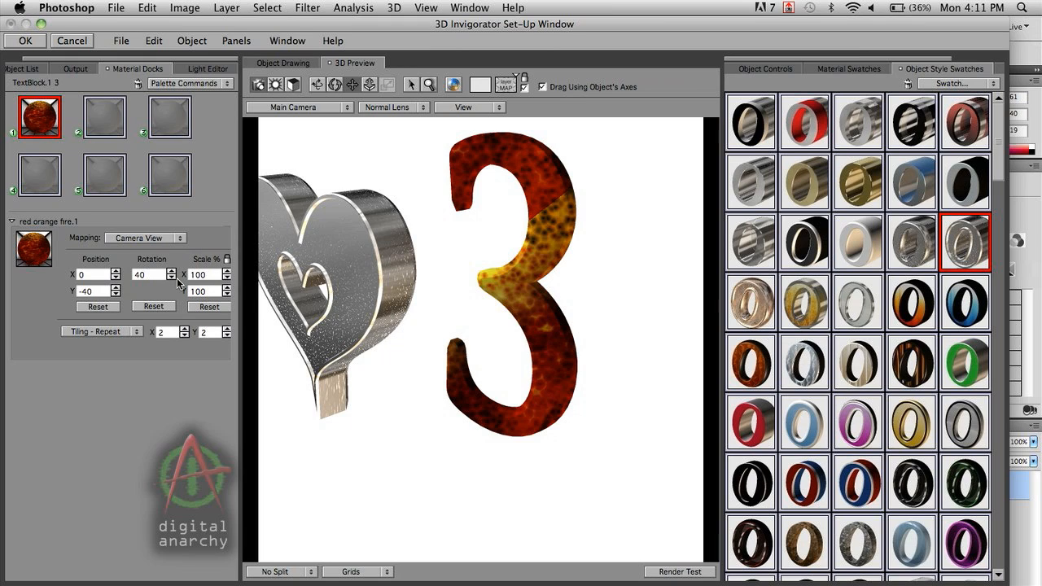
mouse_move(284, 140)
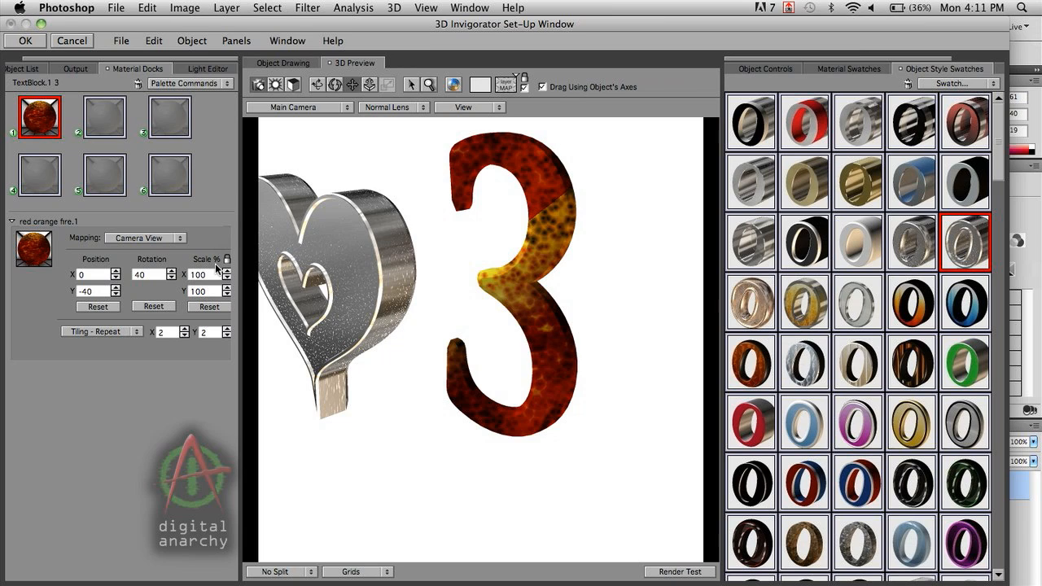
mouse_move(211, 259)
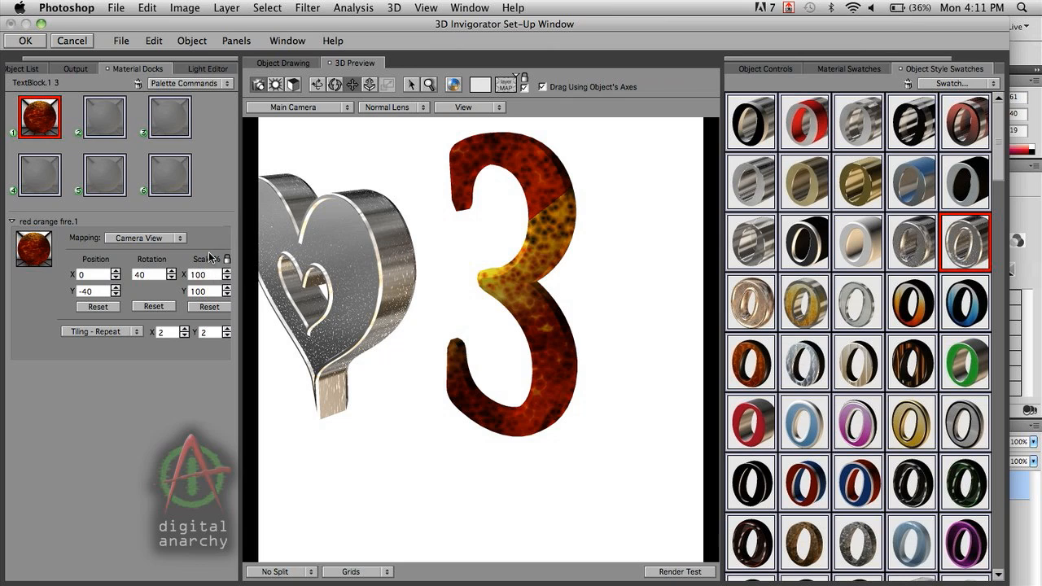
click(147, 237)
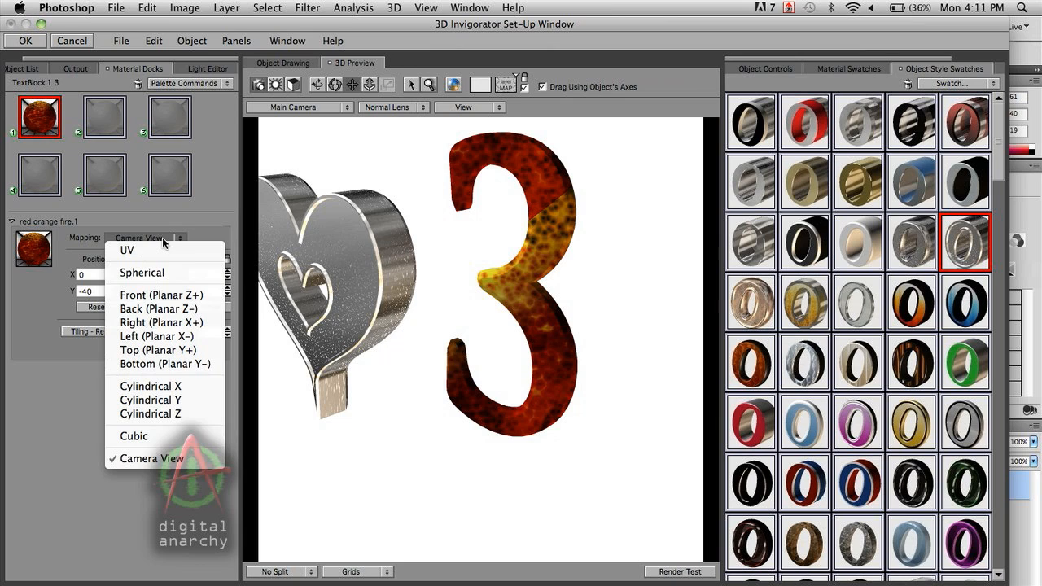
mouse_move(162, 294)
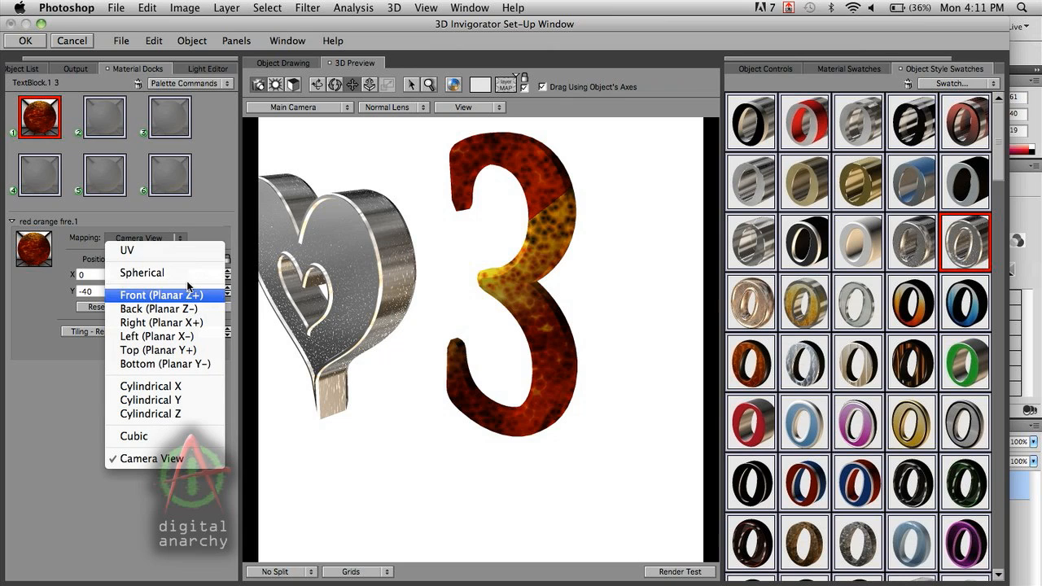
mouse_move(163, 458)
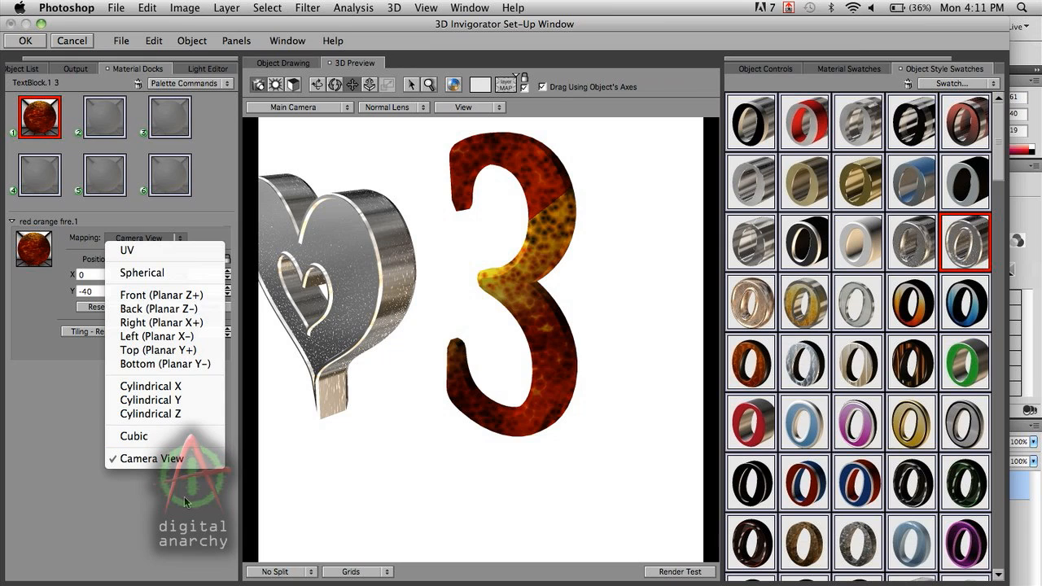
mouse_move(163, 309)
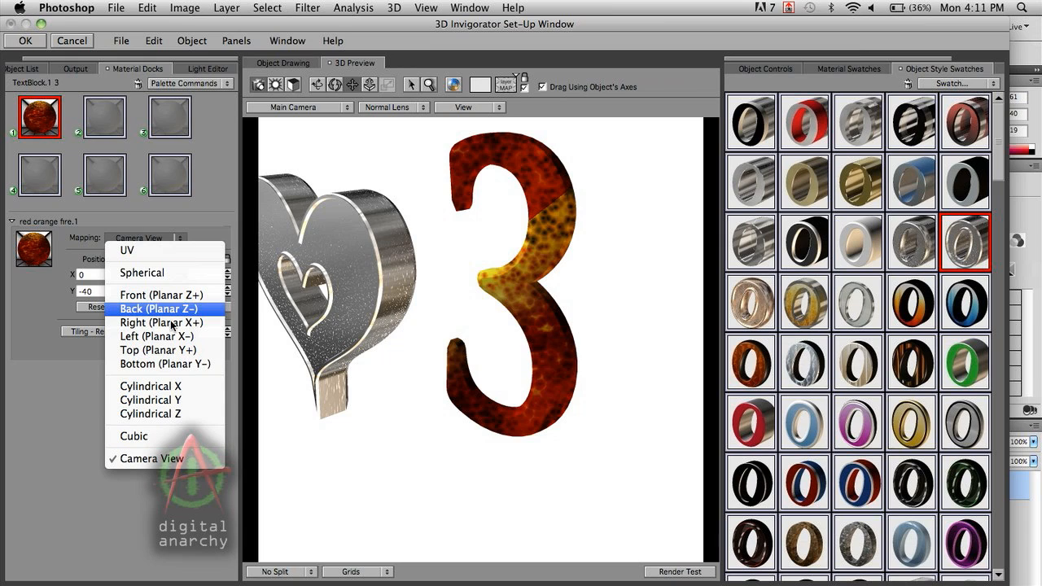
mouse_move(178, 502)
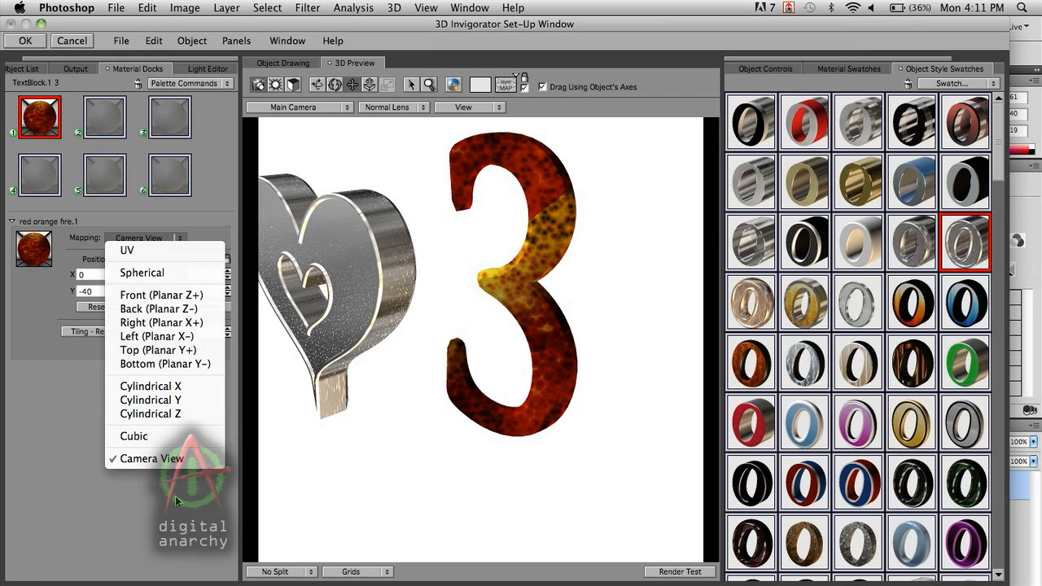
click(151, 458)
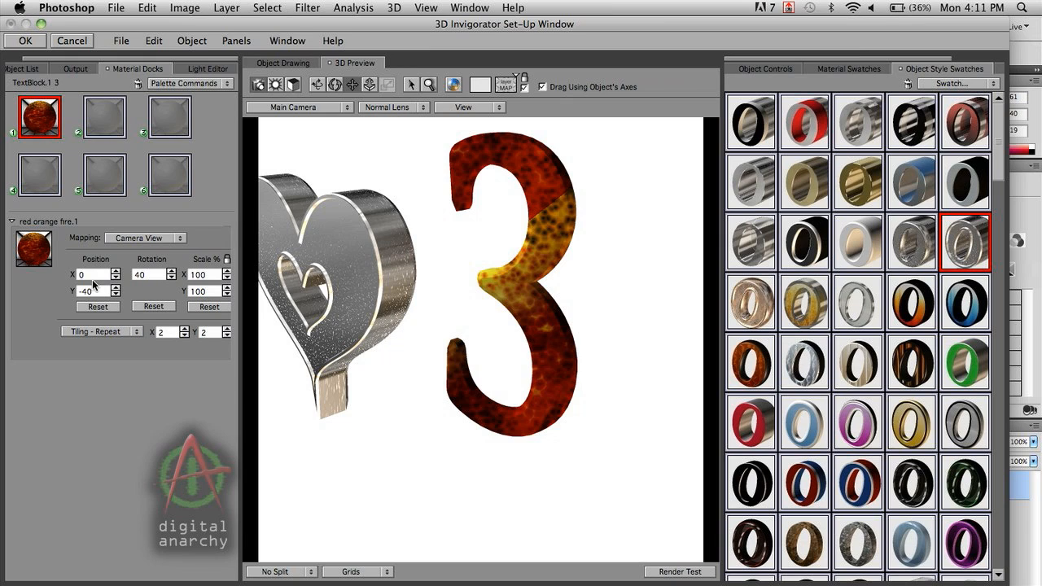
mouse_move(192, 299)
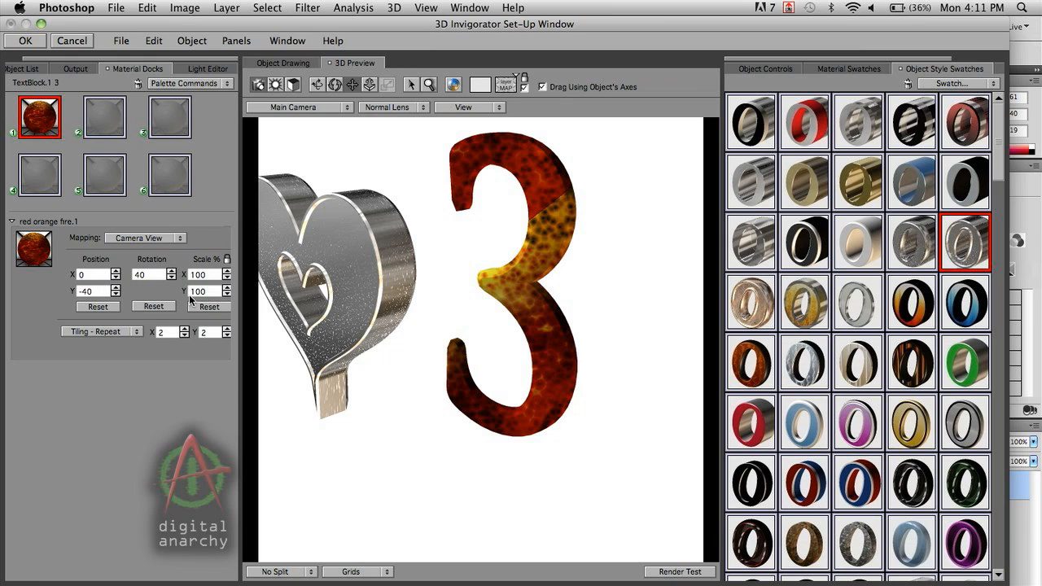
mouse_move(185, 311)
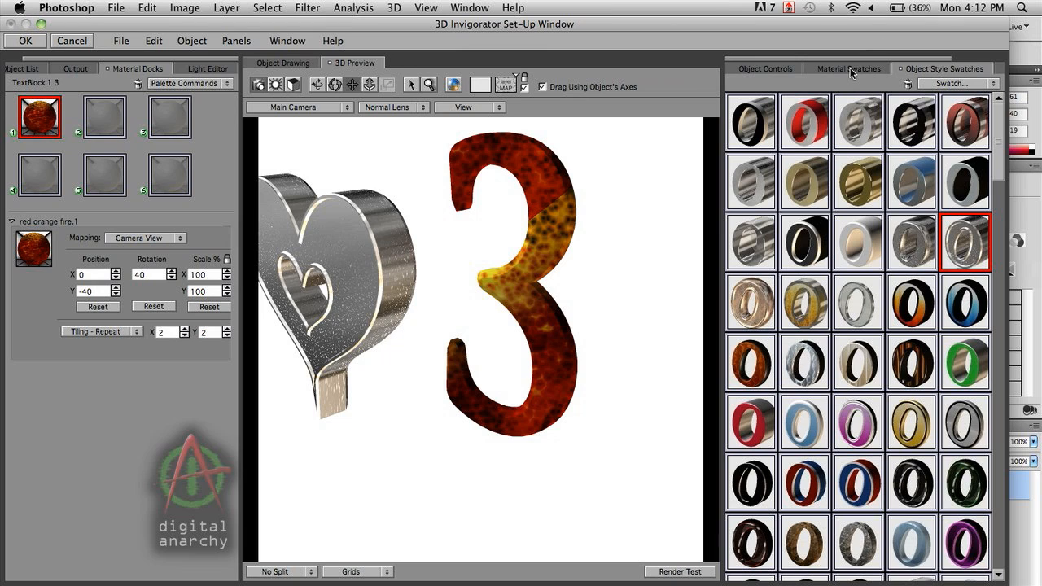
mouse_move(891, 65)
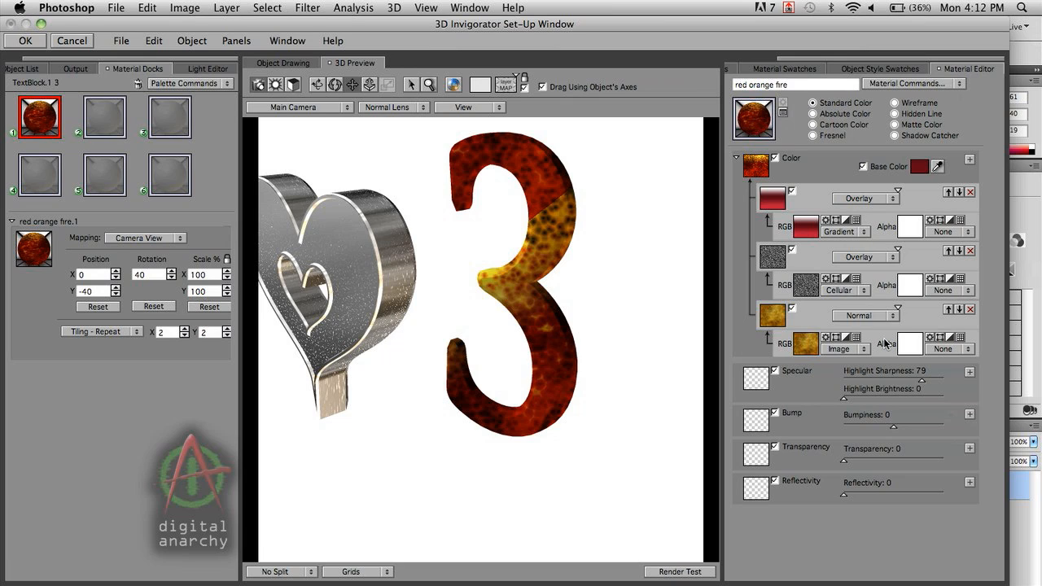
mouse_move(854, 299)
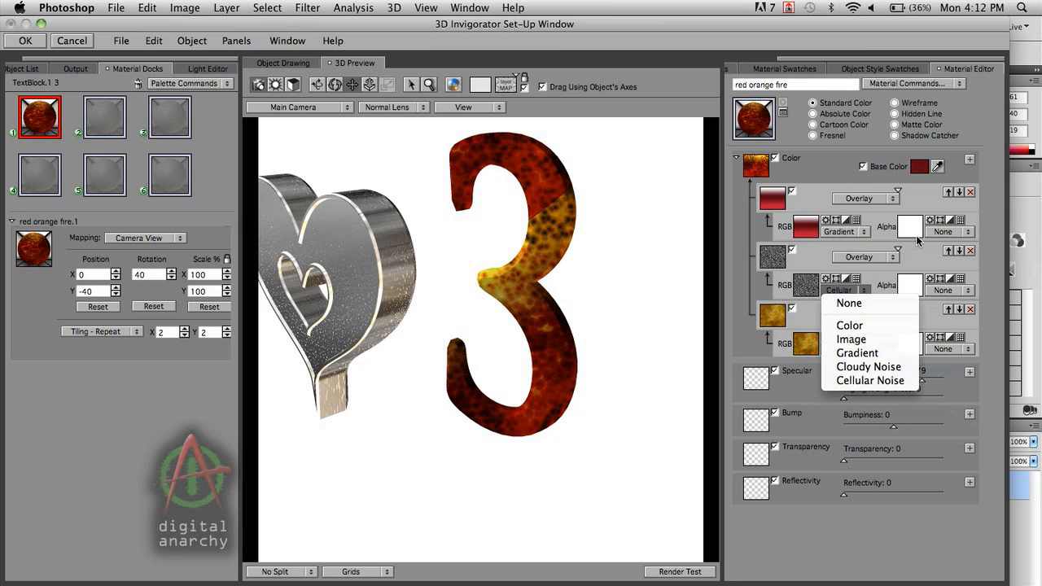
Dismiss the shader type list, leaving the red orange fire layers unchanged.
click(850, 338)
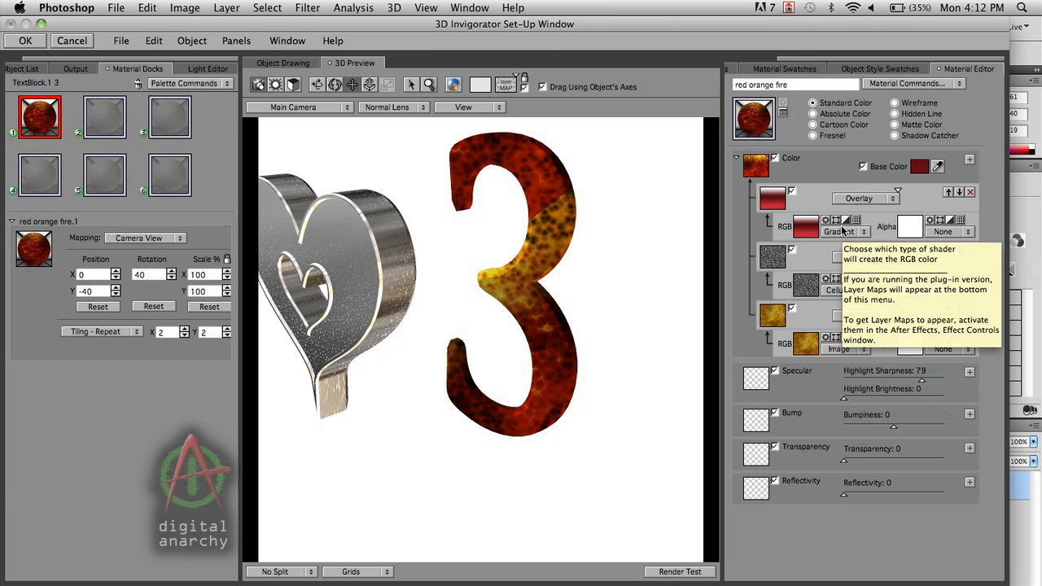
mouse_move(910, 228)
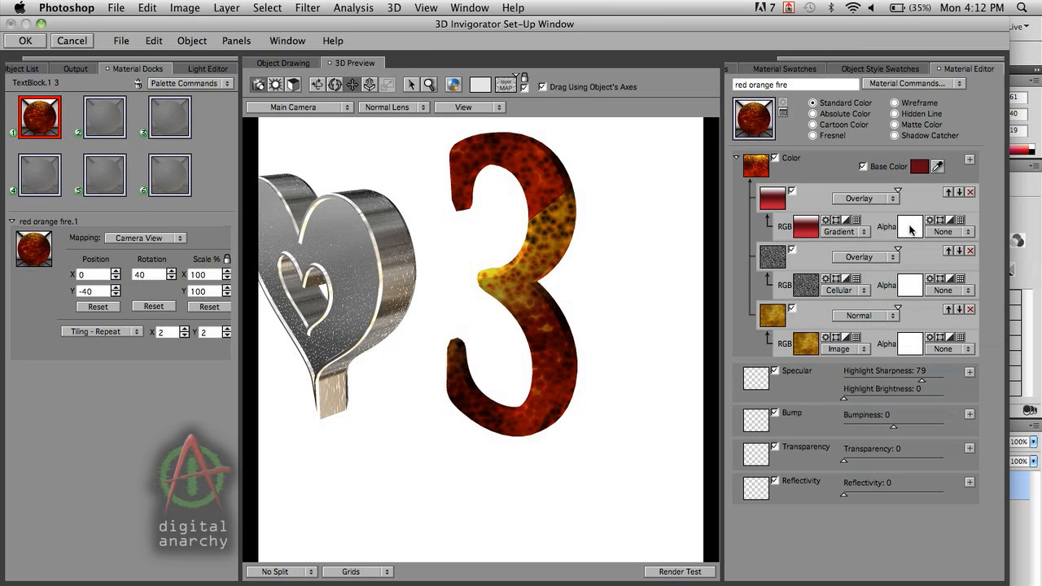